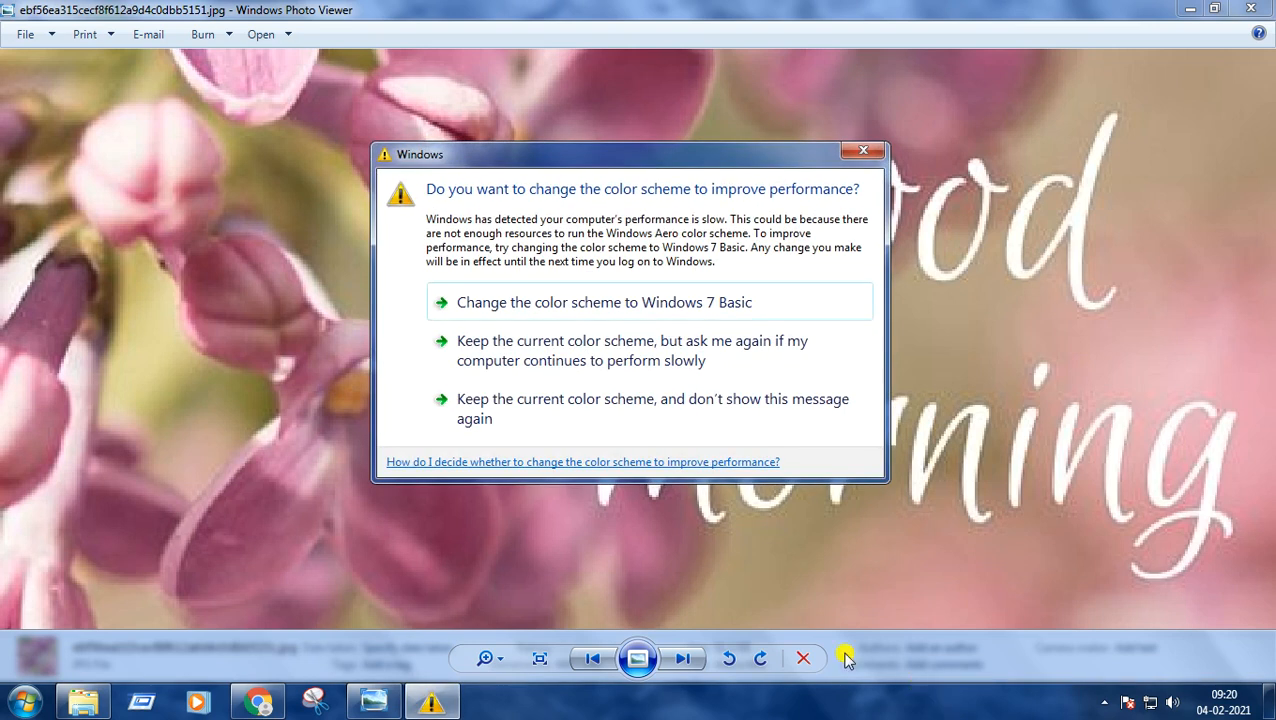
- Dismiss the colour scheme performance prompt so only the desktop remains
click(860, 150)
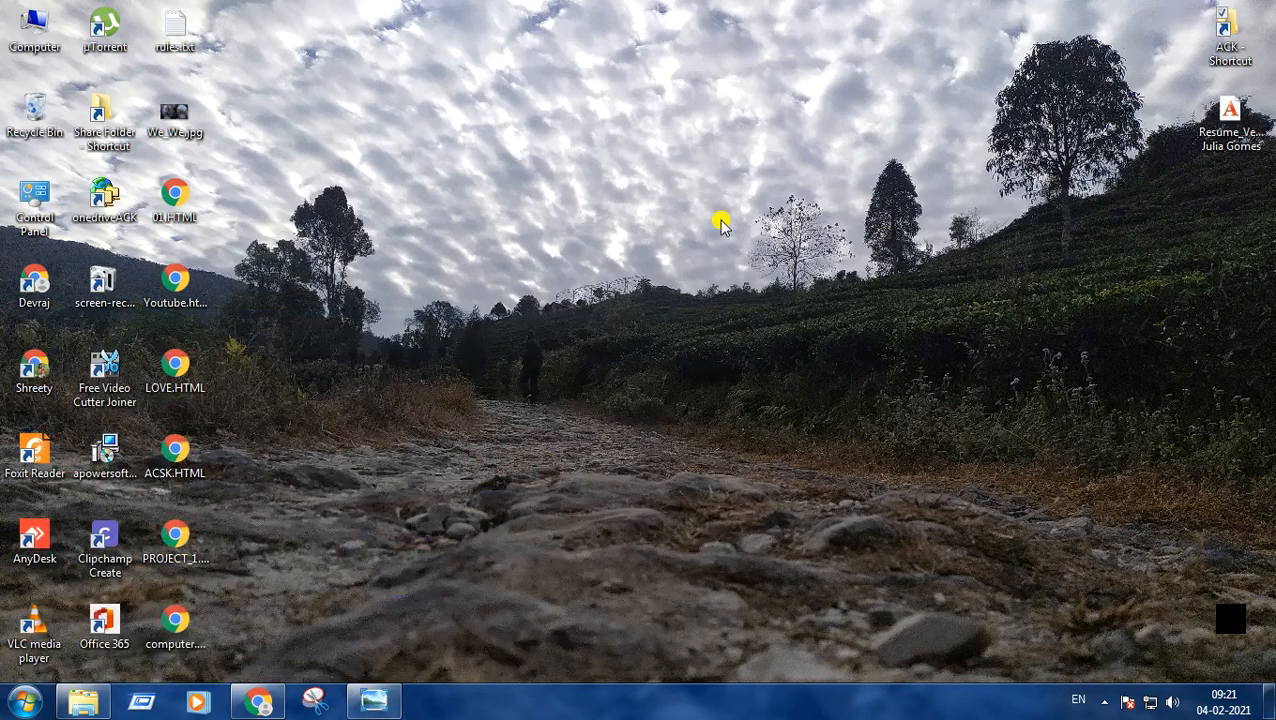
mouse_move(550, 192)
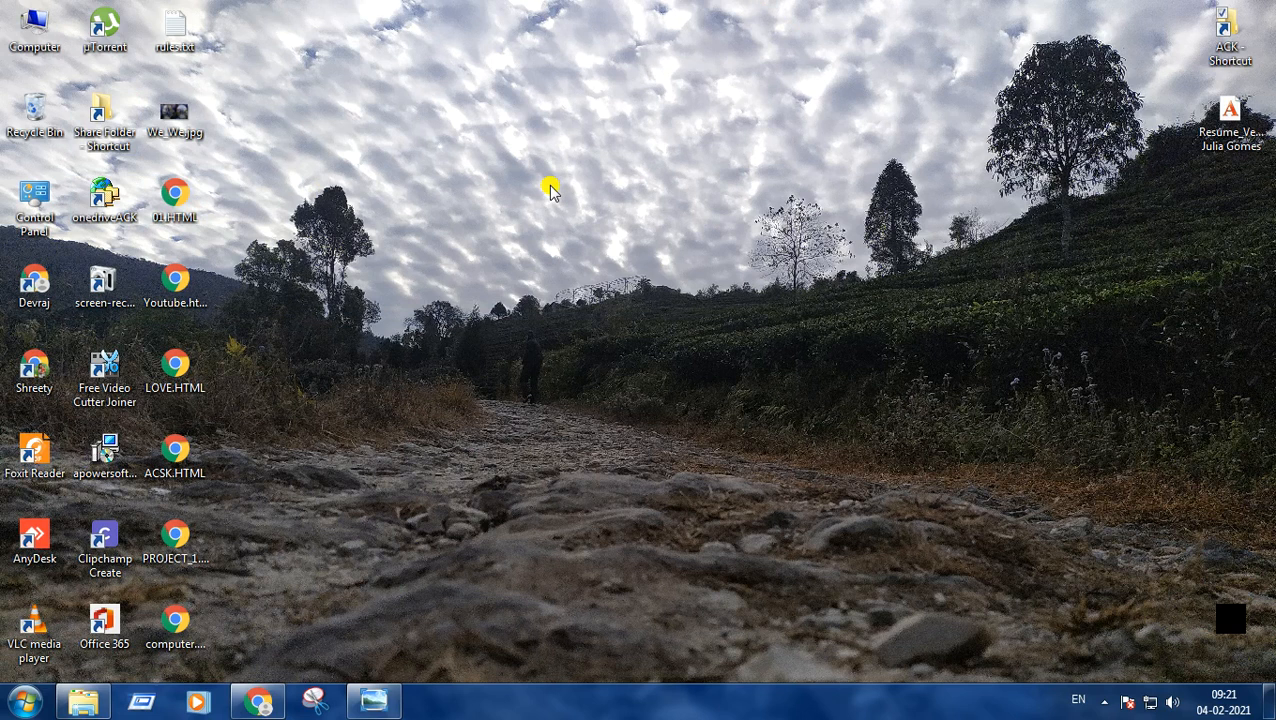
mouse_move(656, 210)
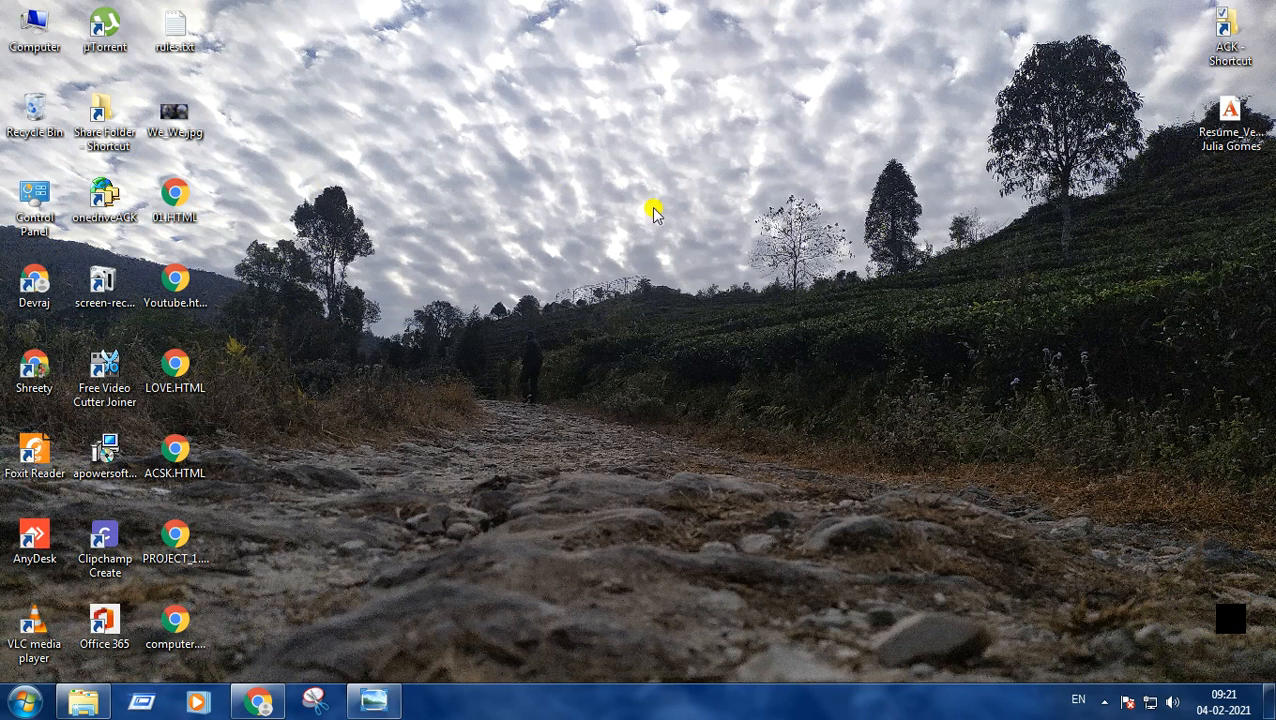
- Create a new desktop folder named Folder 1 via the context menu
right_click(652, 210)
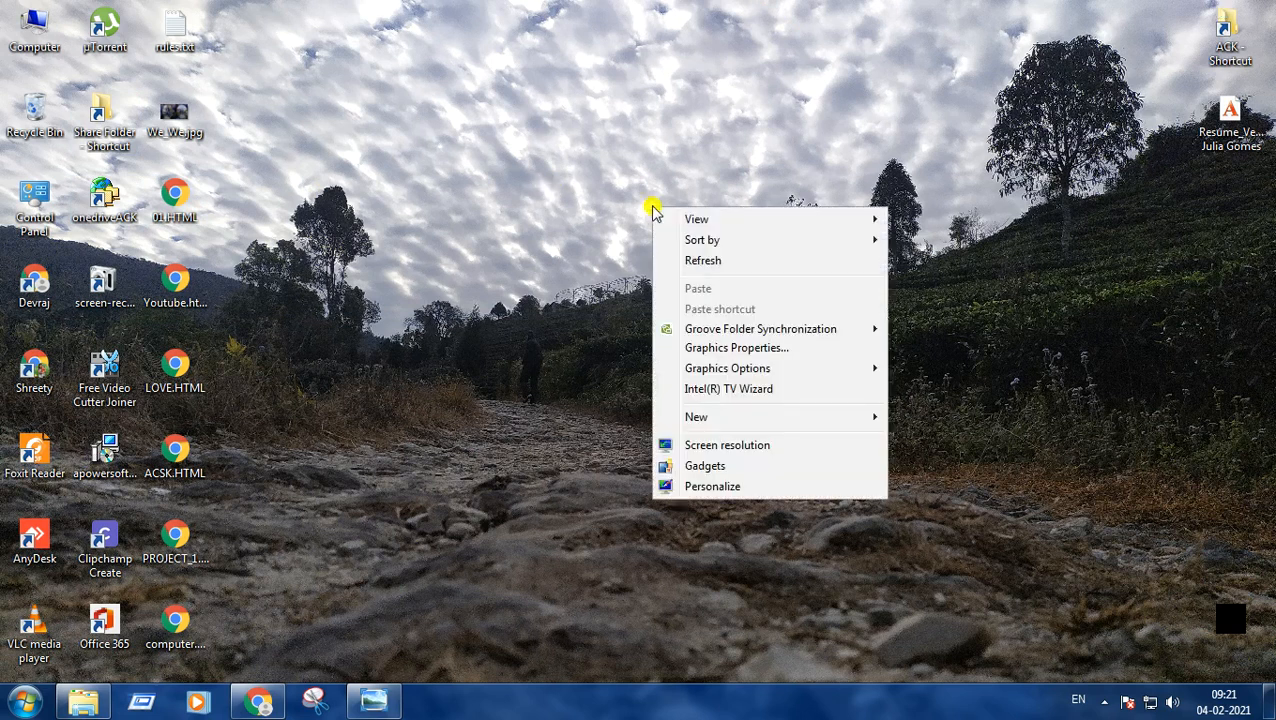
mouse_move(720, 432)
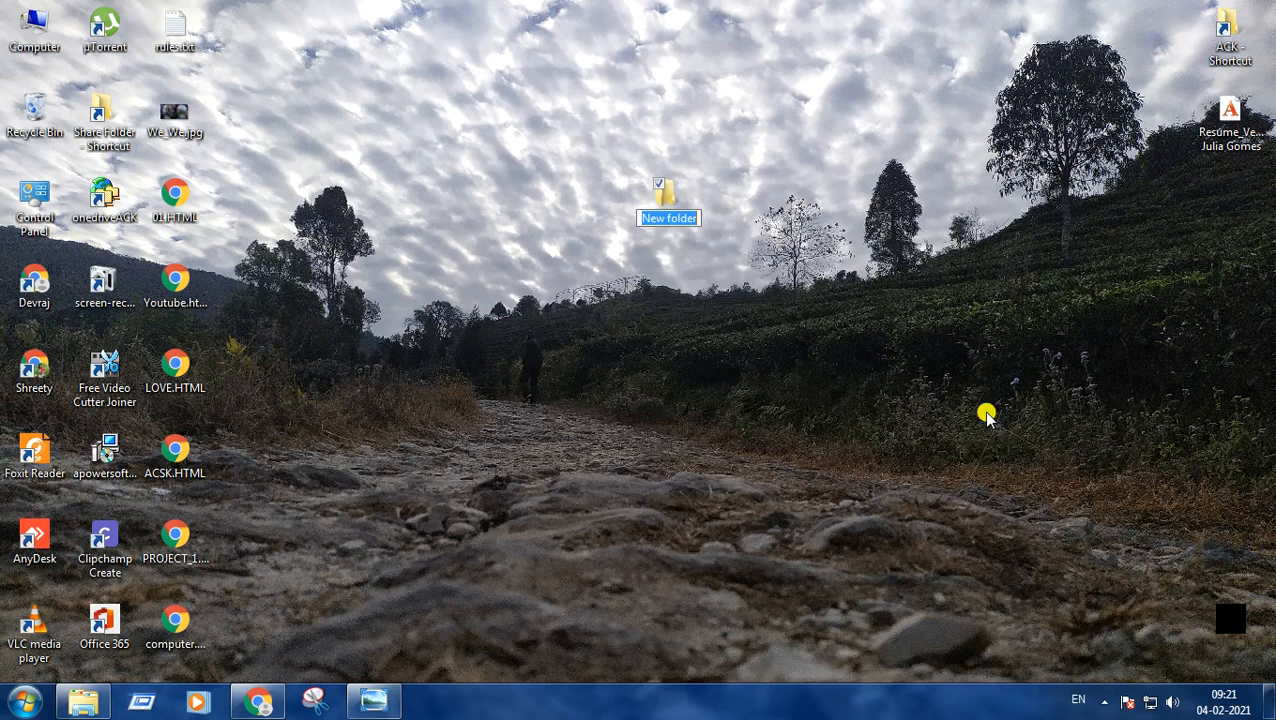
text(Fo)
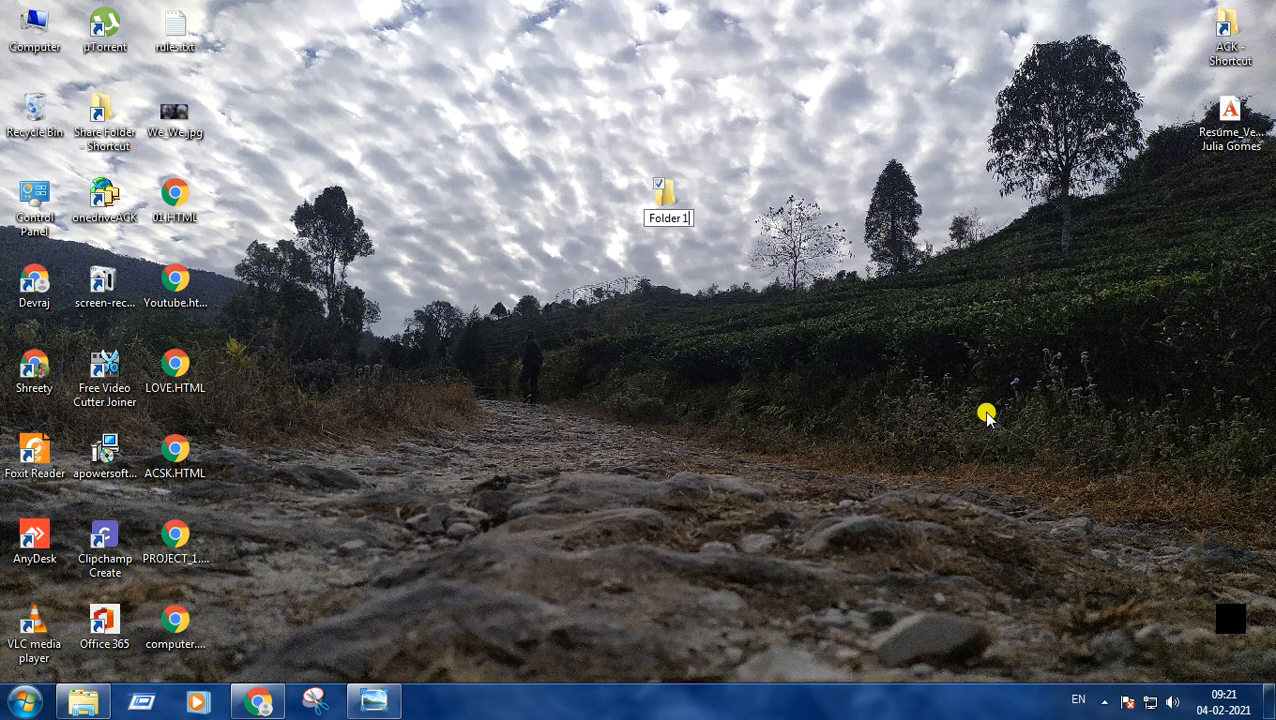
click(664, 190)
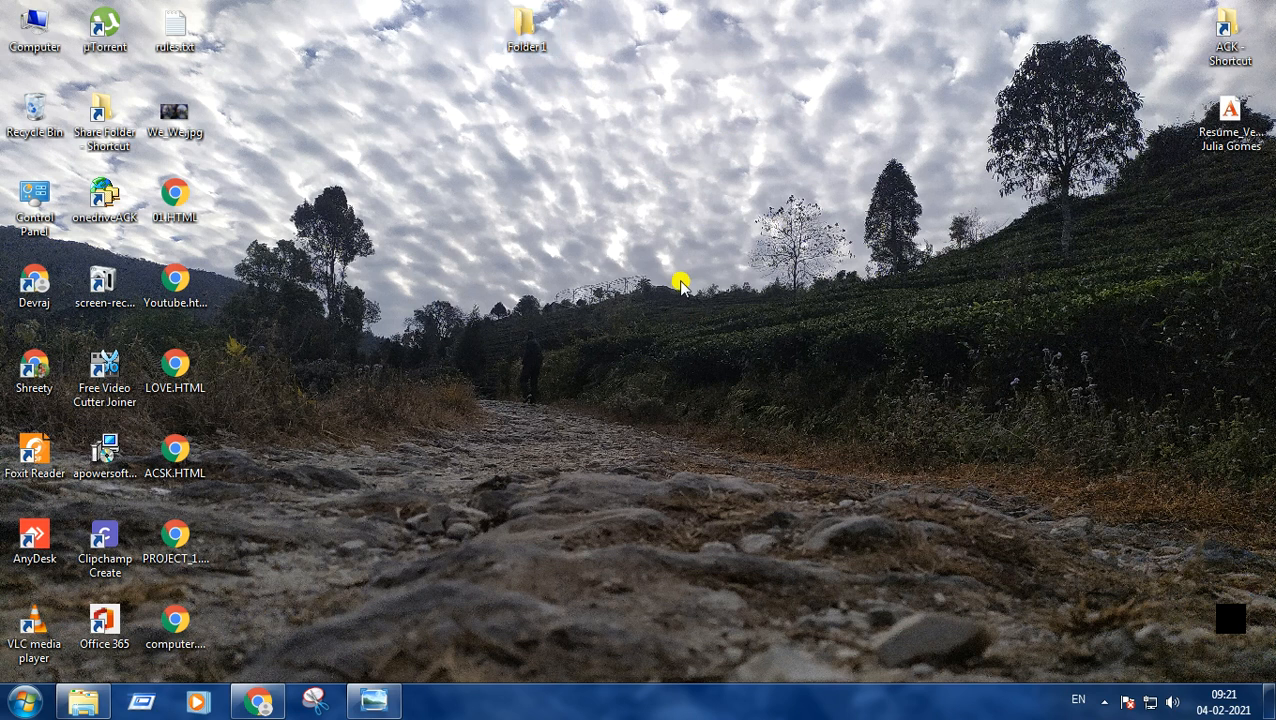
- Create a second desktop folder named Folder 2 beside Folder 1
right_click(680, 284)
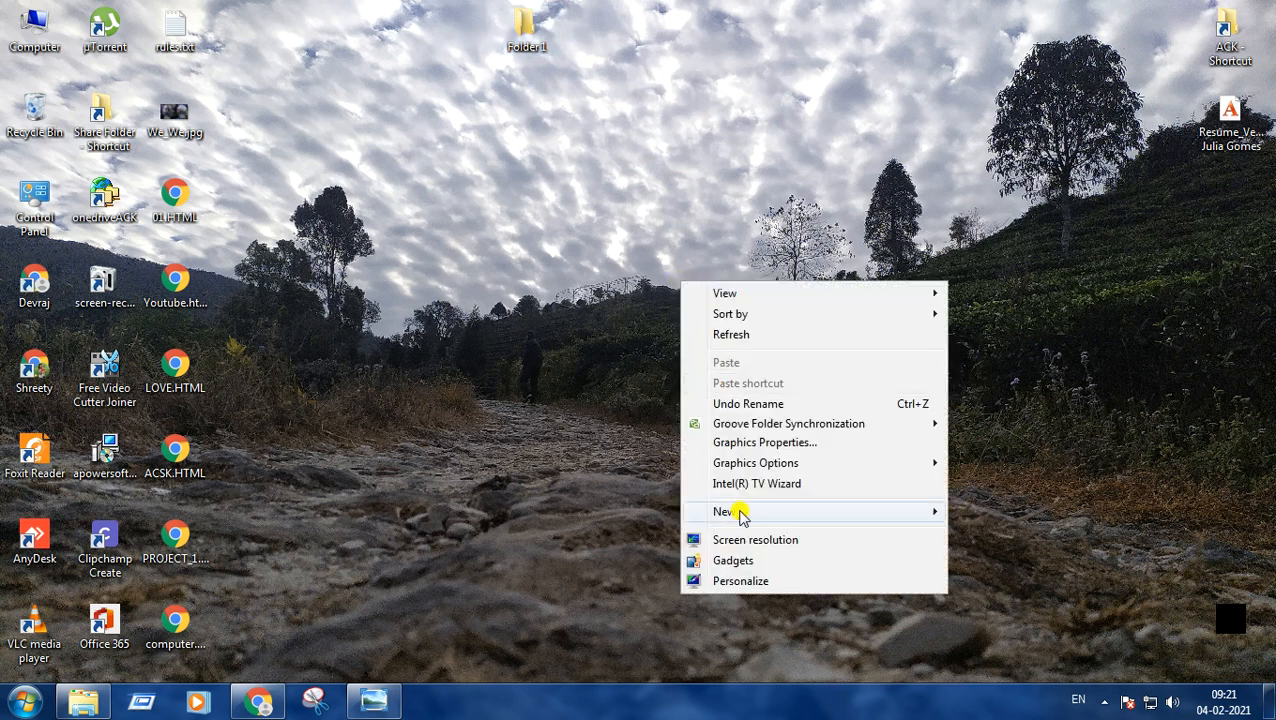
click(726, 512)
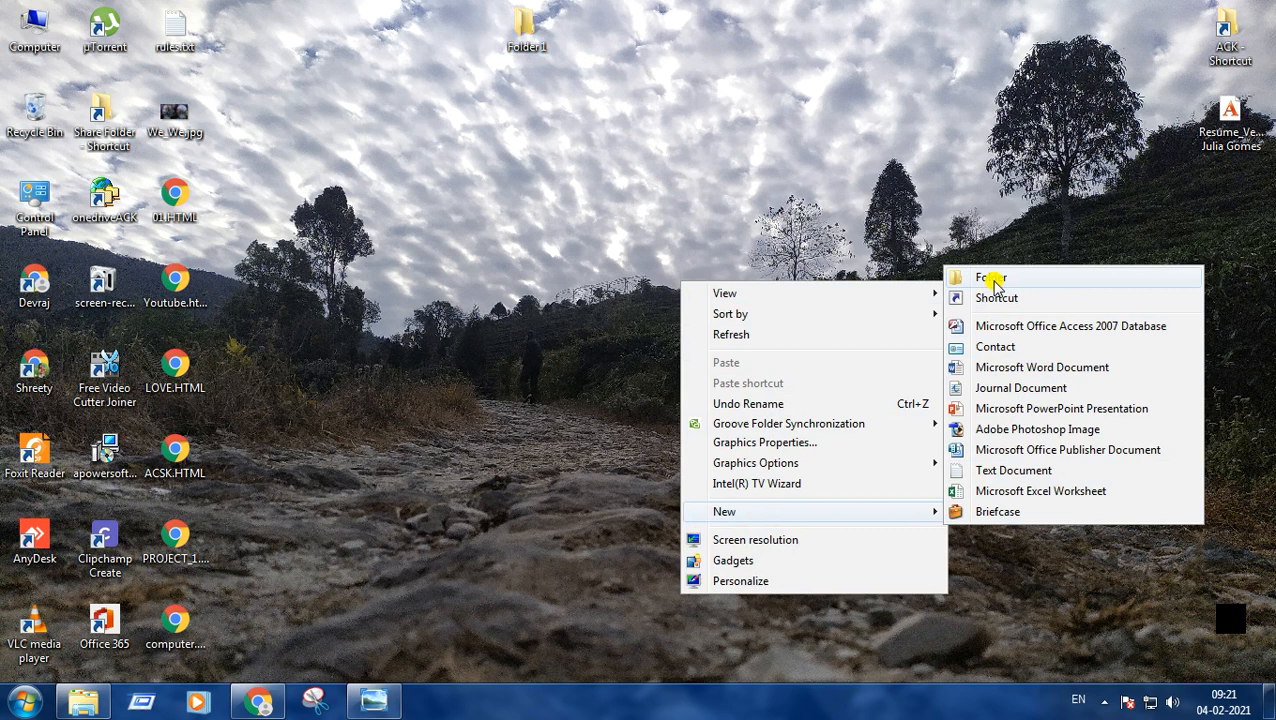
click(988, 276)
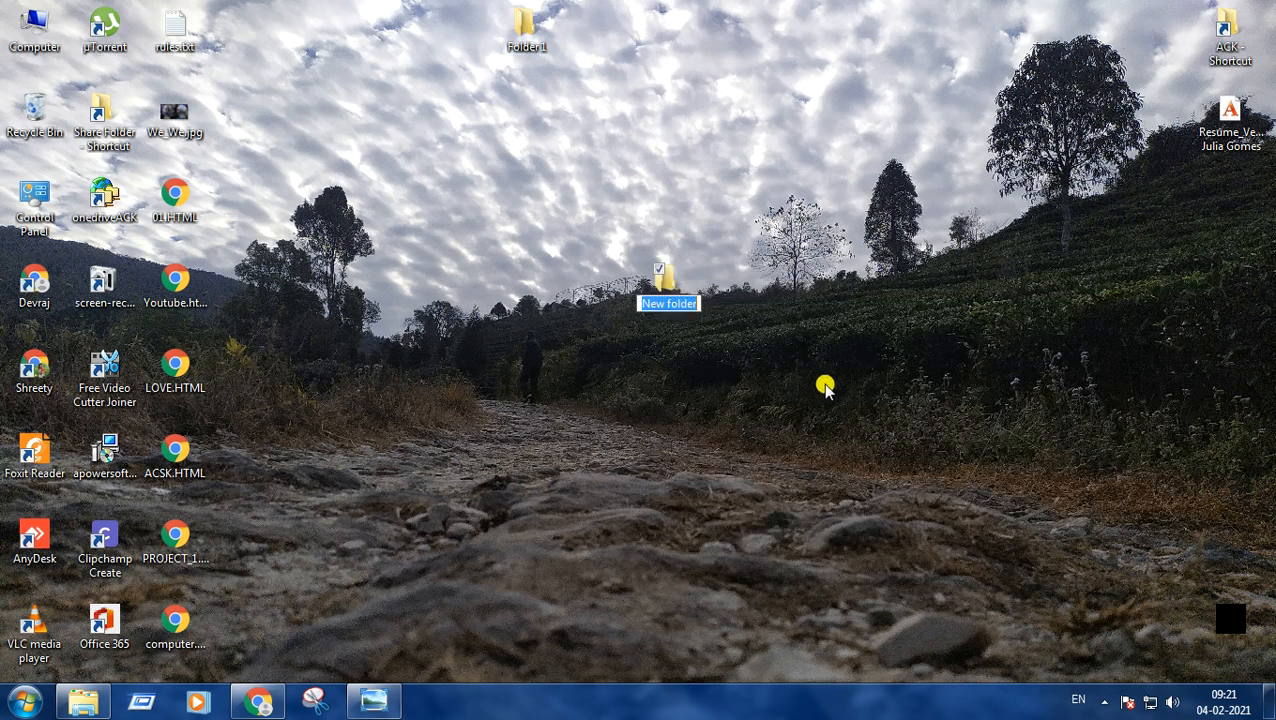
text(Fo)
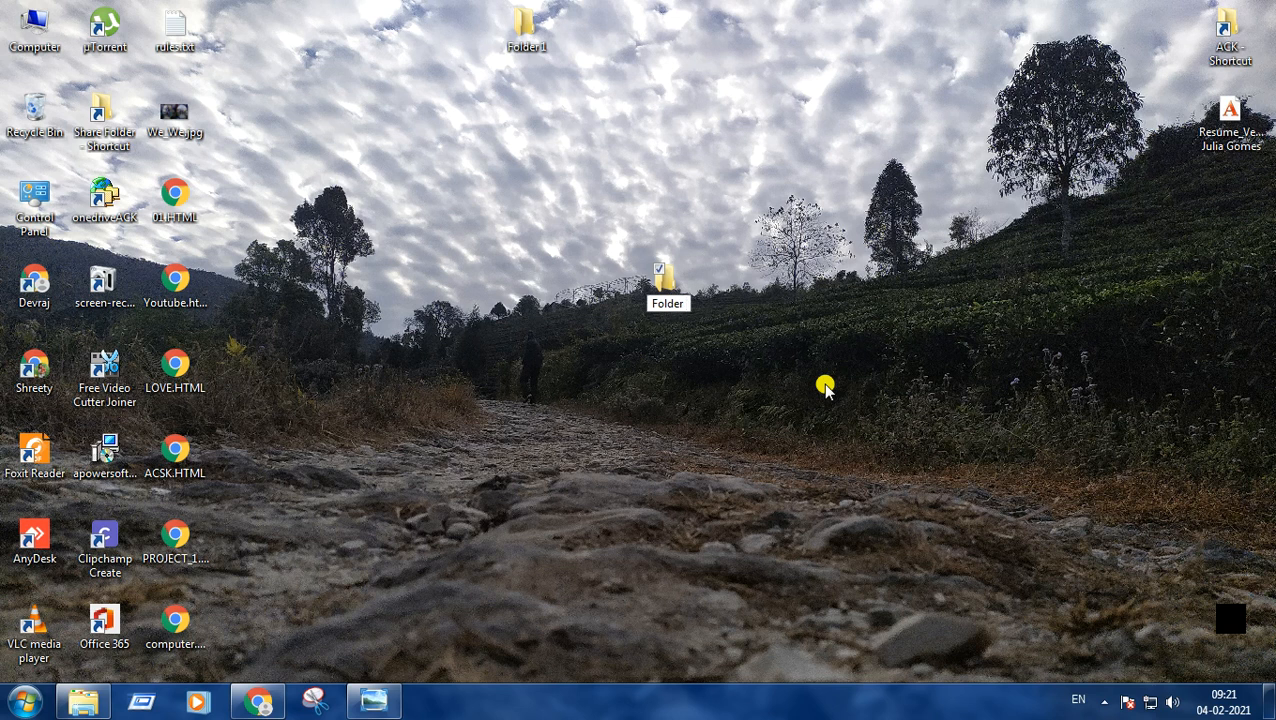
text(Folder 2)
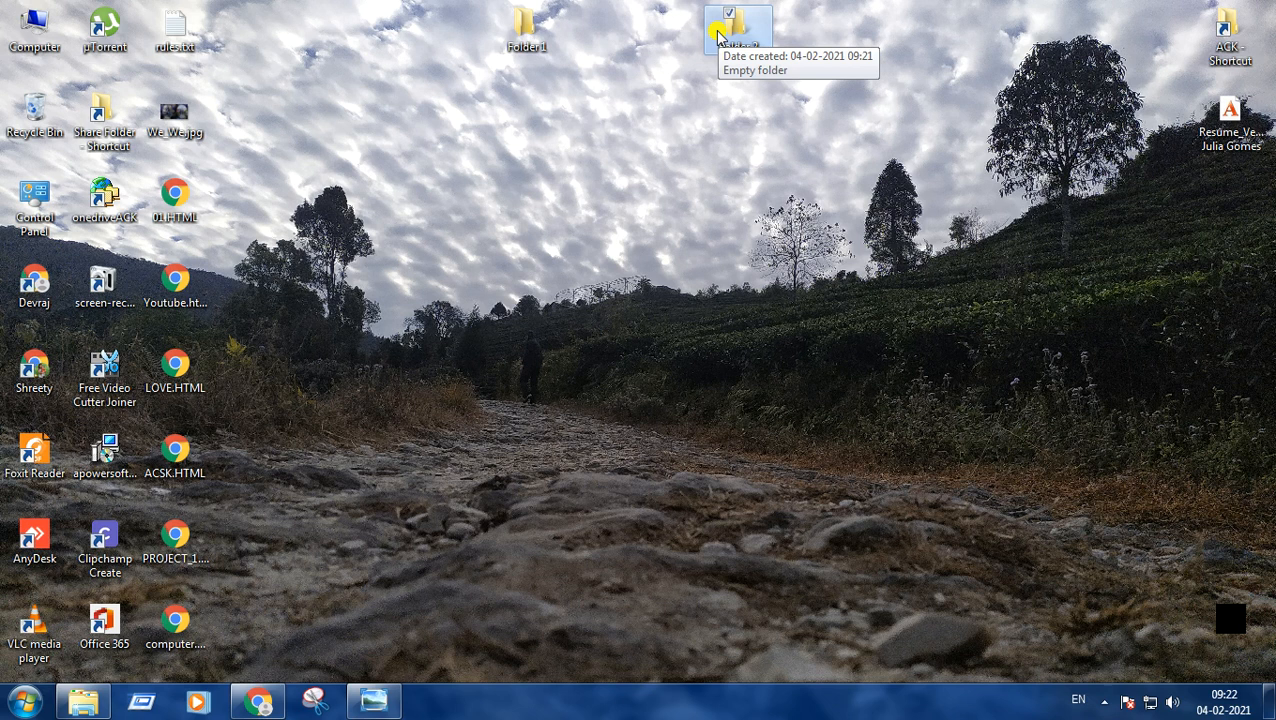
click(528, 22)
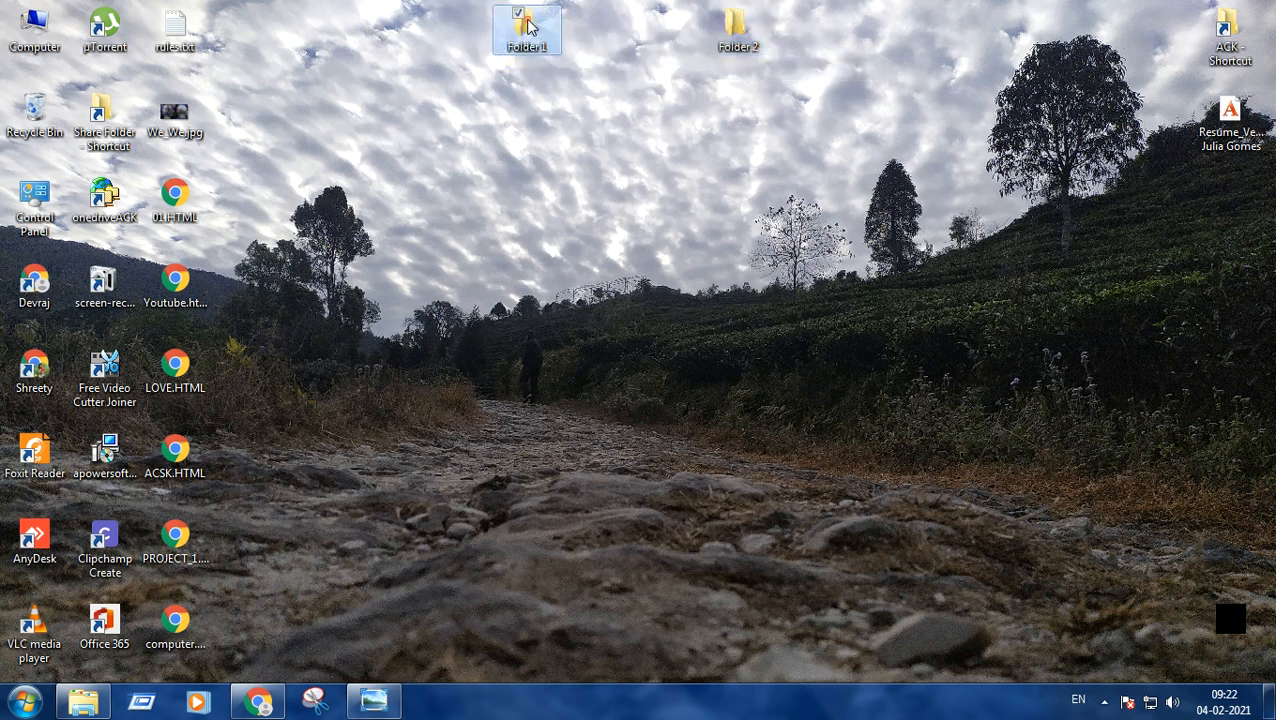
- Inside Folder 1, create a new empty Microsoft Word document
double_click(526, 18)
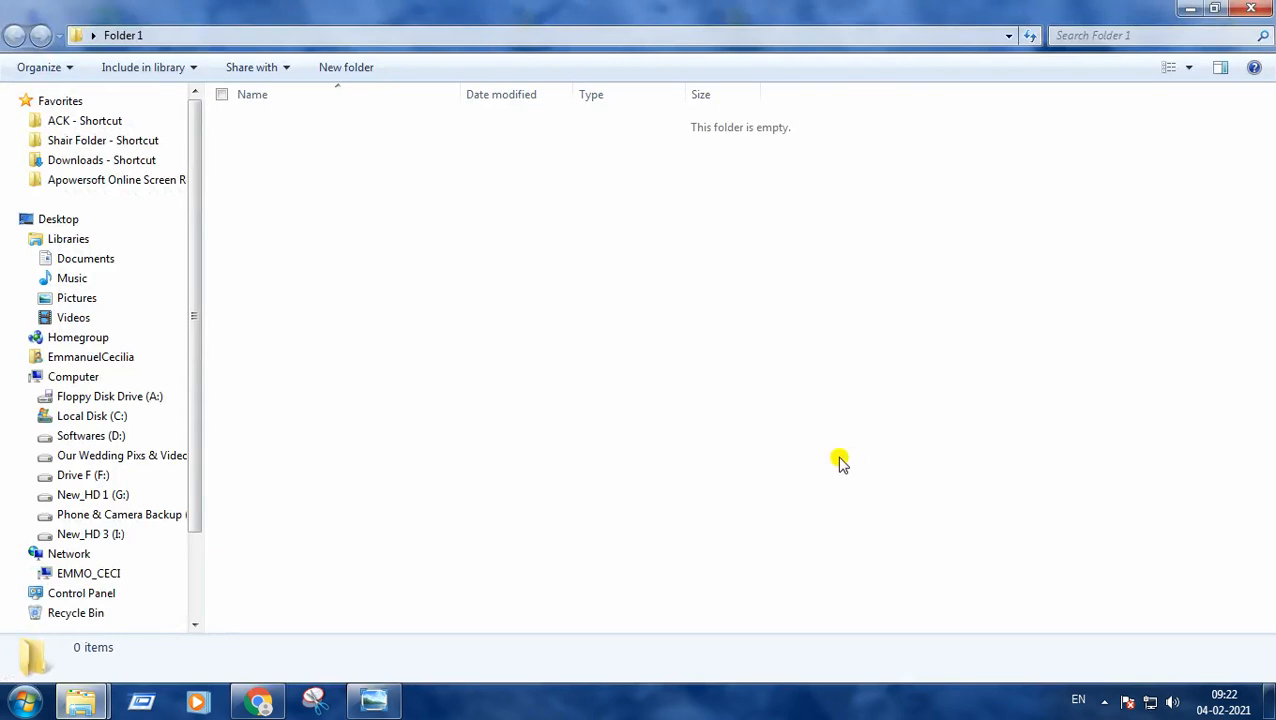
right_click(840, 460)
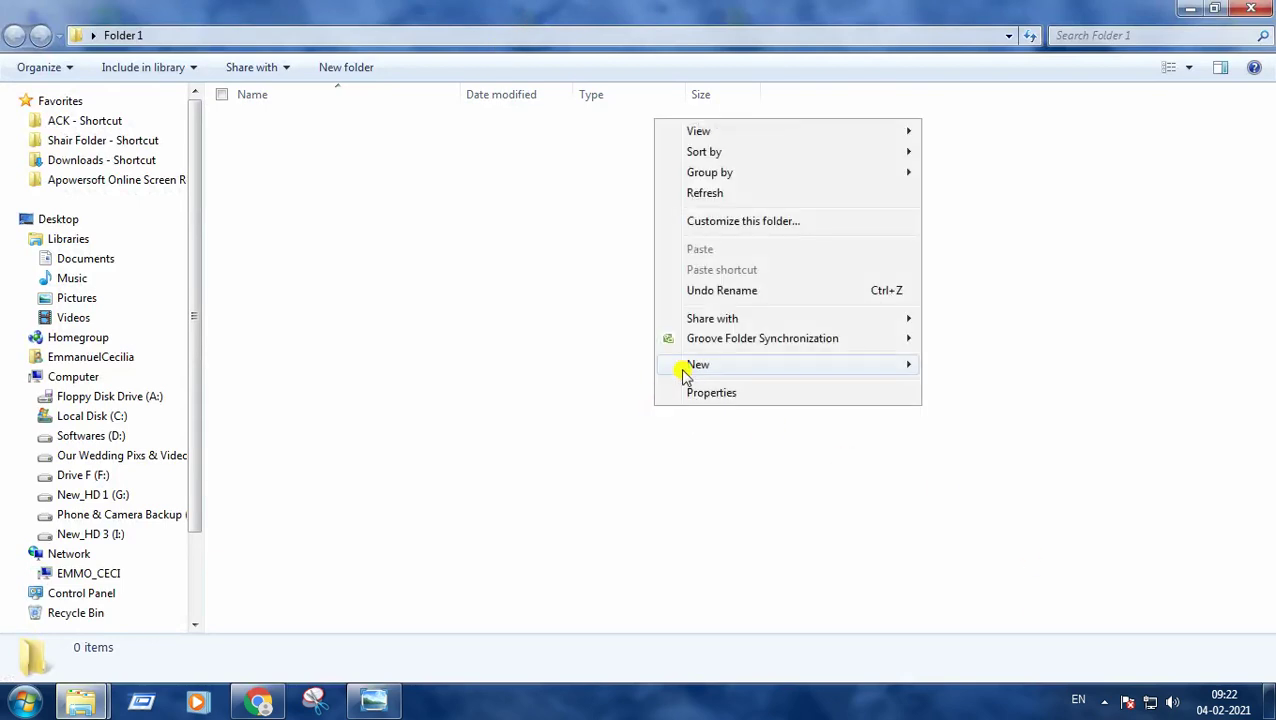
click(698, 364)
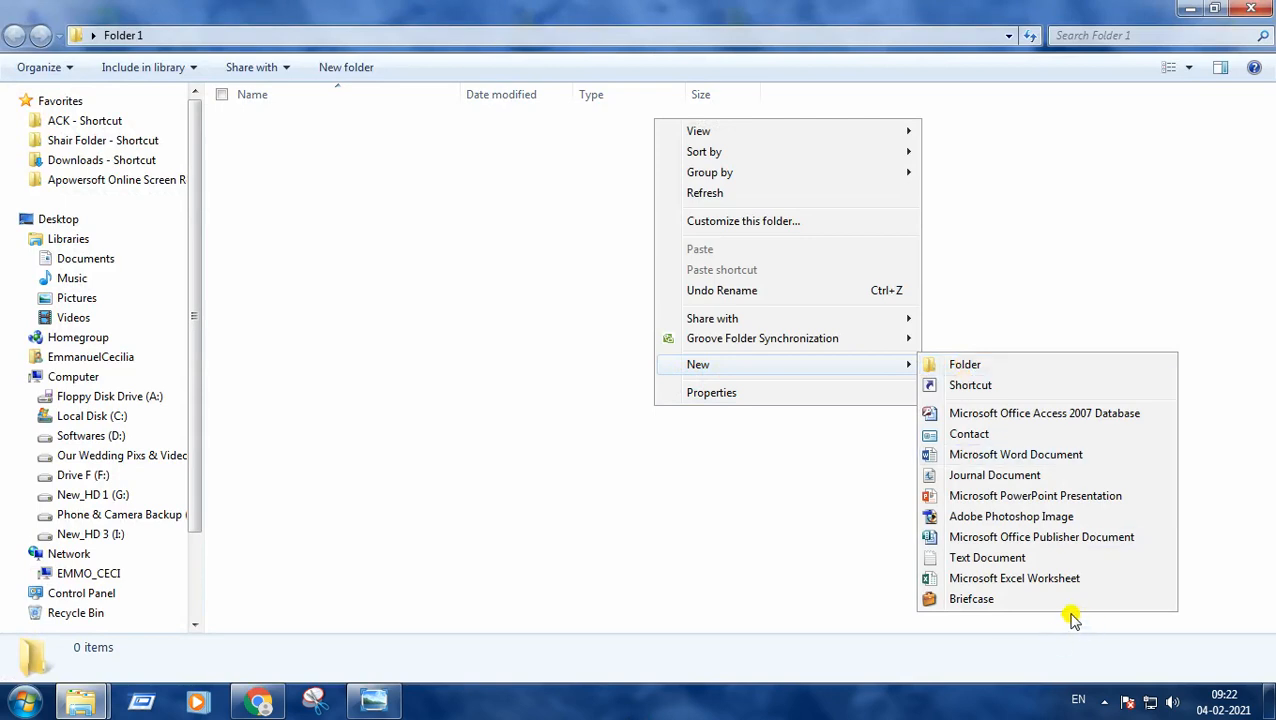
mouse_move(1024, 454)
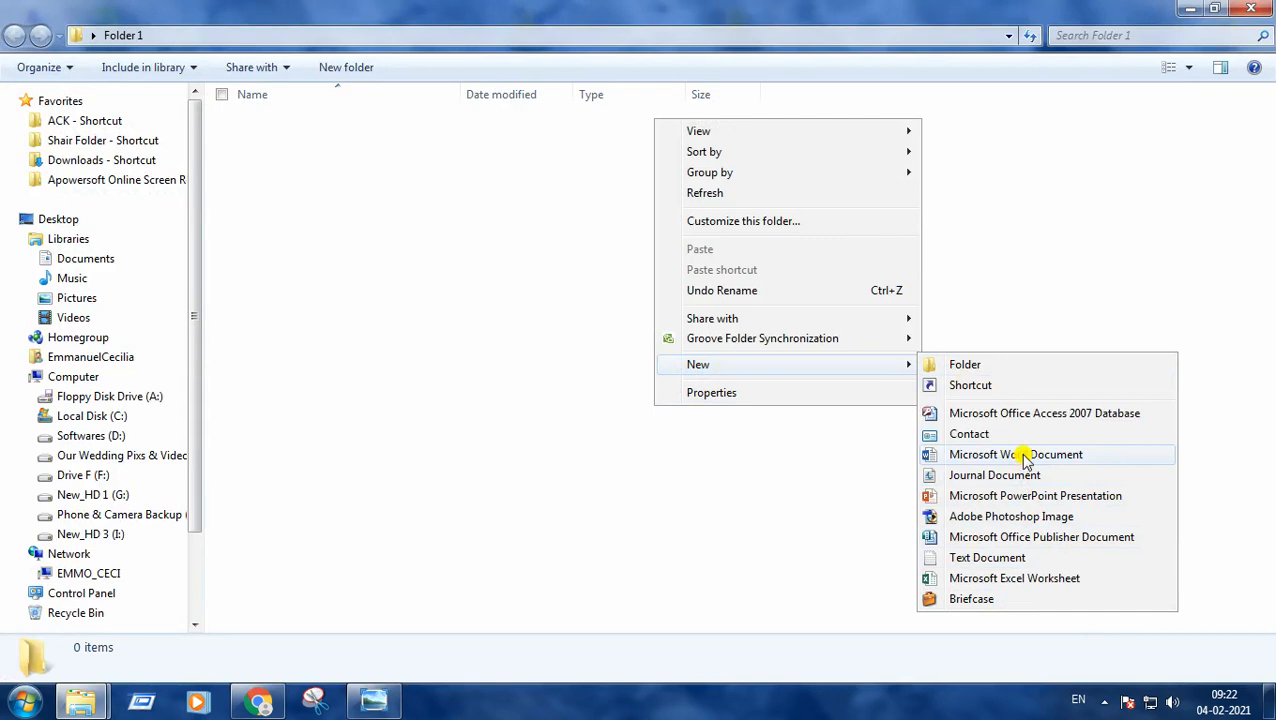
click(1026, 454)
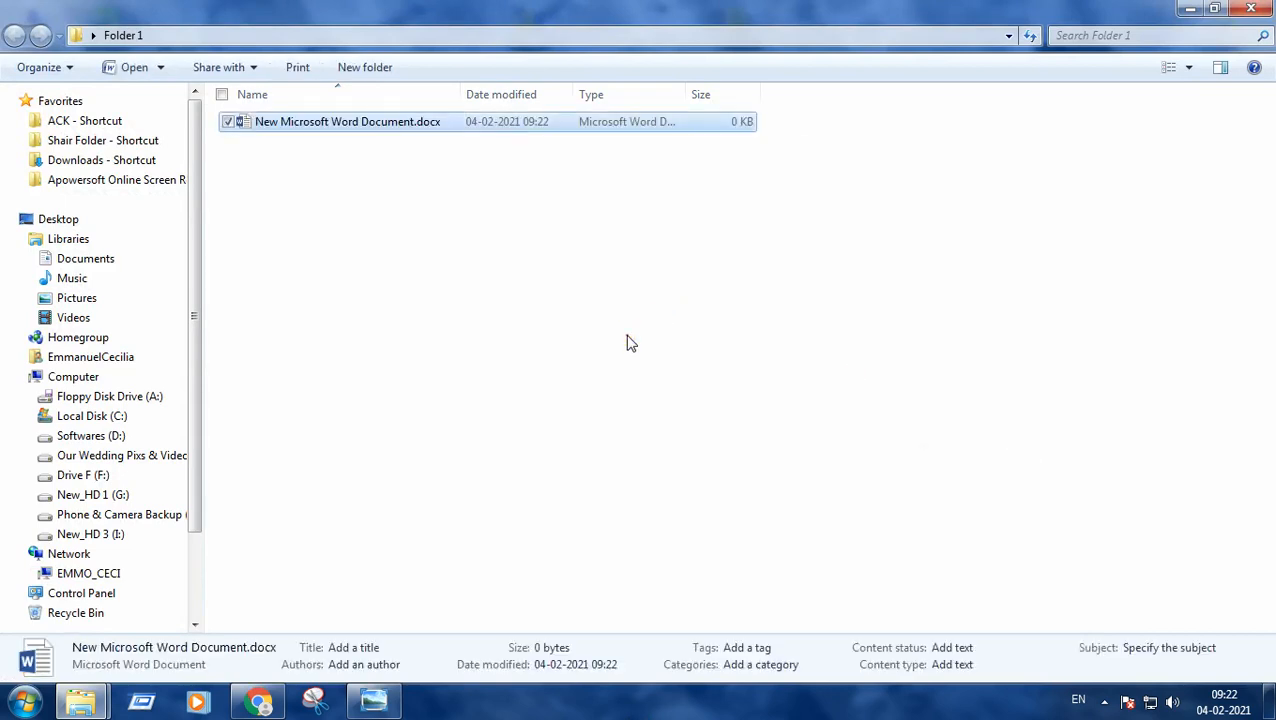
- Add a new empty text document to Folder 1 as well
right_click(630, 344)
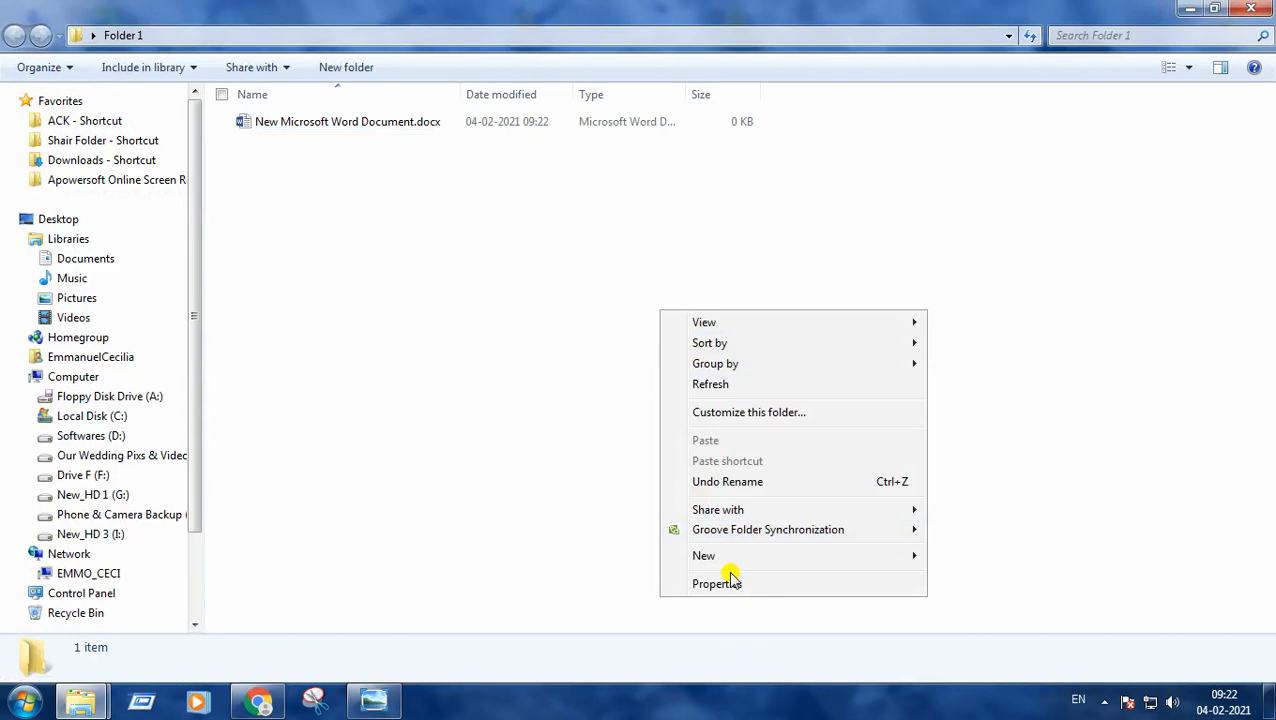
click(704, 556)
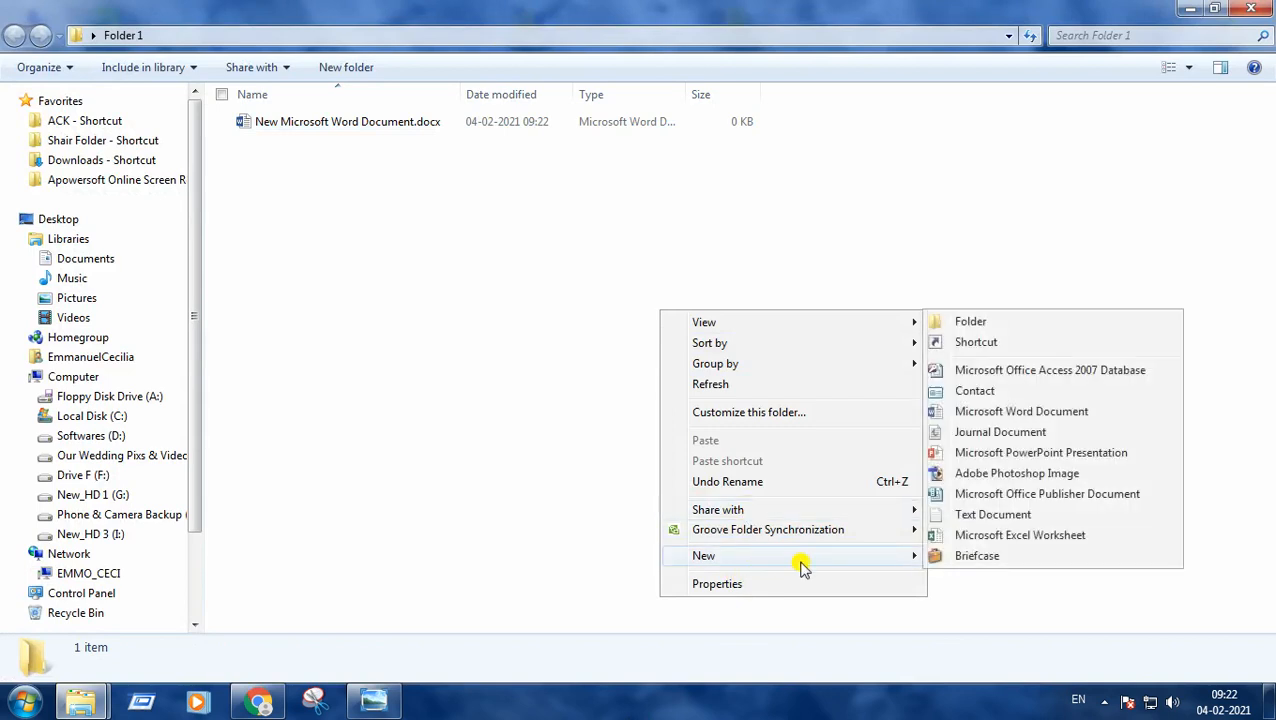
mouse_move(1028, 516)
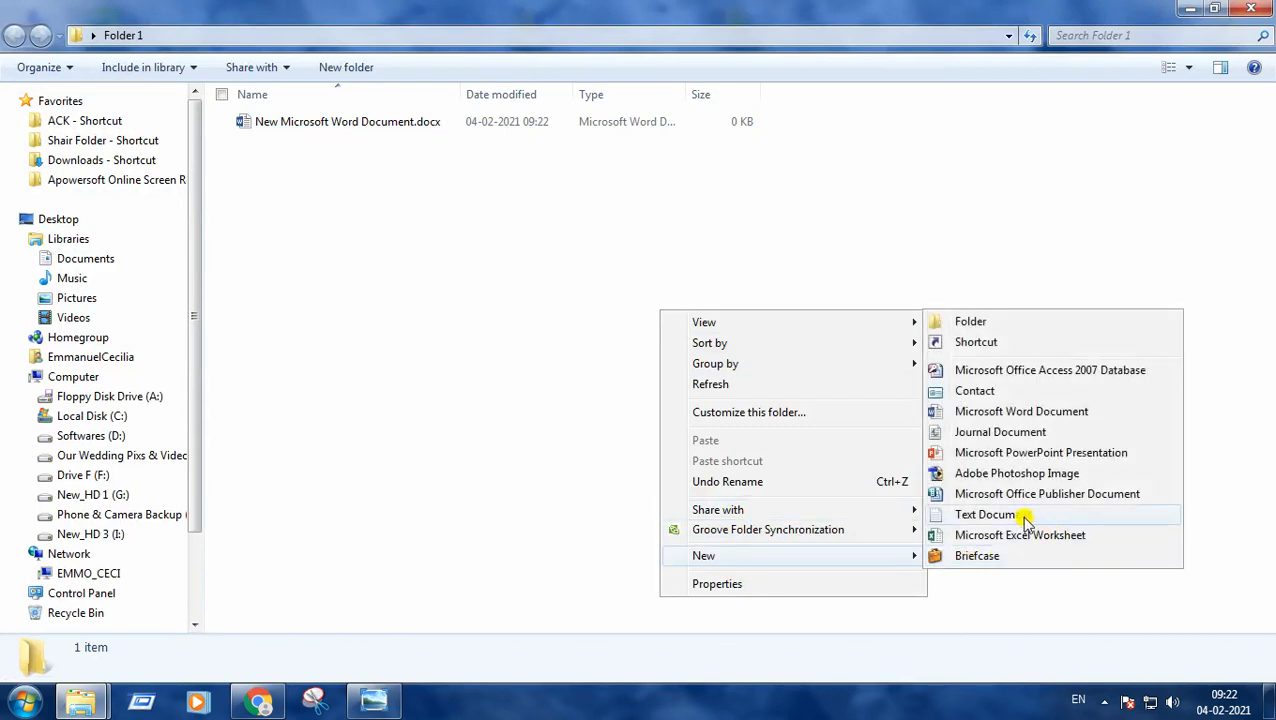
mouse_move(1004, 520)
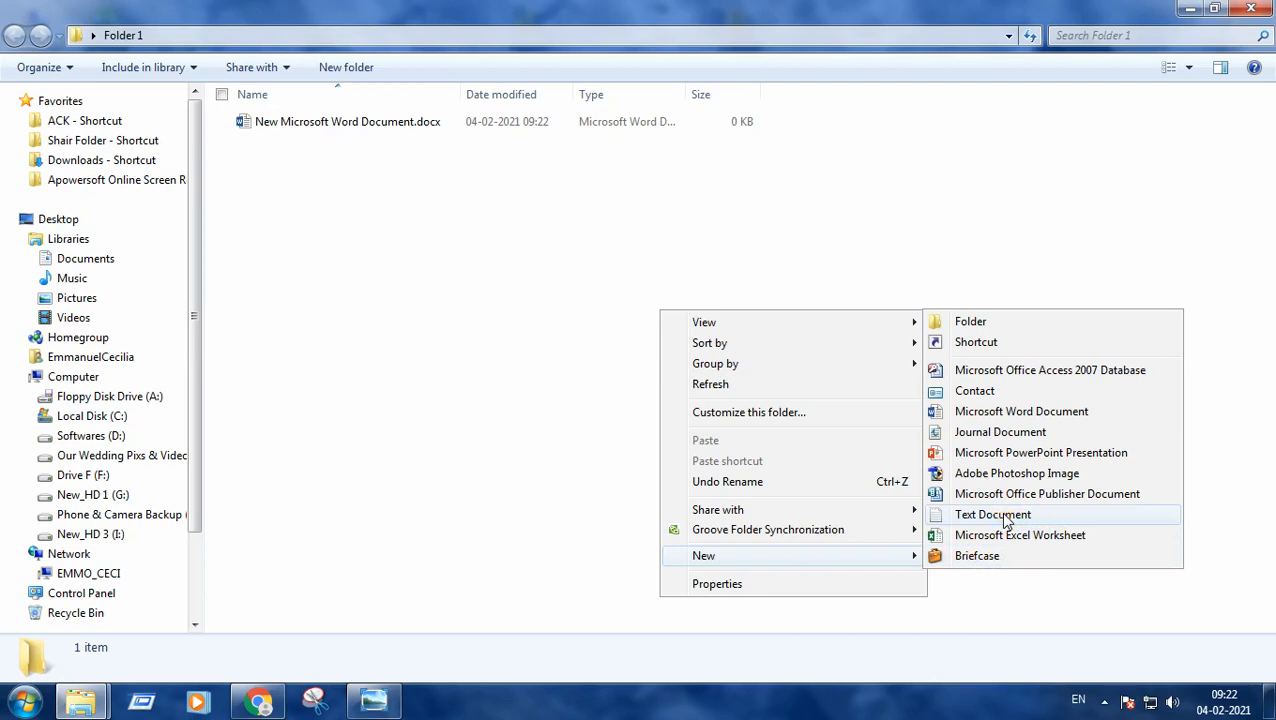
click(992, 514)
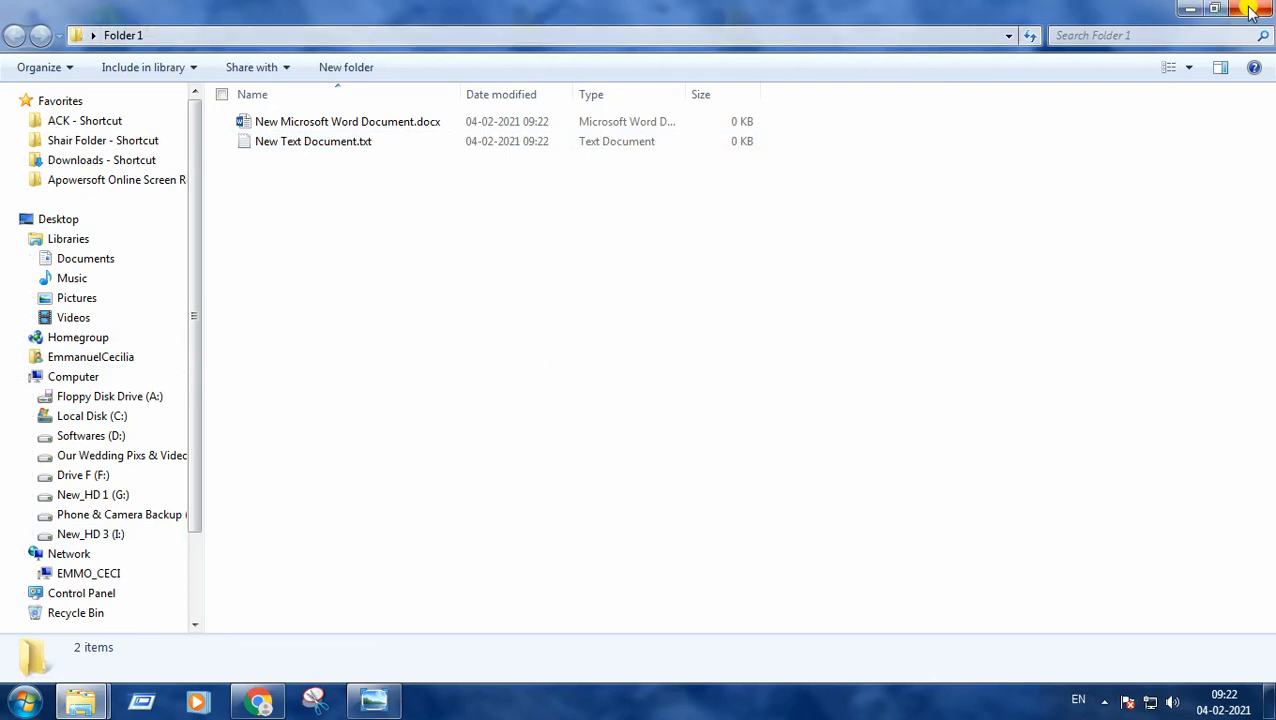
- Close the Folder 1 window and copy Folder 1 from the desktop
click(1240, 10)
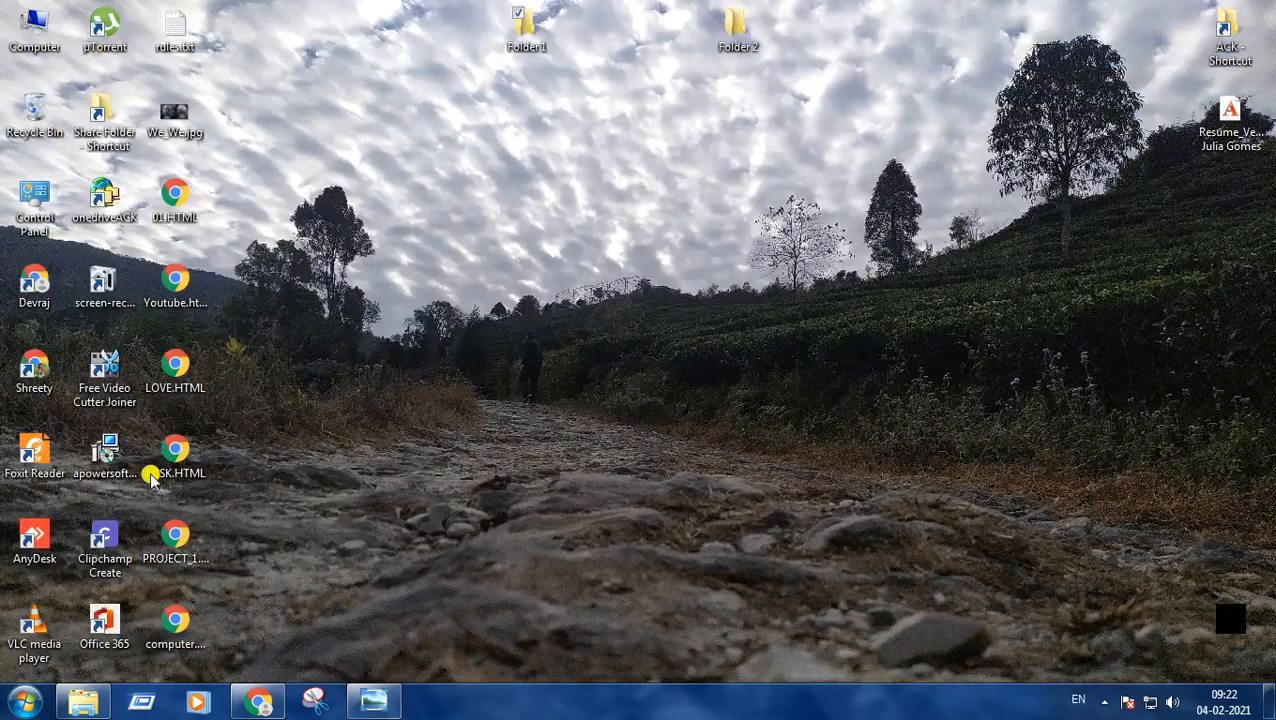
mouse_move(544, 32)
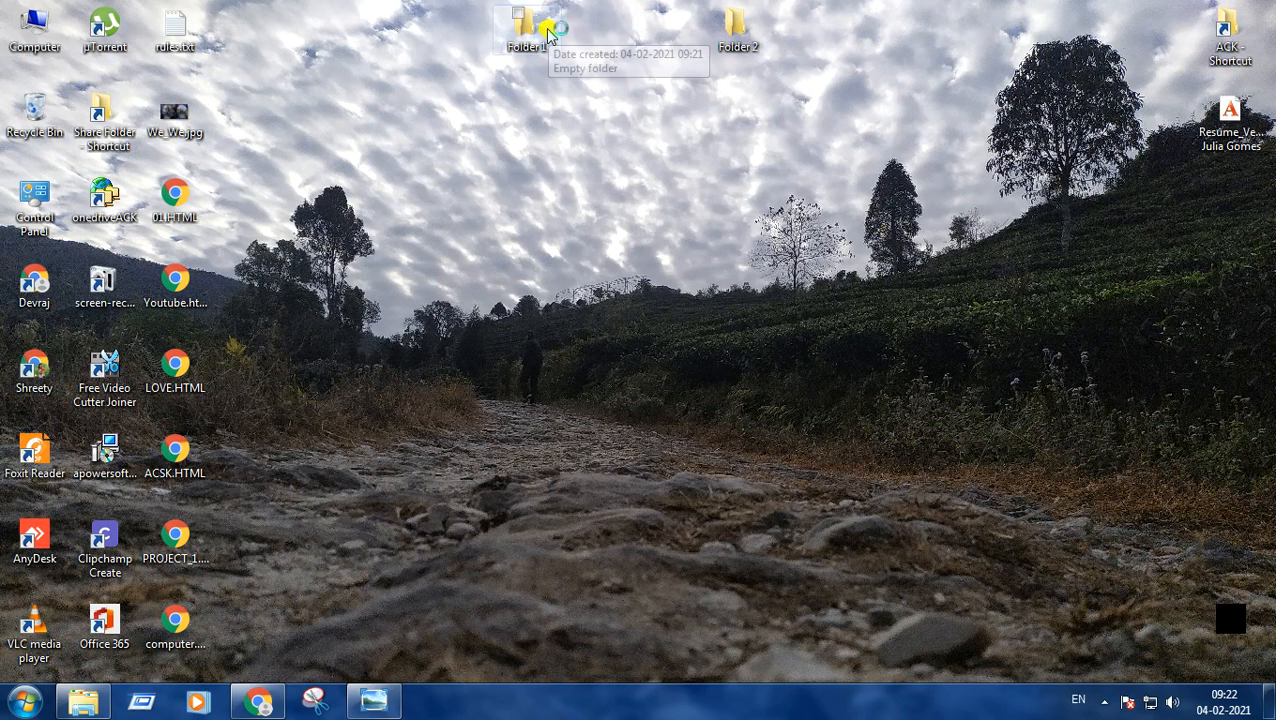
mouse_move(536, 62)
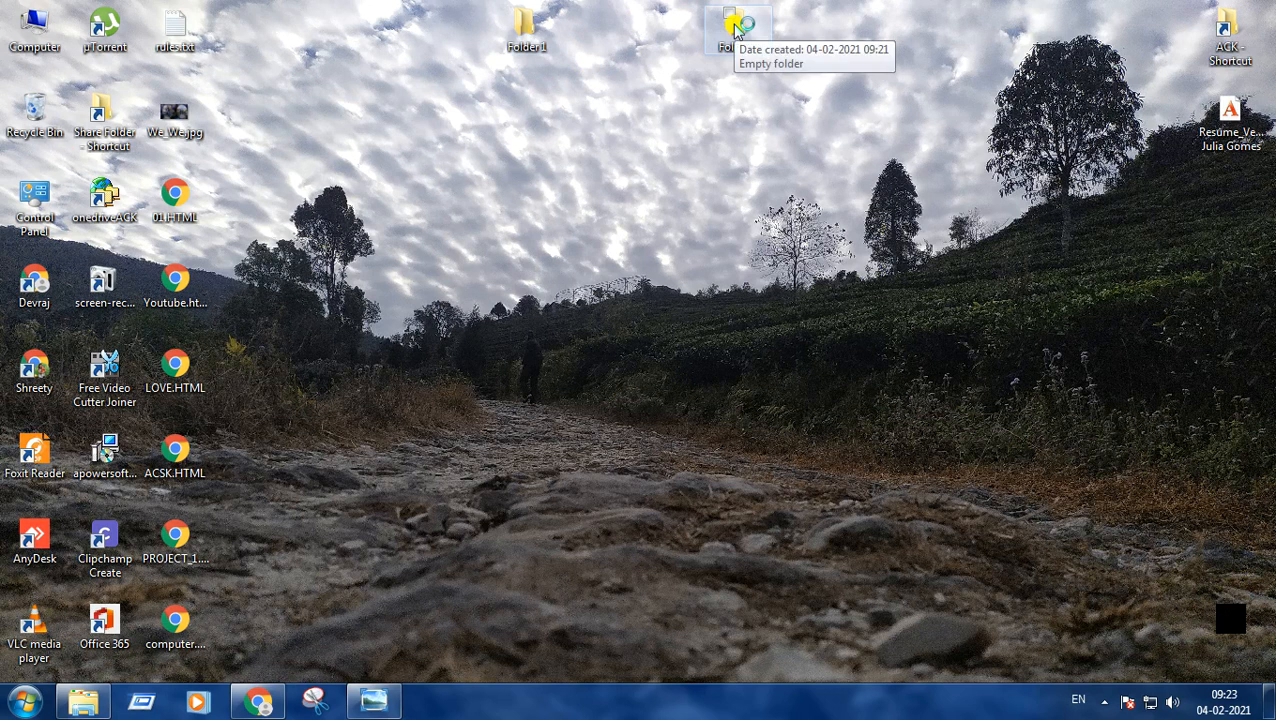
mouse_move(732, 24)
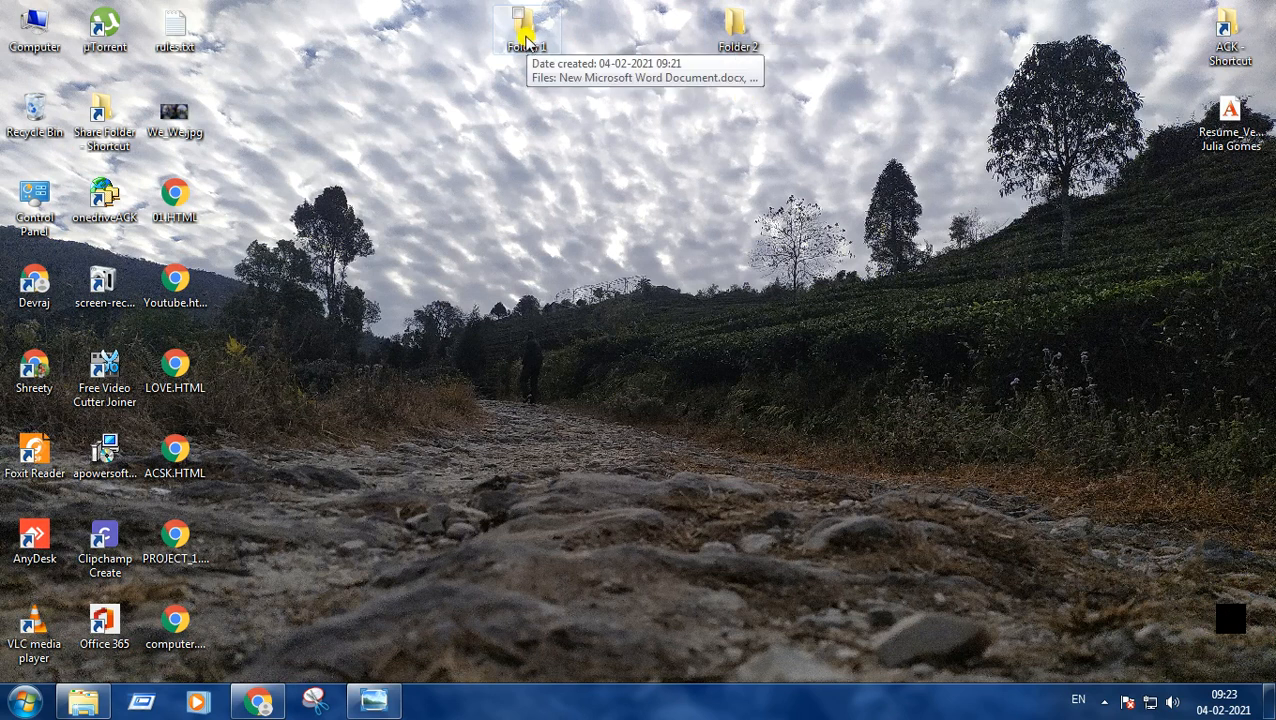
right_click(524, 28)
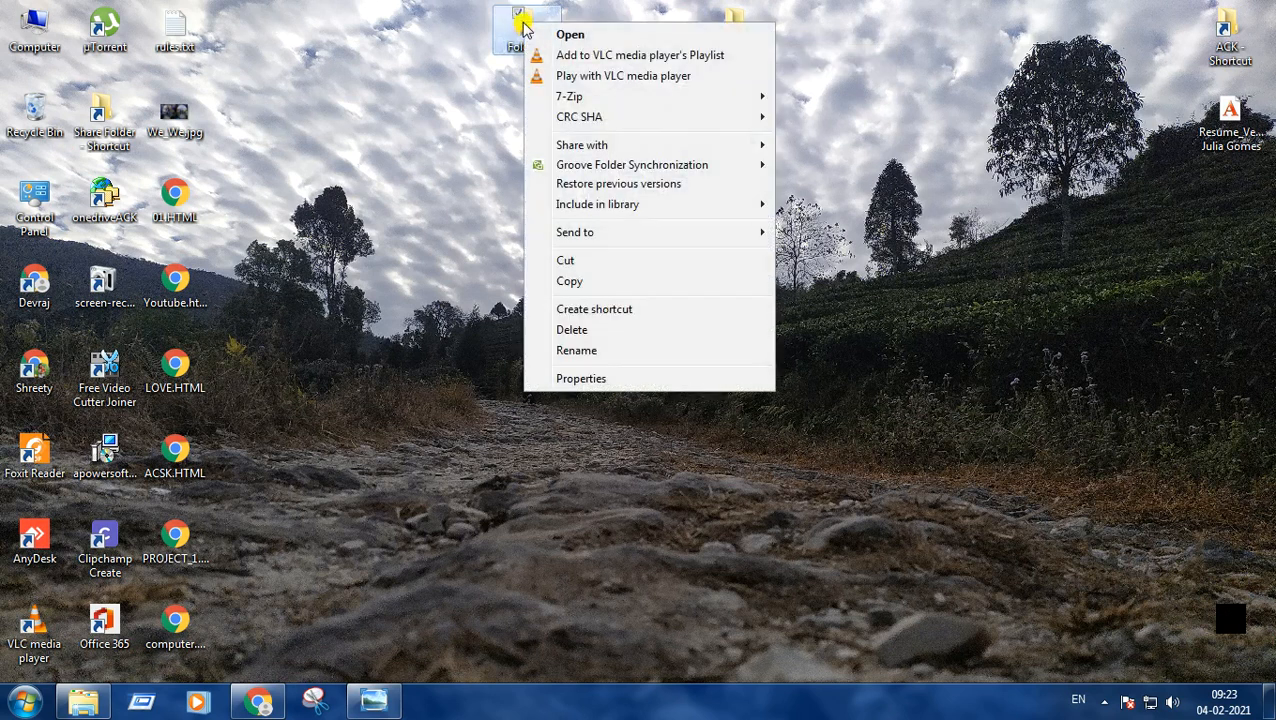
mouse_move(584, 284)
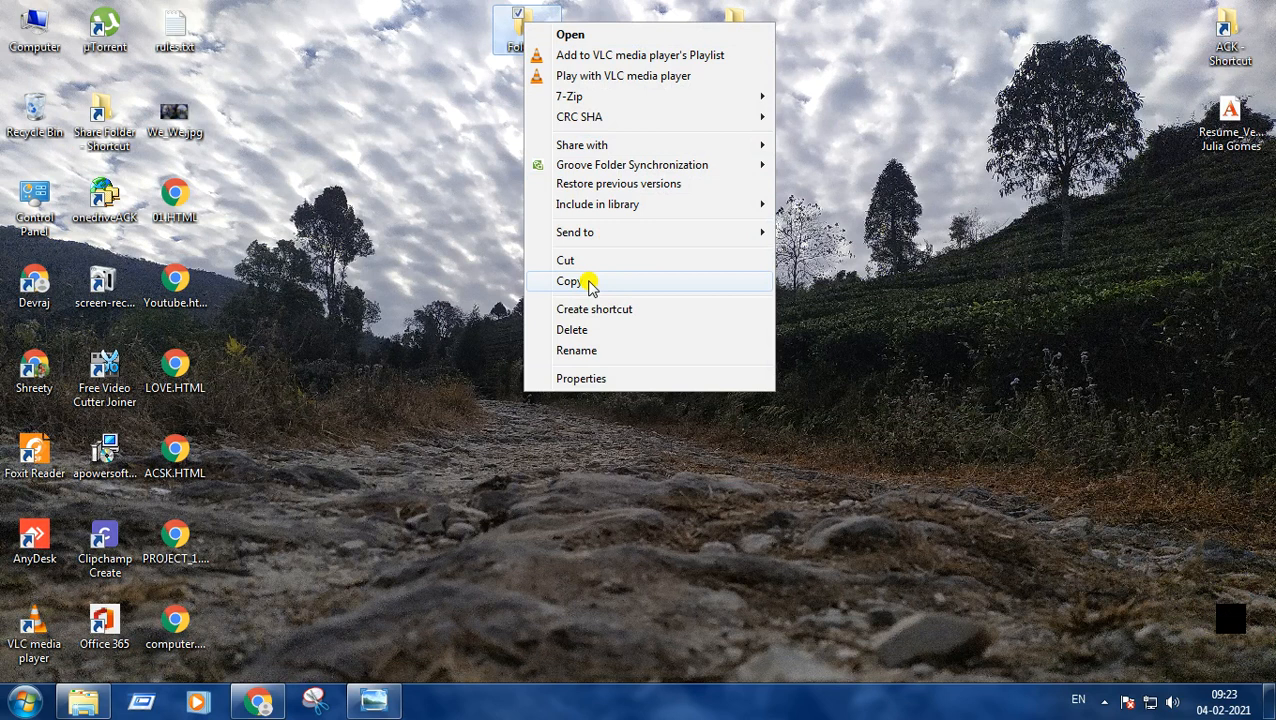
click(564, 280)
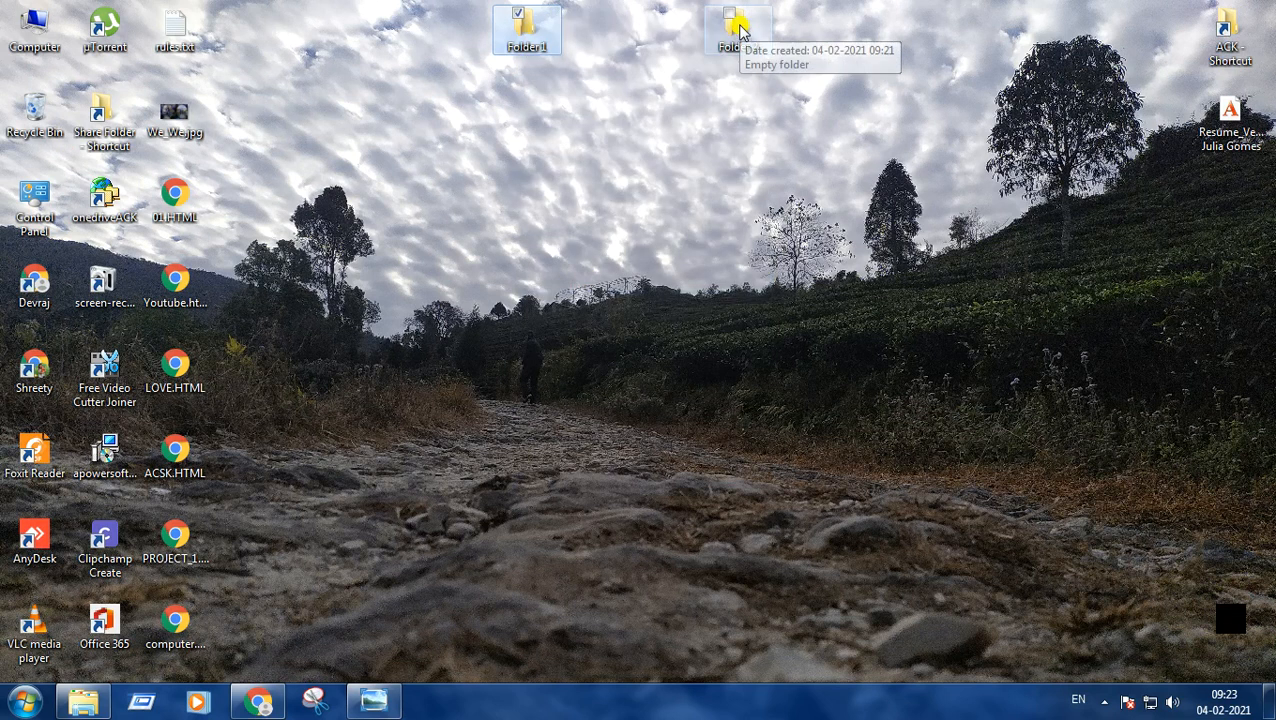
- Paste the copied Folder 1 into Folder 2, then reopen Folder 2 to check it
double_click(726, 24)
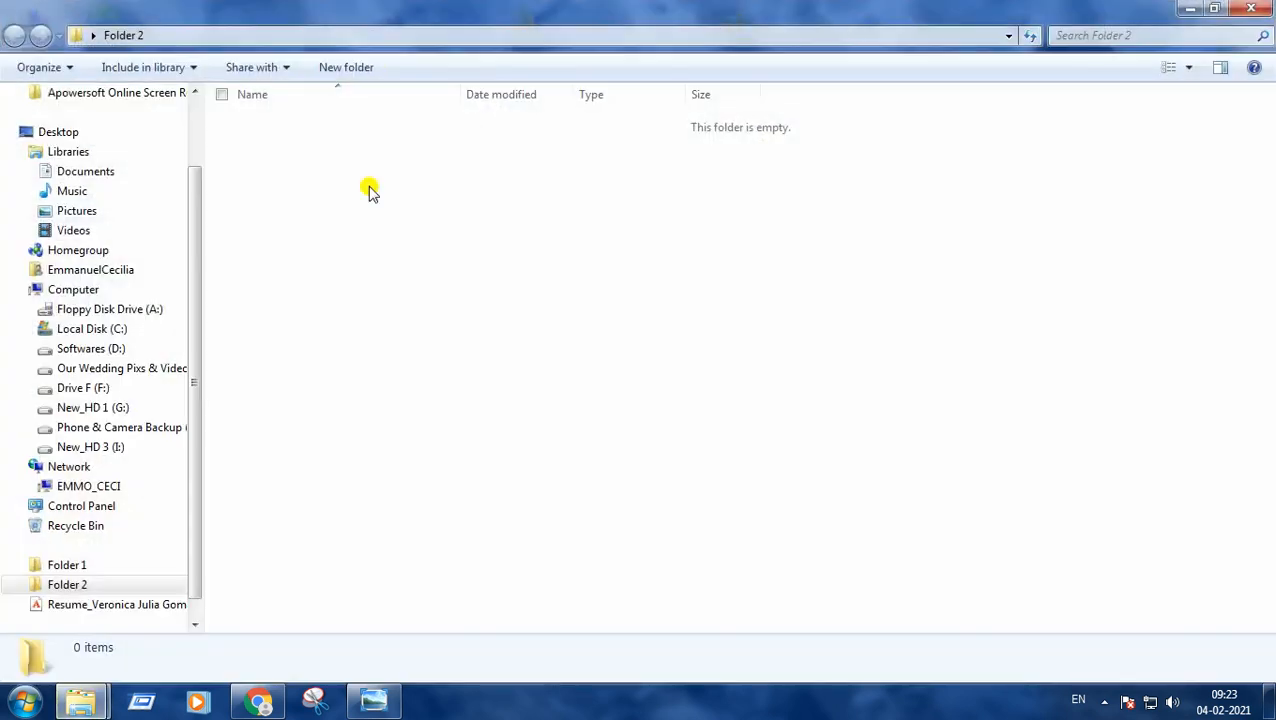
mouse_move(556, 352)
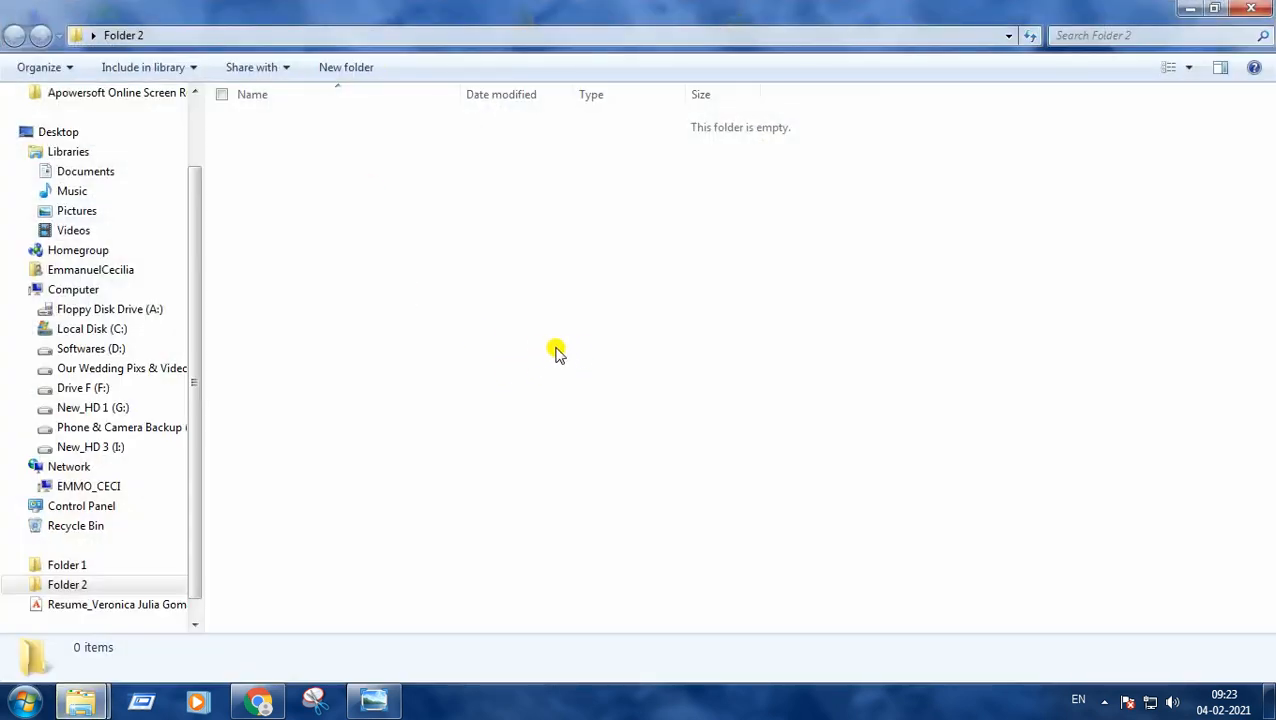
mouse_move(538, 356)
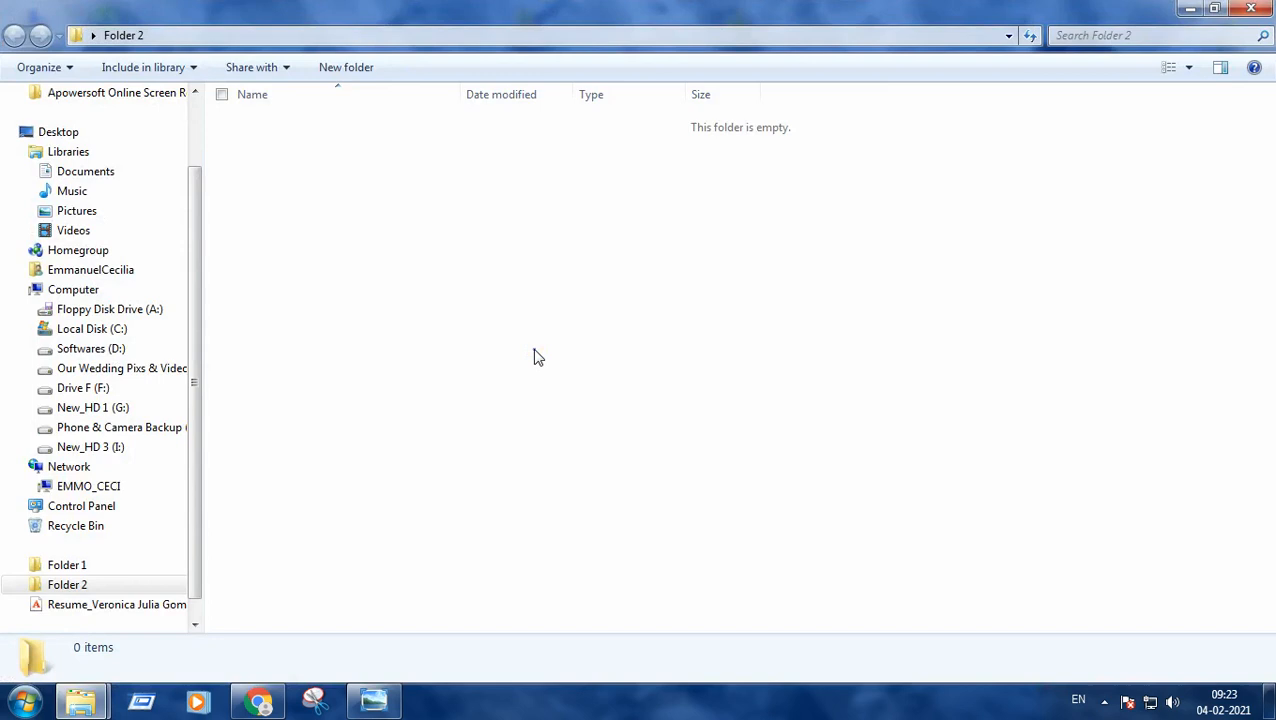
right_click(538, 356)
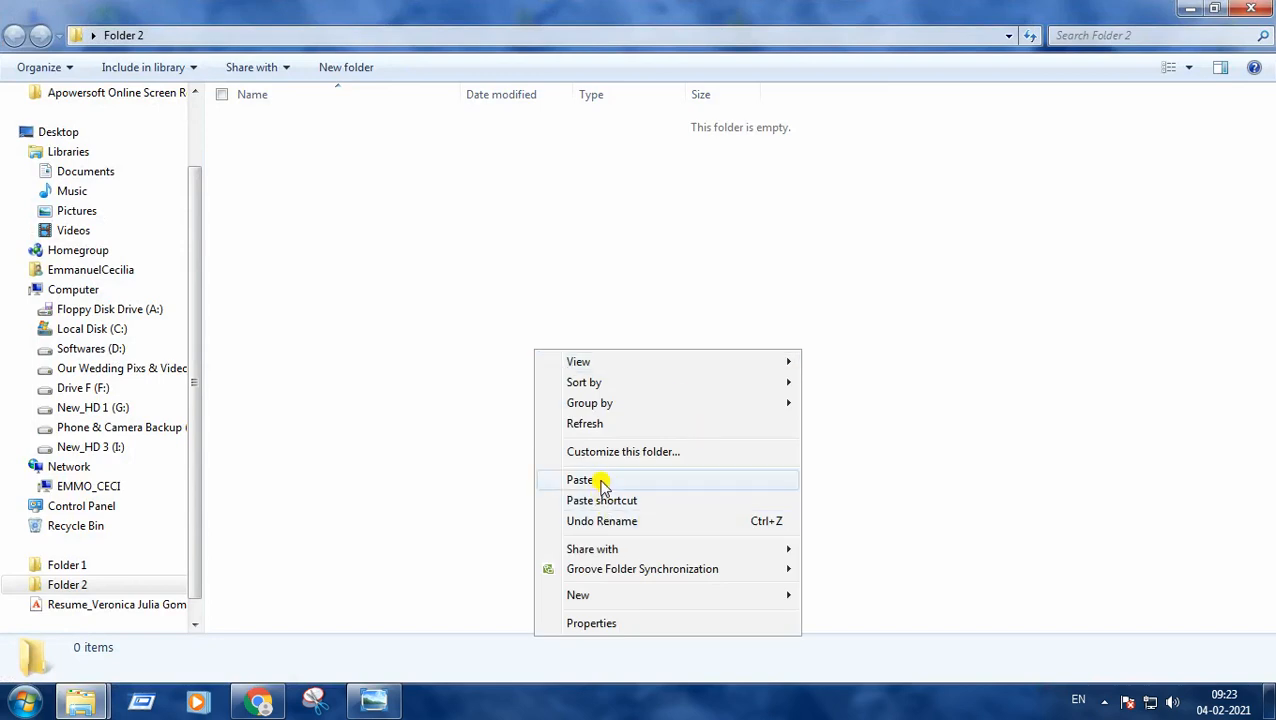
click(580, 480)
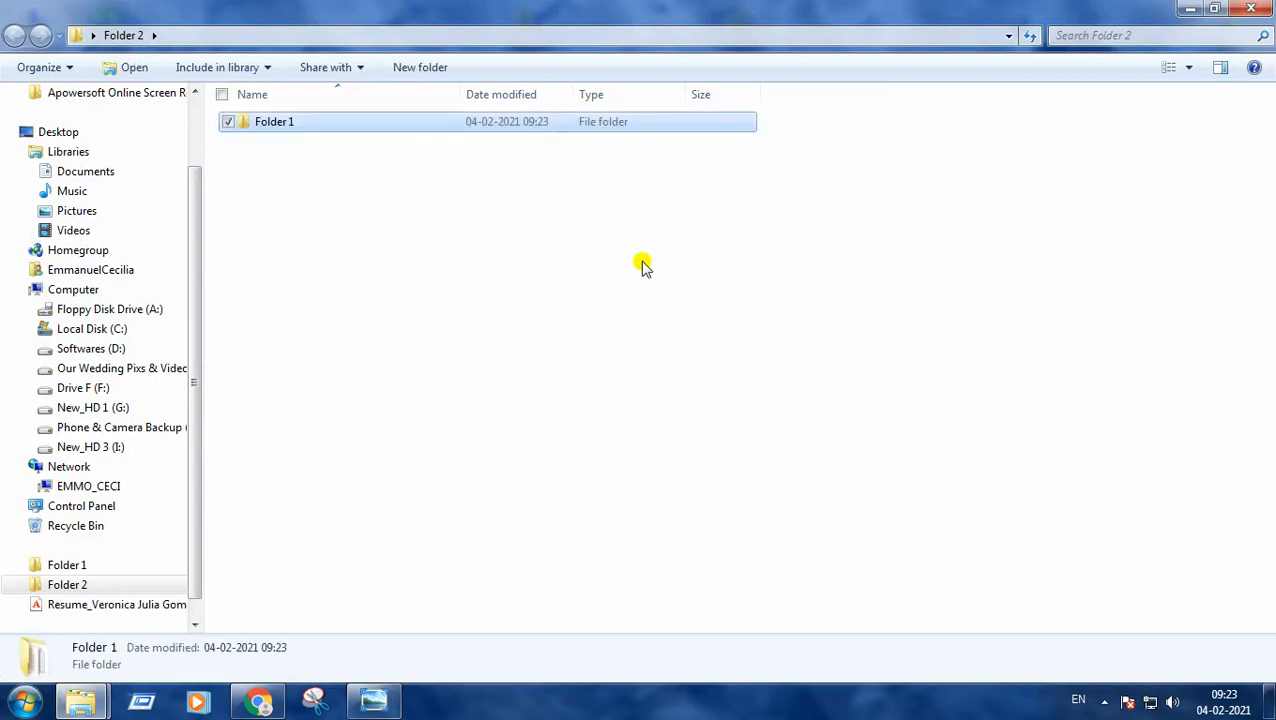
mouse_move(392, 210)
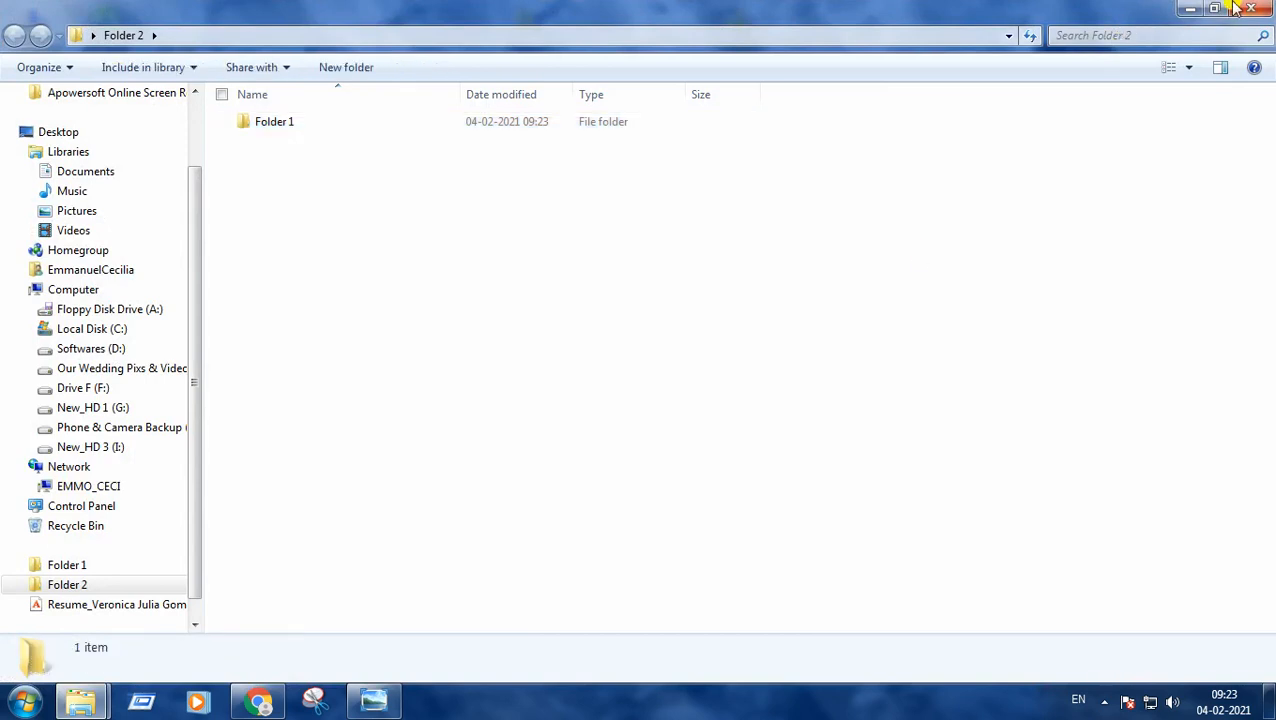
click(1254, 8)
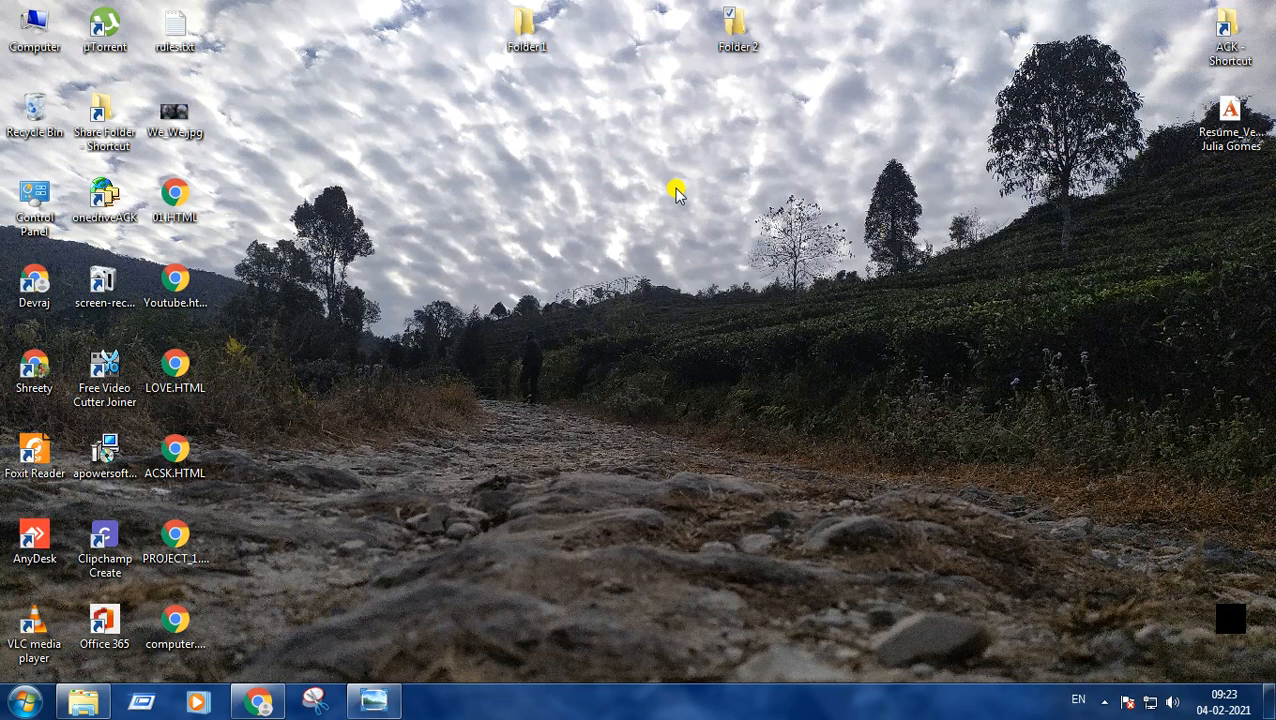
mouse_move(780, 66)
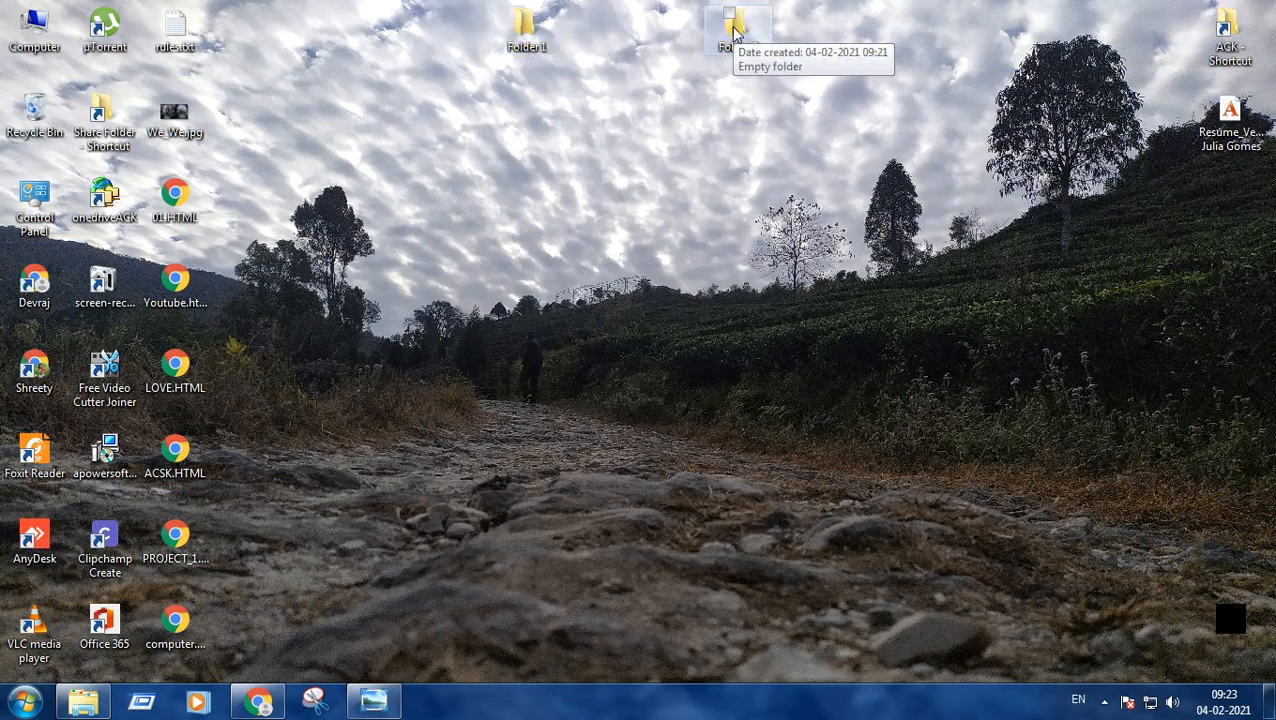
double_click(730, 24)
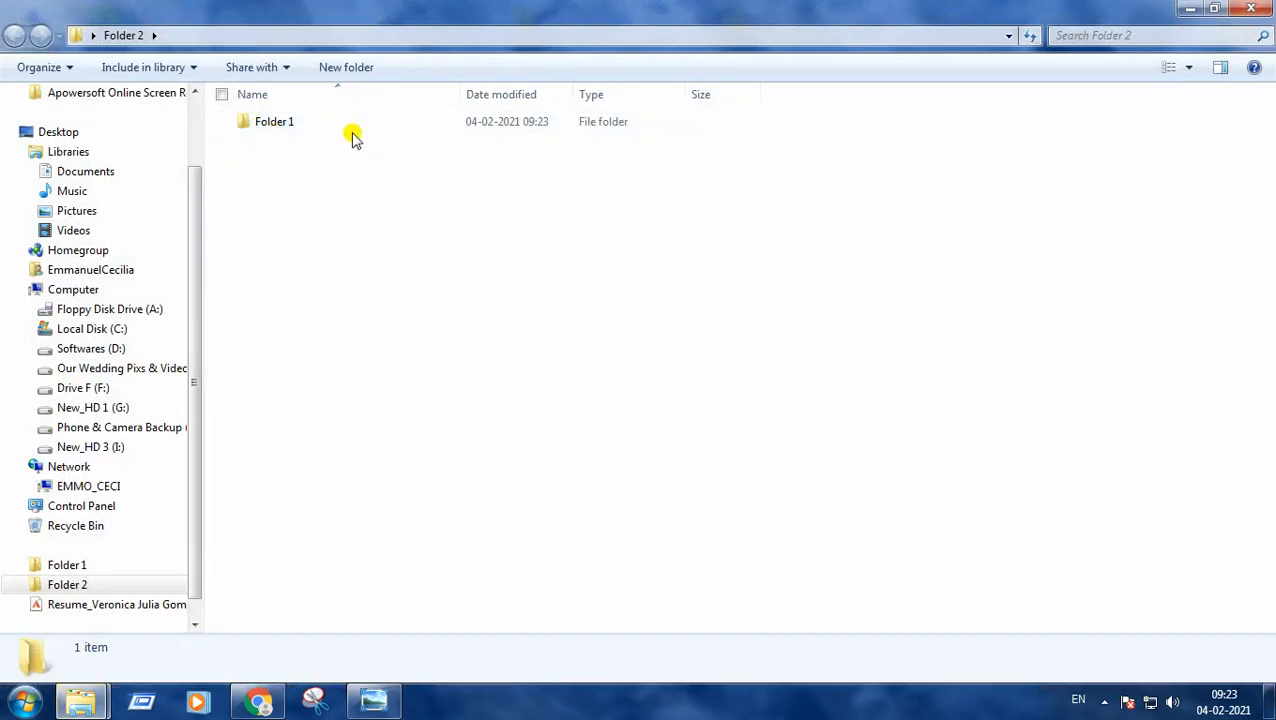
mouse_move(576, 498)
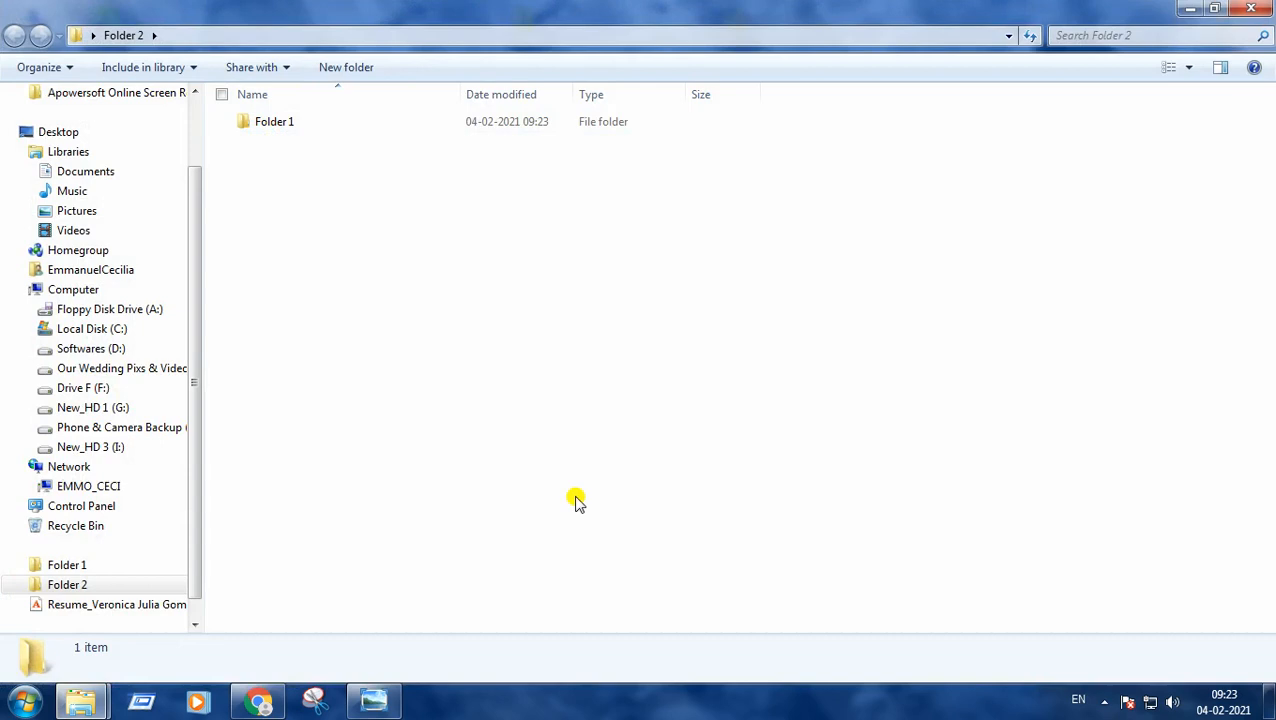
mouse_move(1254, 12)
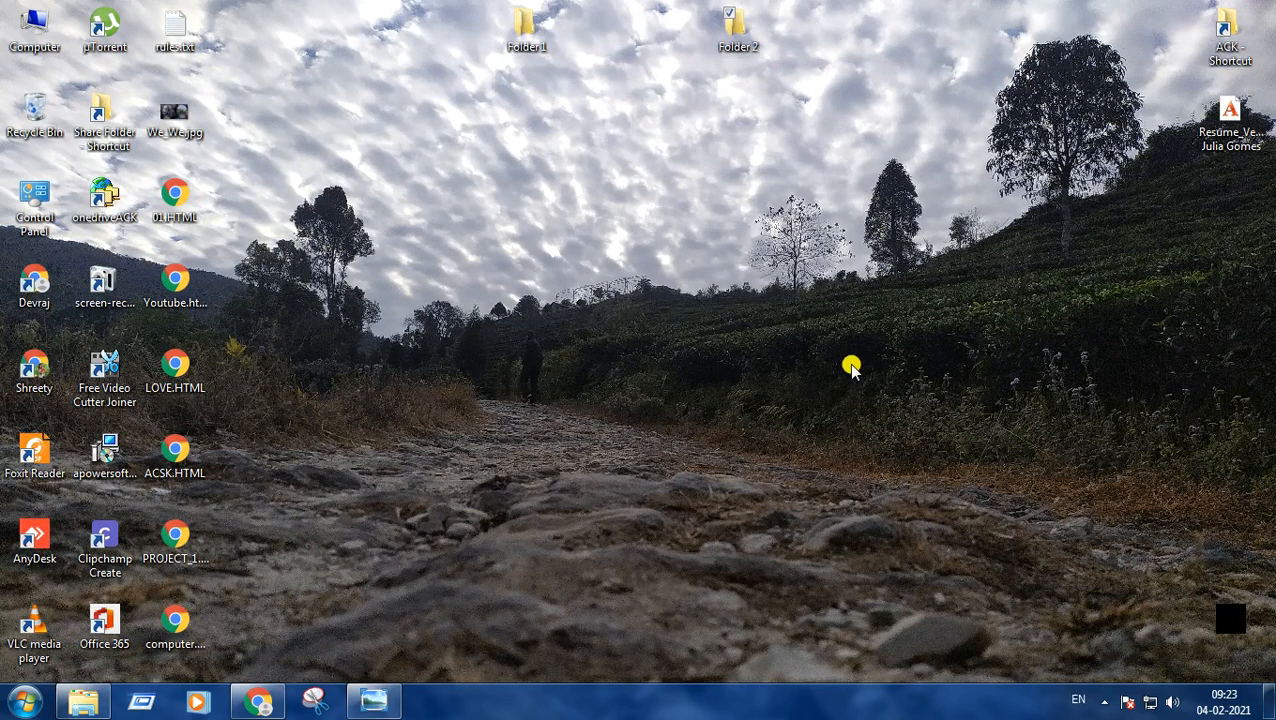
click(528, 20)
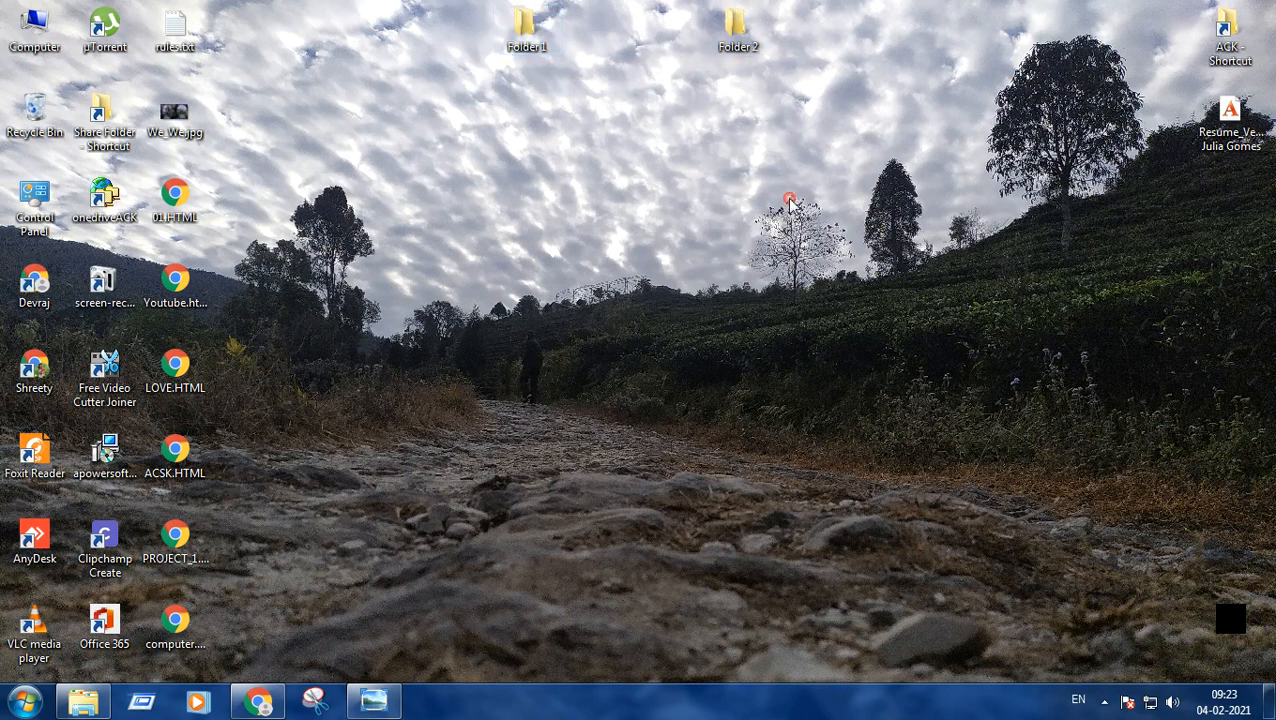
right_click(730, 22)
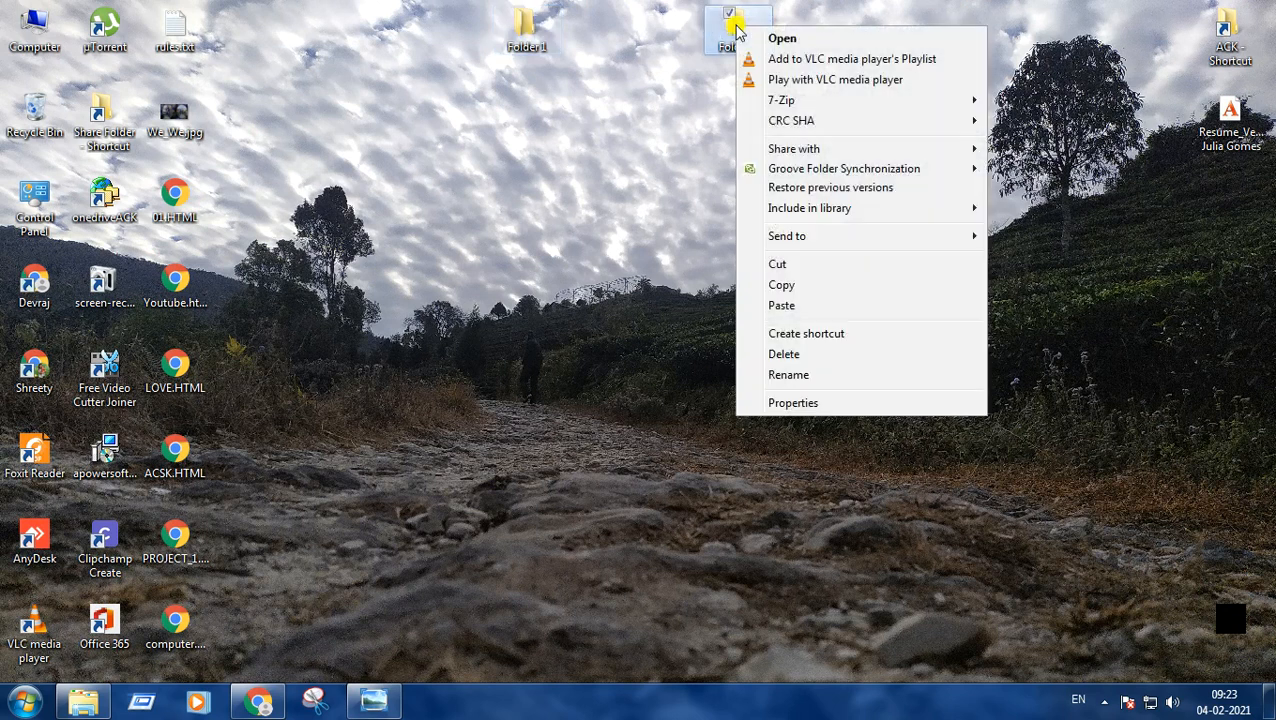
mouse_move(844, 292)
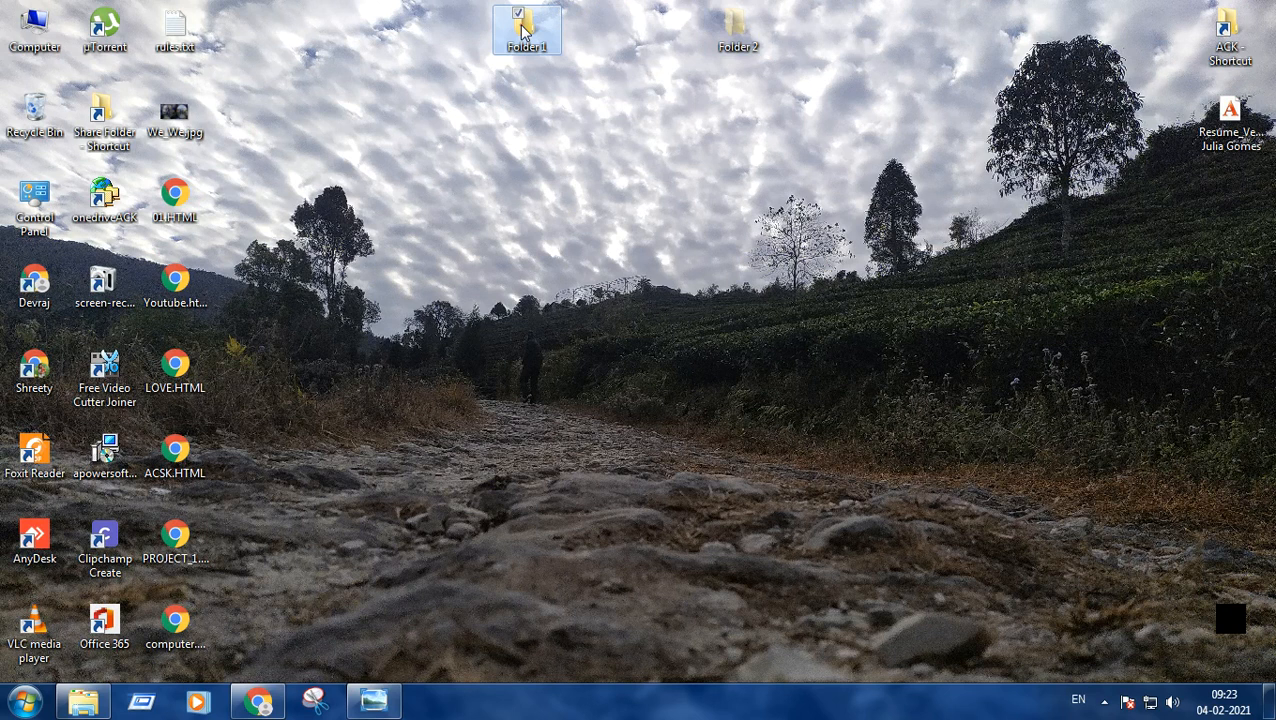
double_click(528, 22)
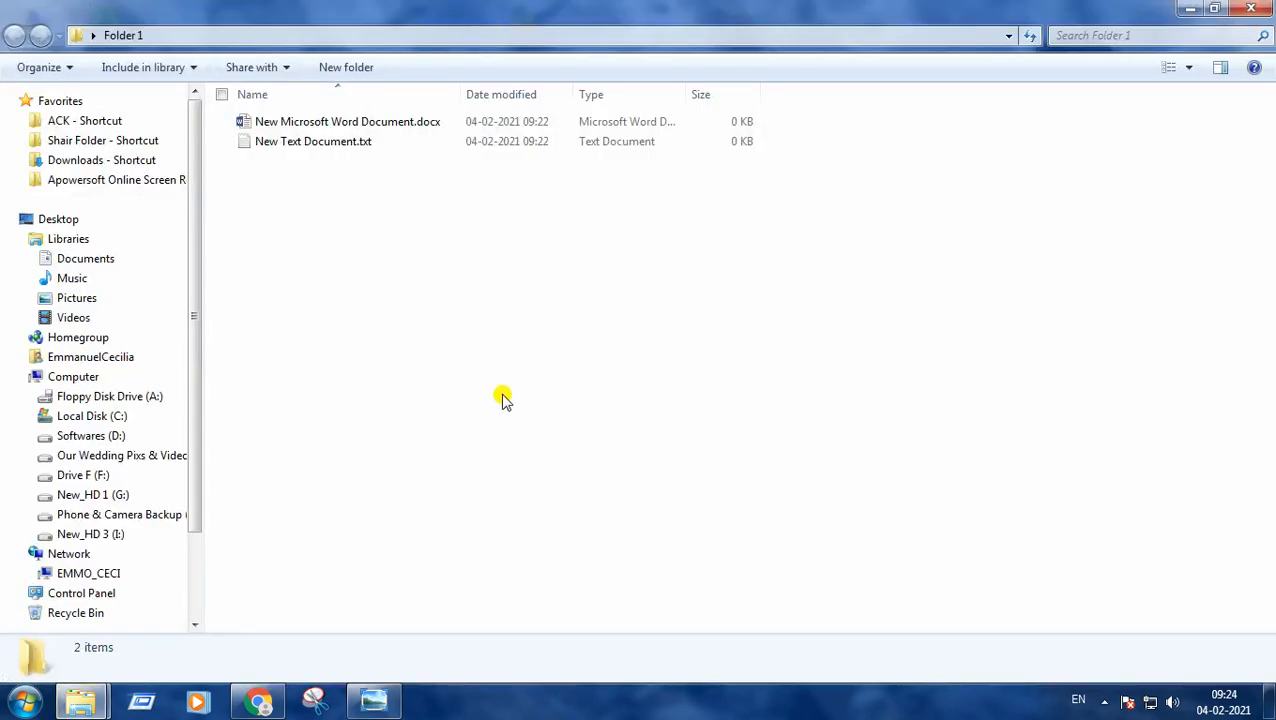
right_click(504, 400)
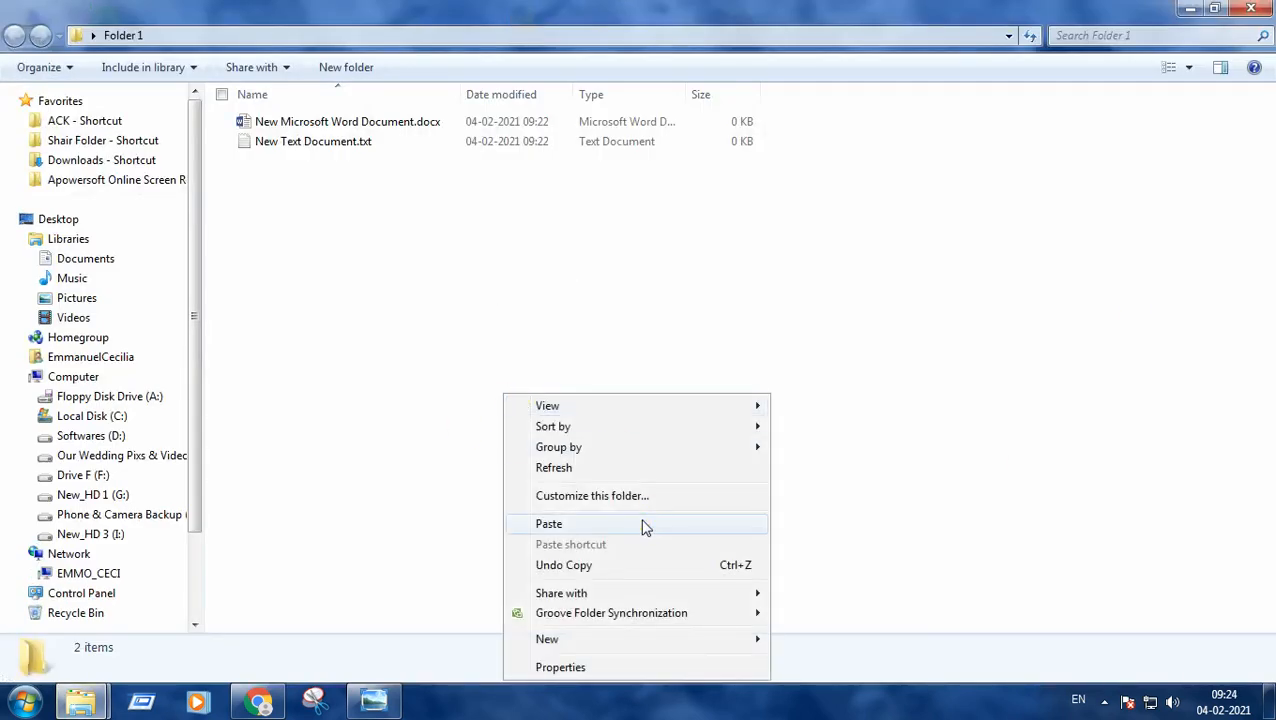
click(548, 524)
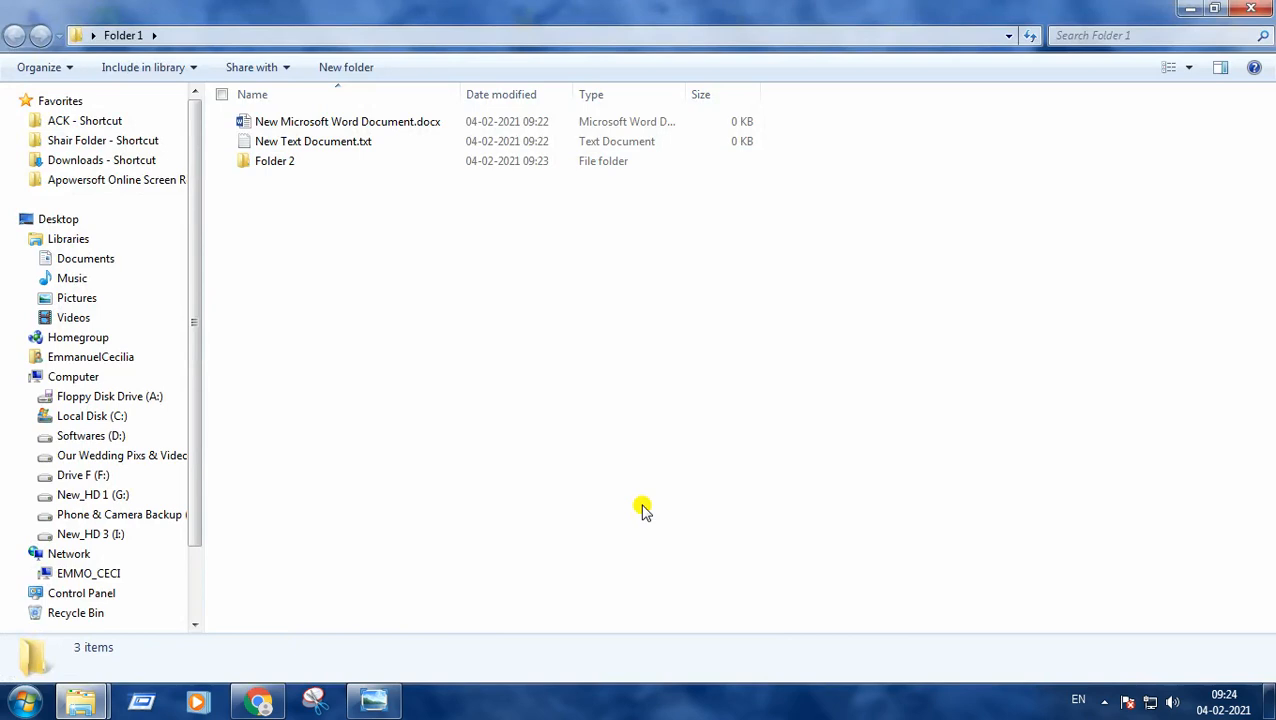
mouse_move(1252, 8)
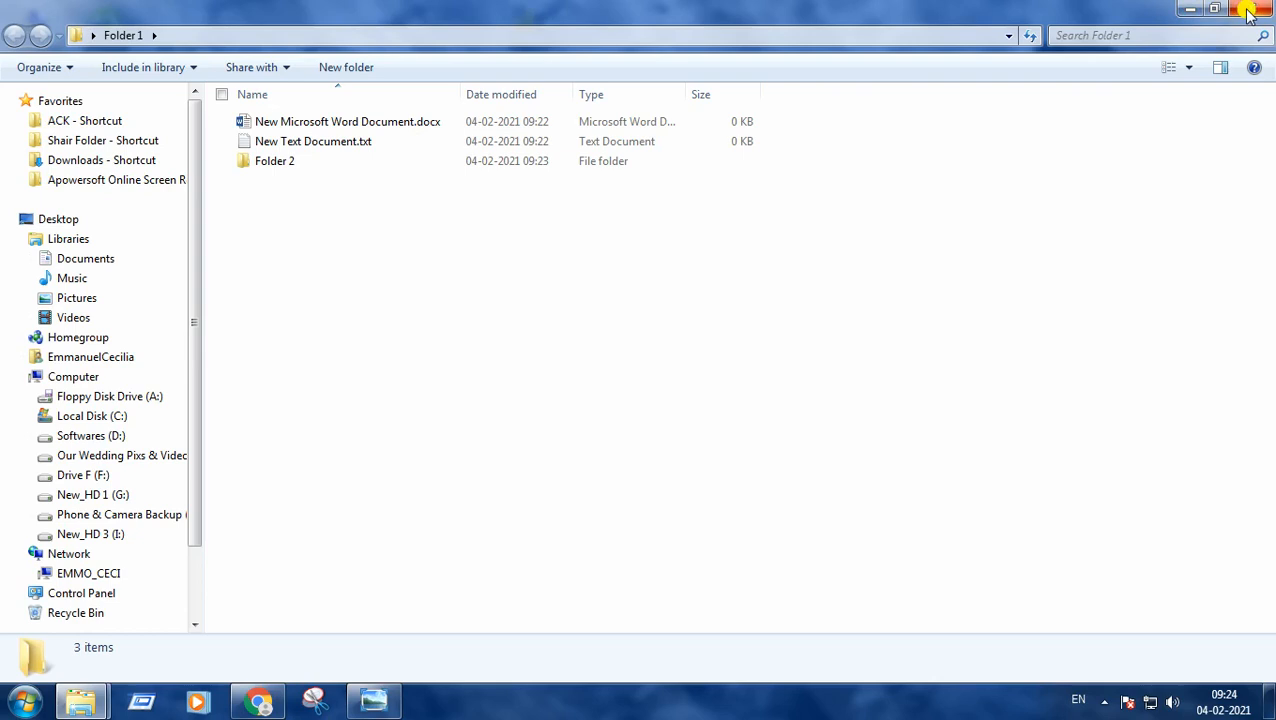
click(1248, 12)
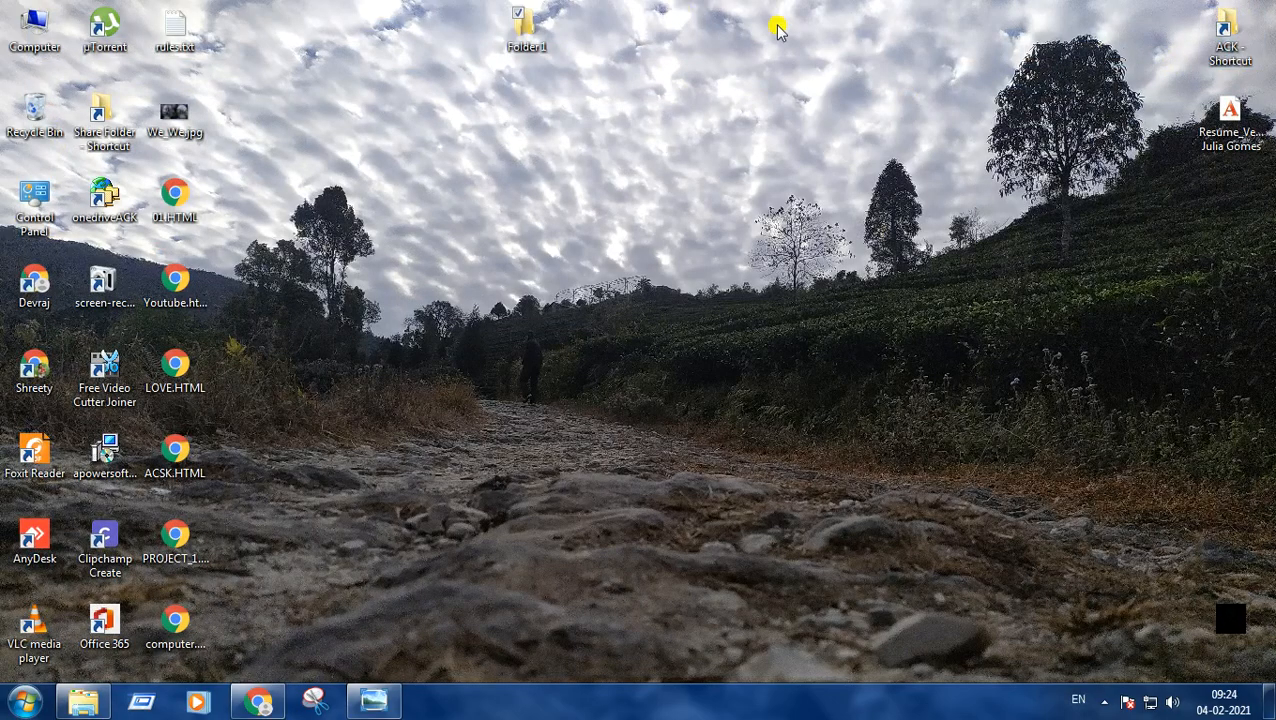
mouse_move(832, 48)
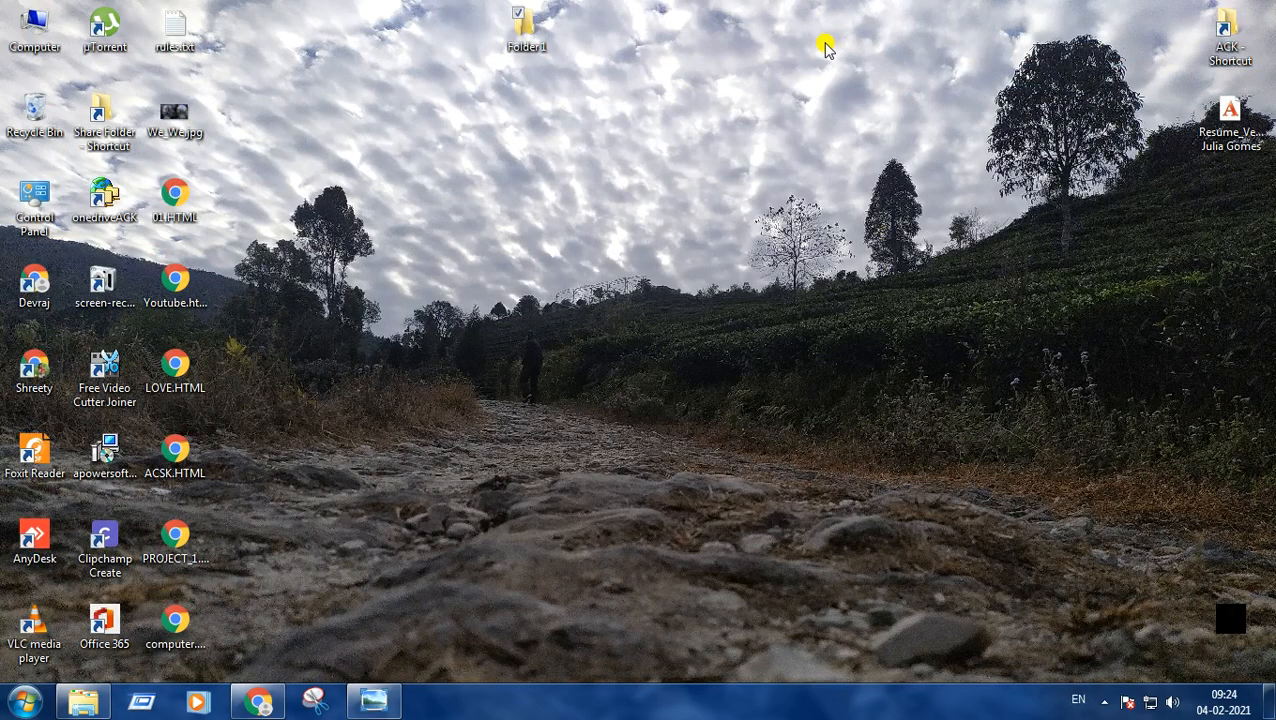
click(520, 18)
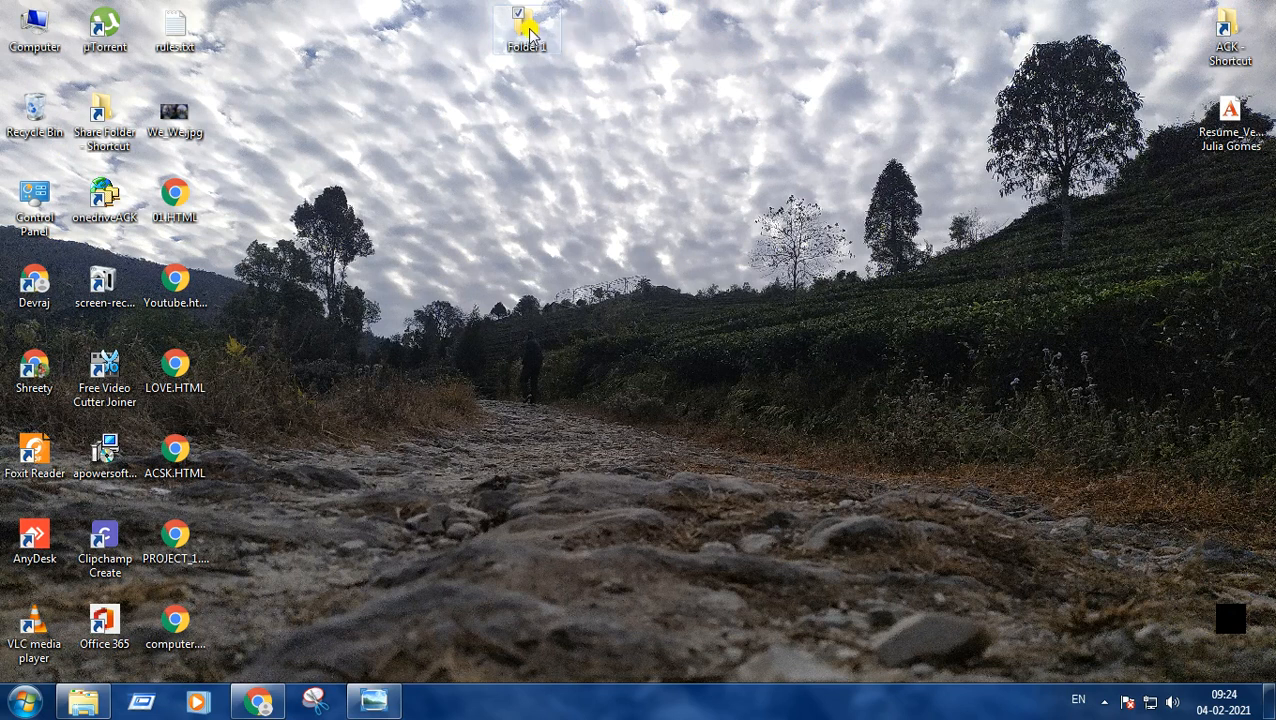
double_click(520, 20)
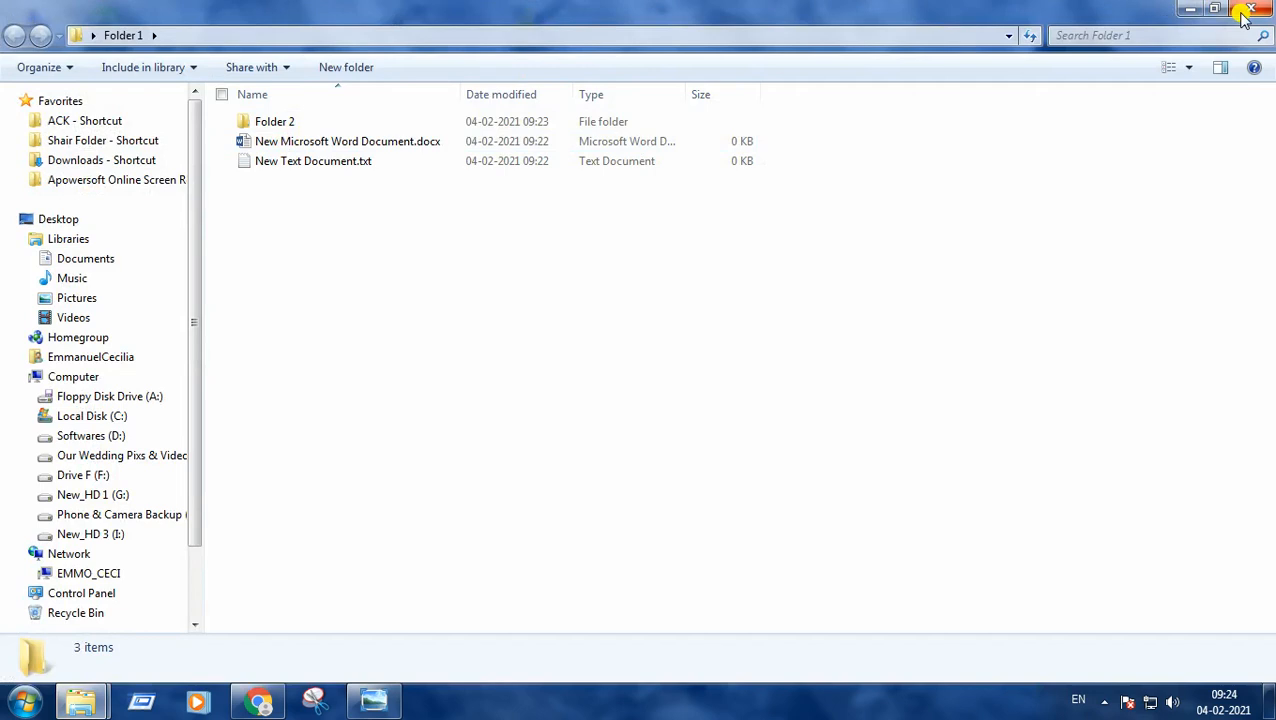
mouse_move(1250, 12)
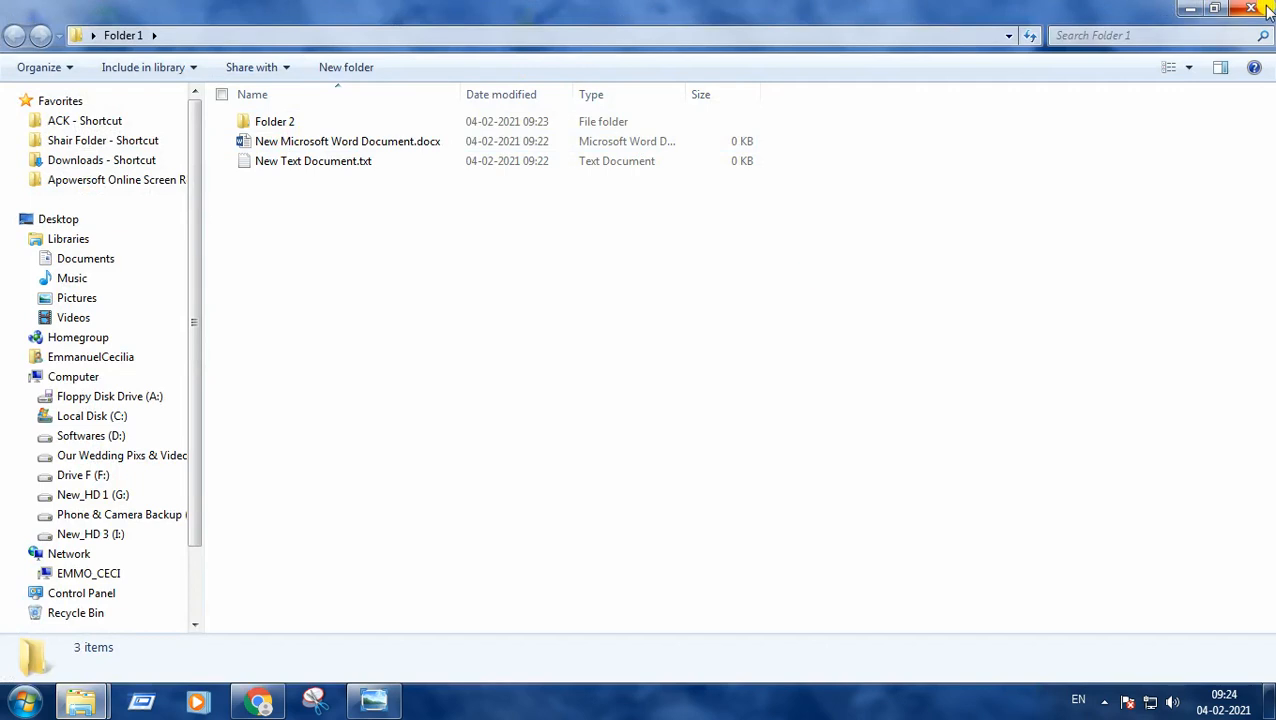
click(1250, 12)
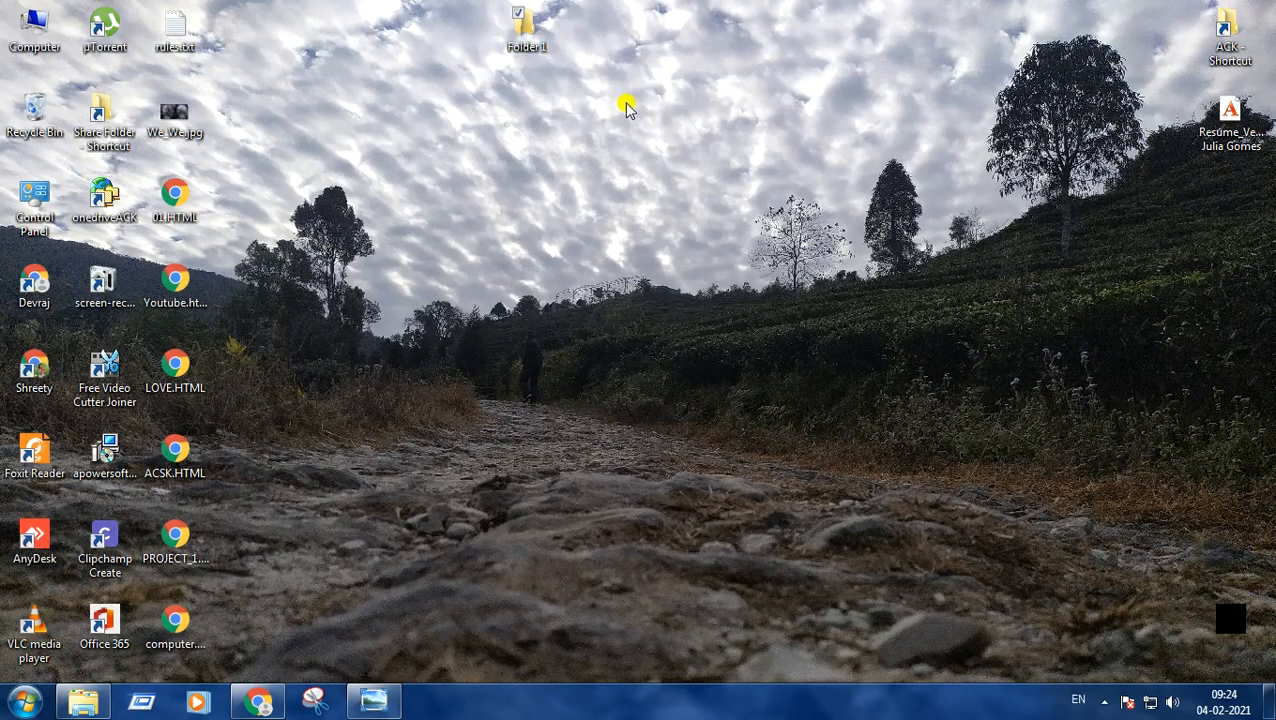
mouse_move(516, 44)
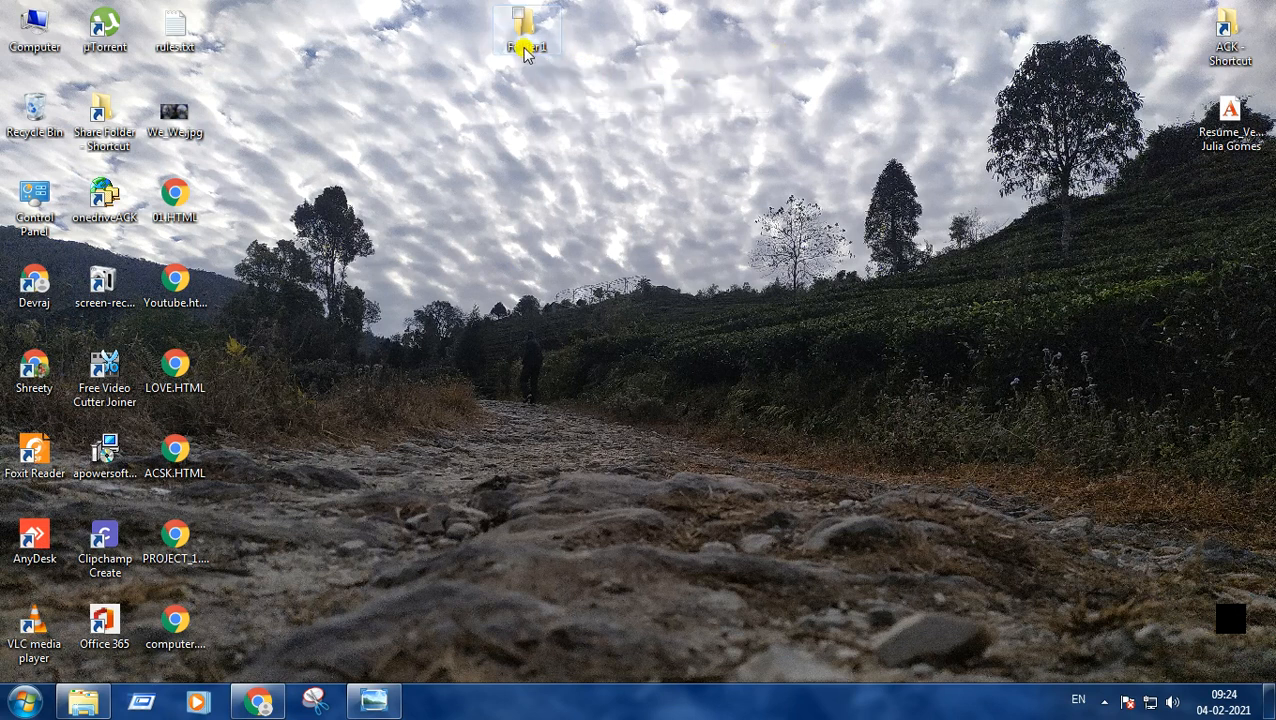
- Rename Folder 1 on the desktop to Class IV
right_click(528, 28)
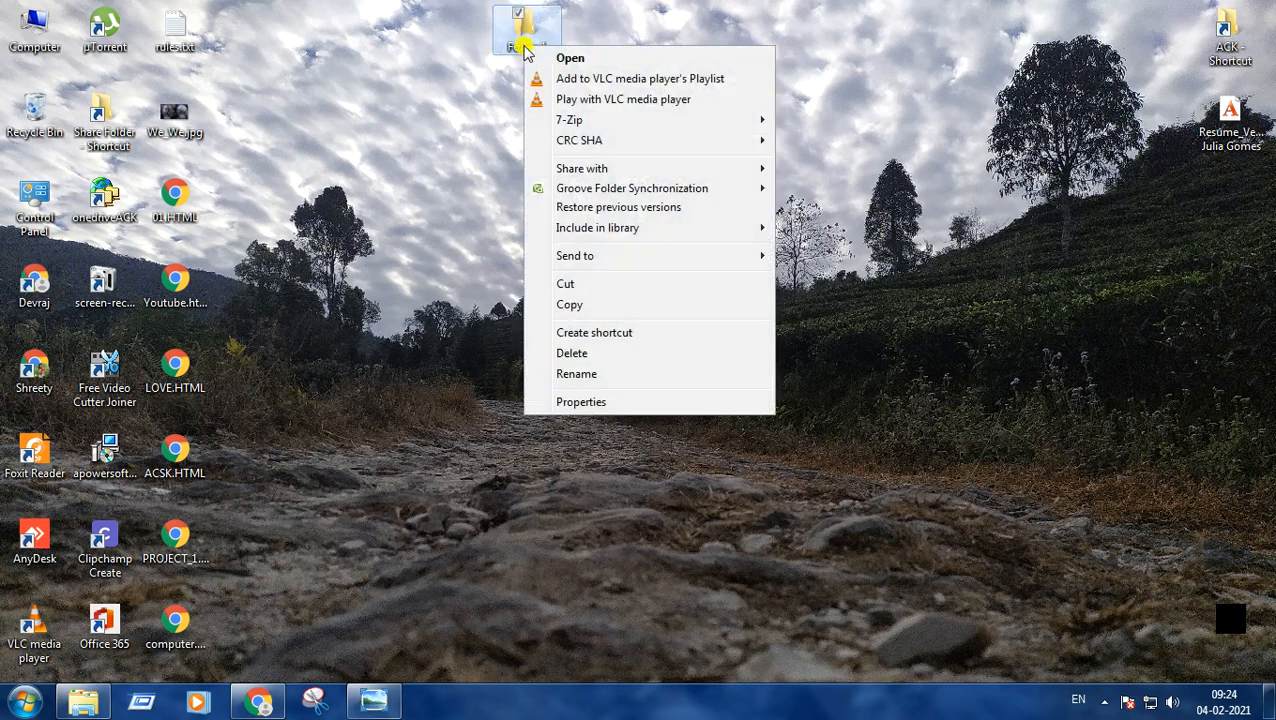
mouse_move(588, 380)
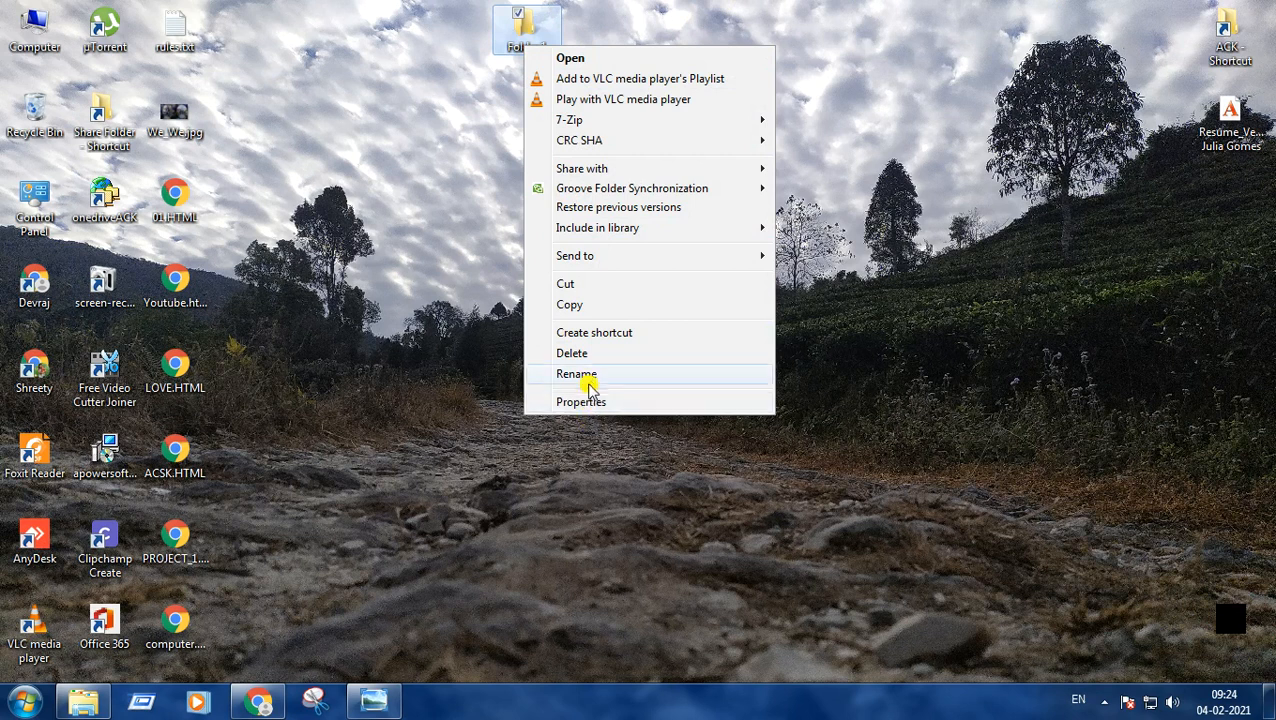
mouse_move(602, 376)
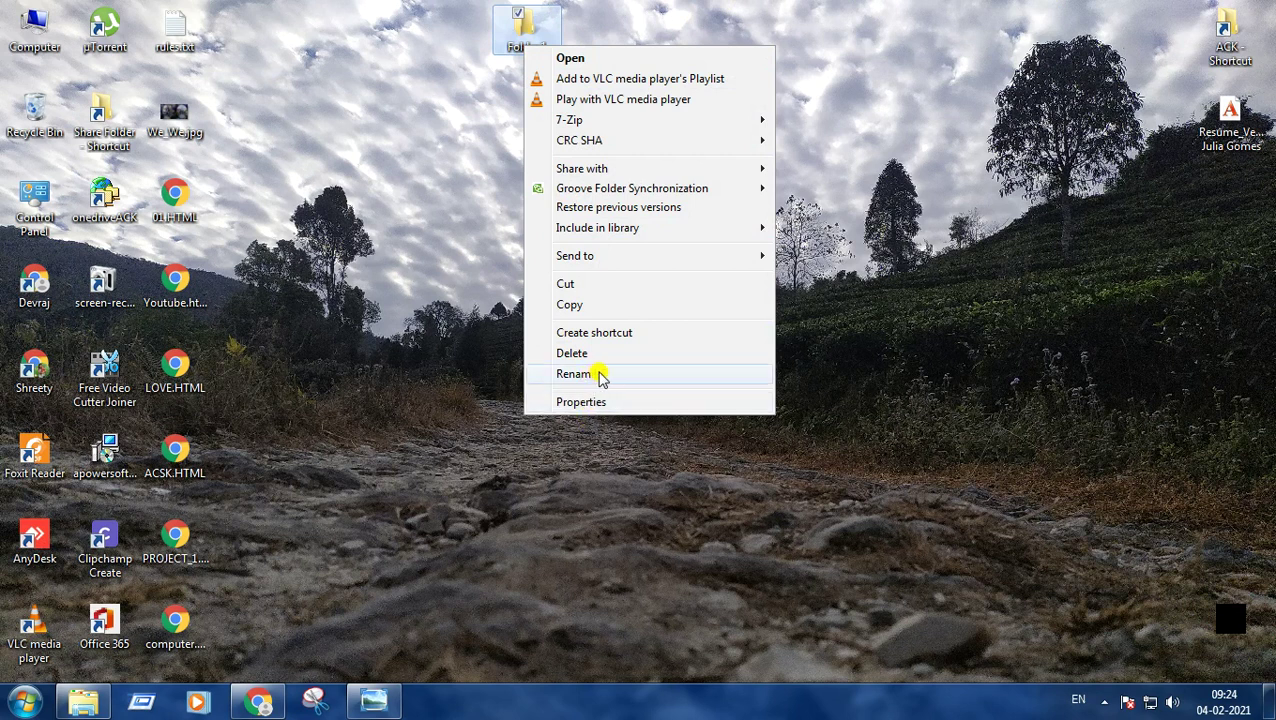
click(572, 374)
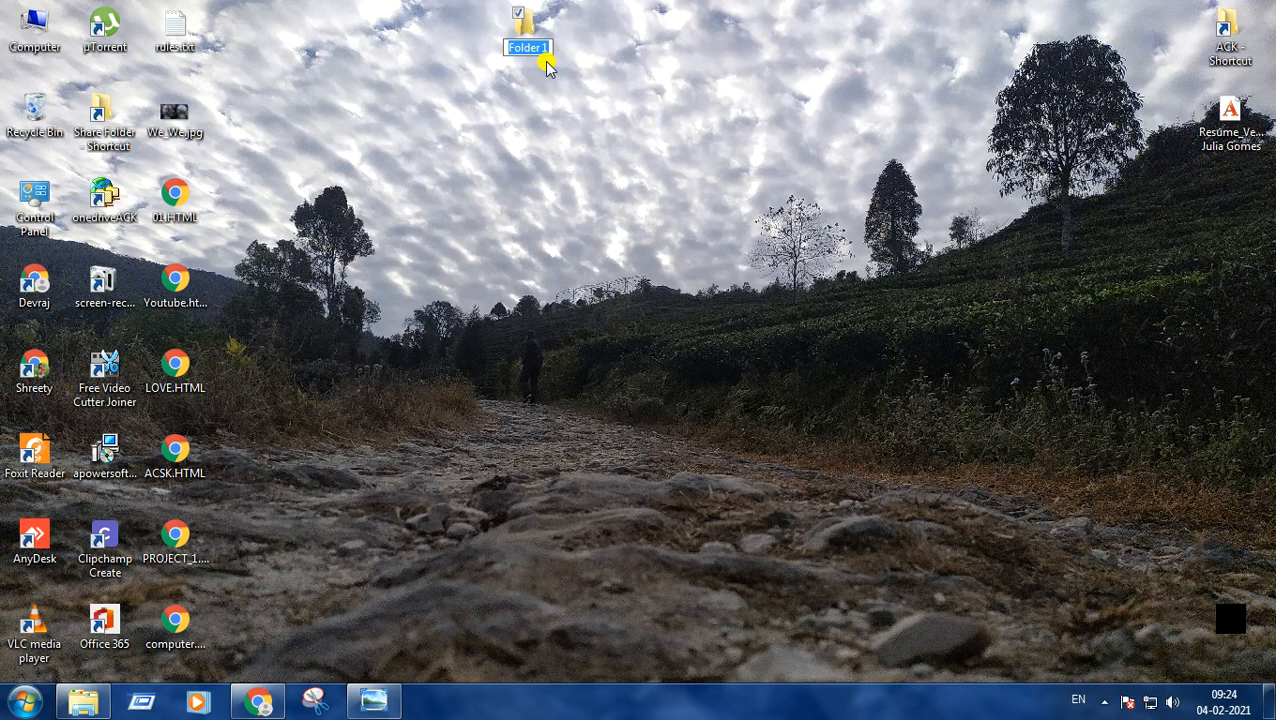
text(c)
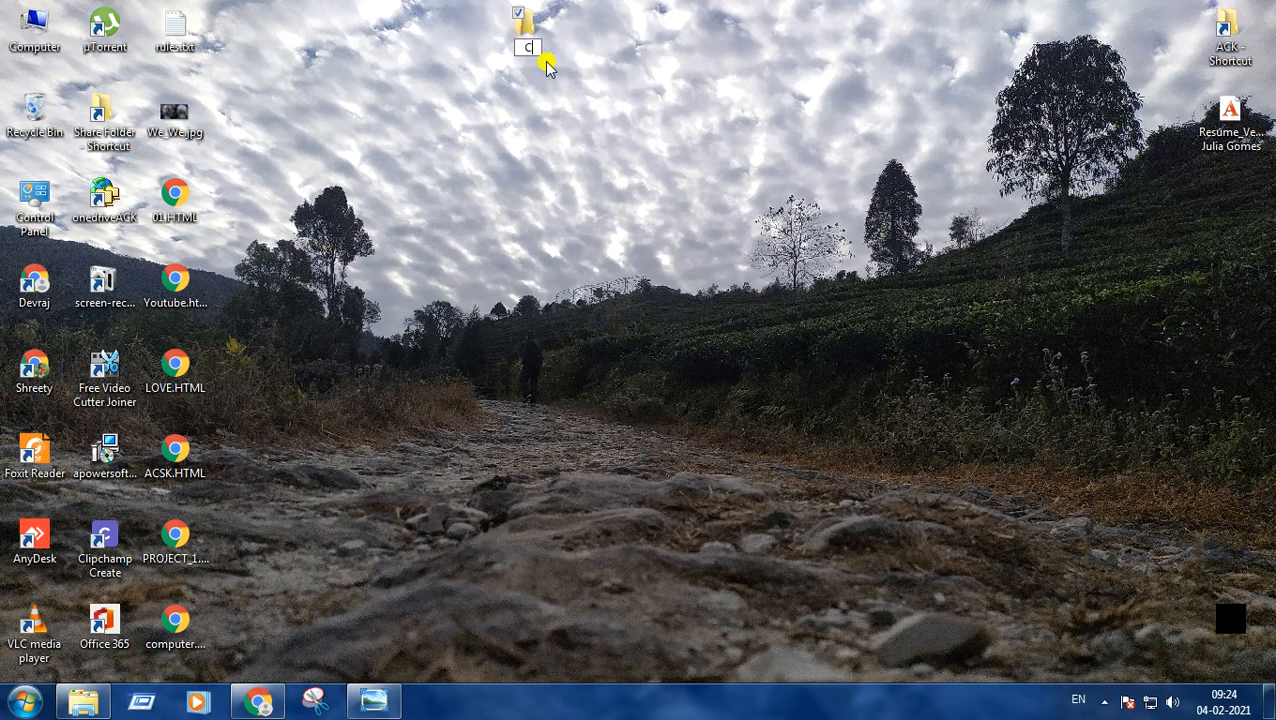
text(lass)
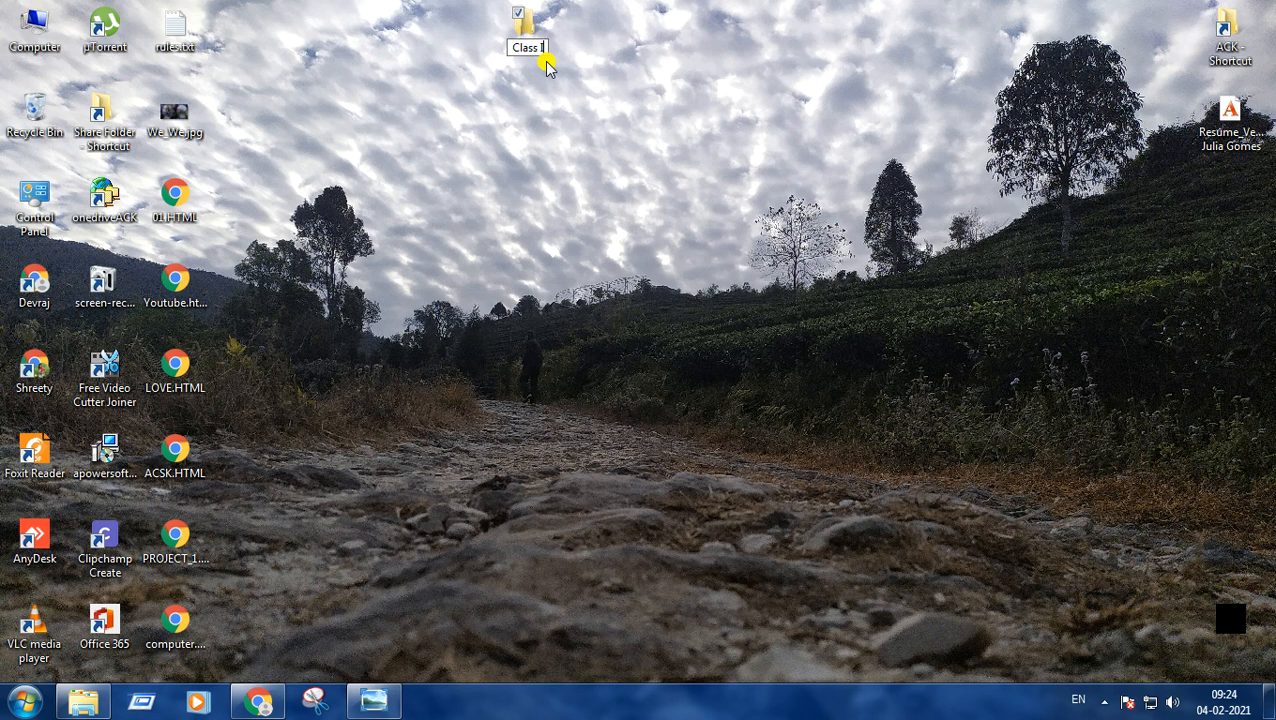
text(v)
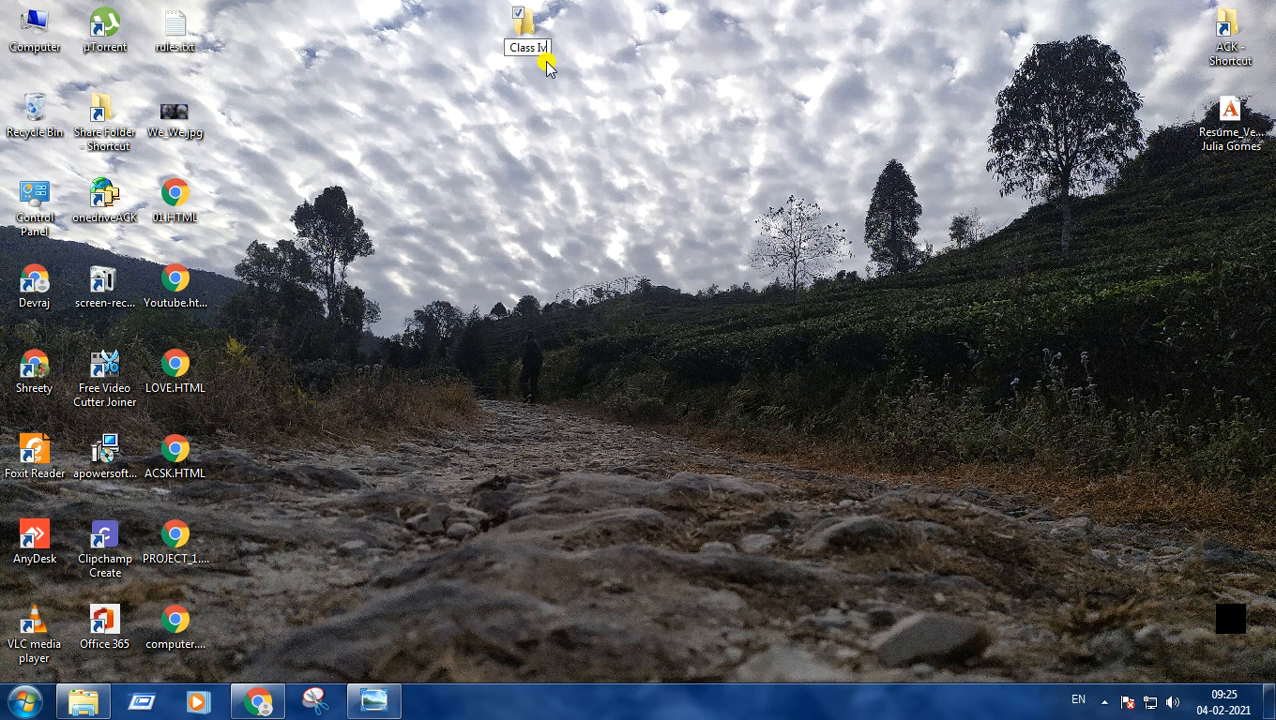
click(532, 16)
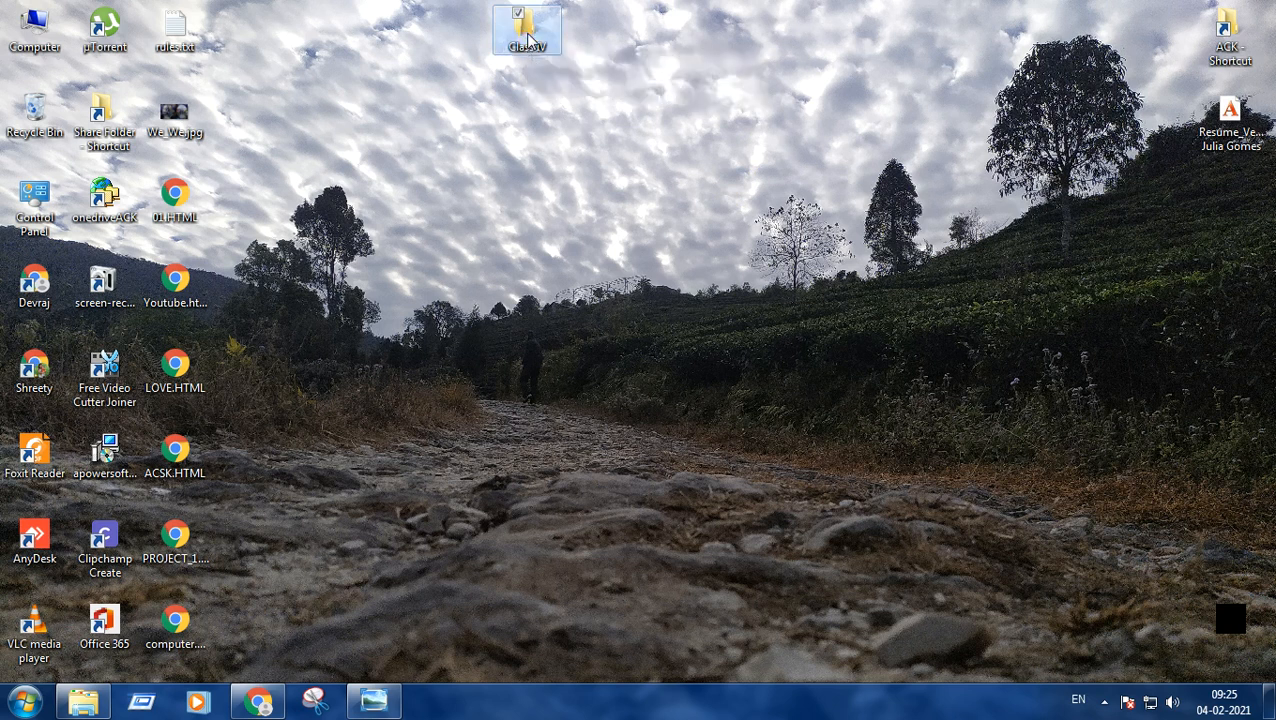
- Delete the Class IV folder to the Recycle Bin, confirming the prompt
right_click(524, 28)
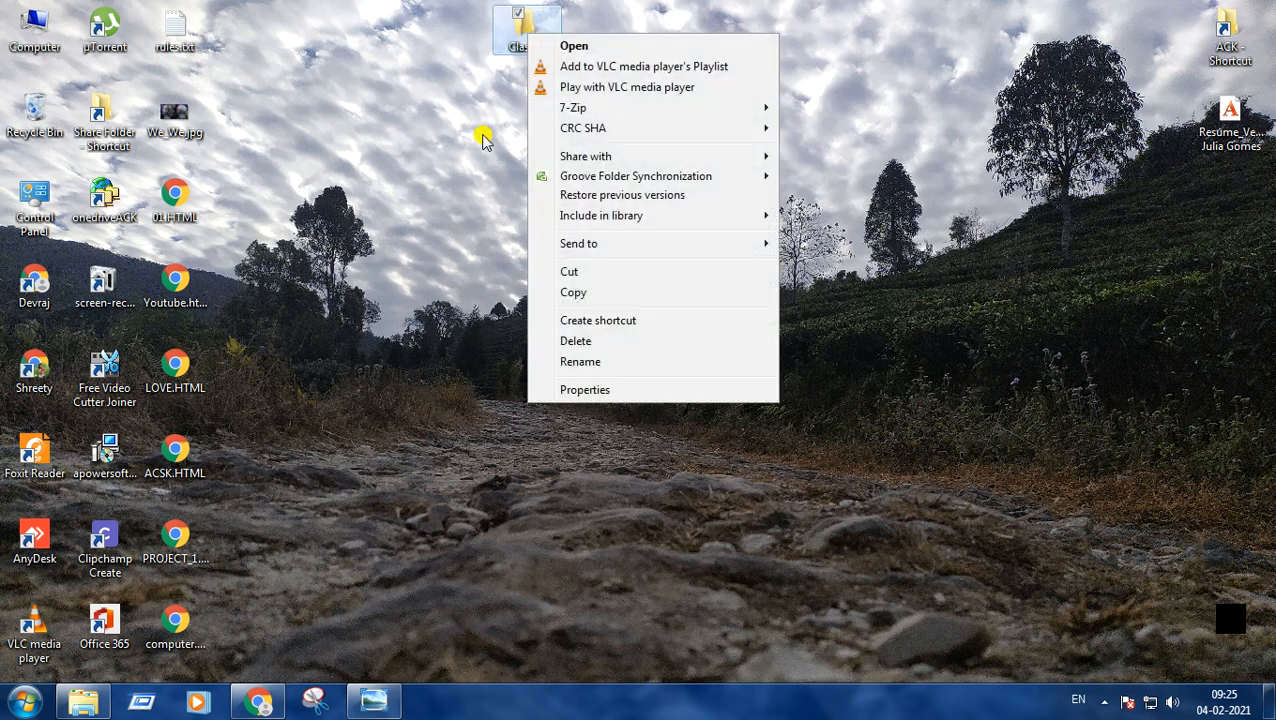
mouse_move(568, 340)
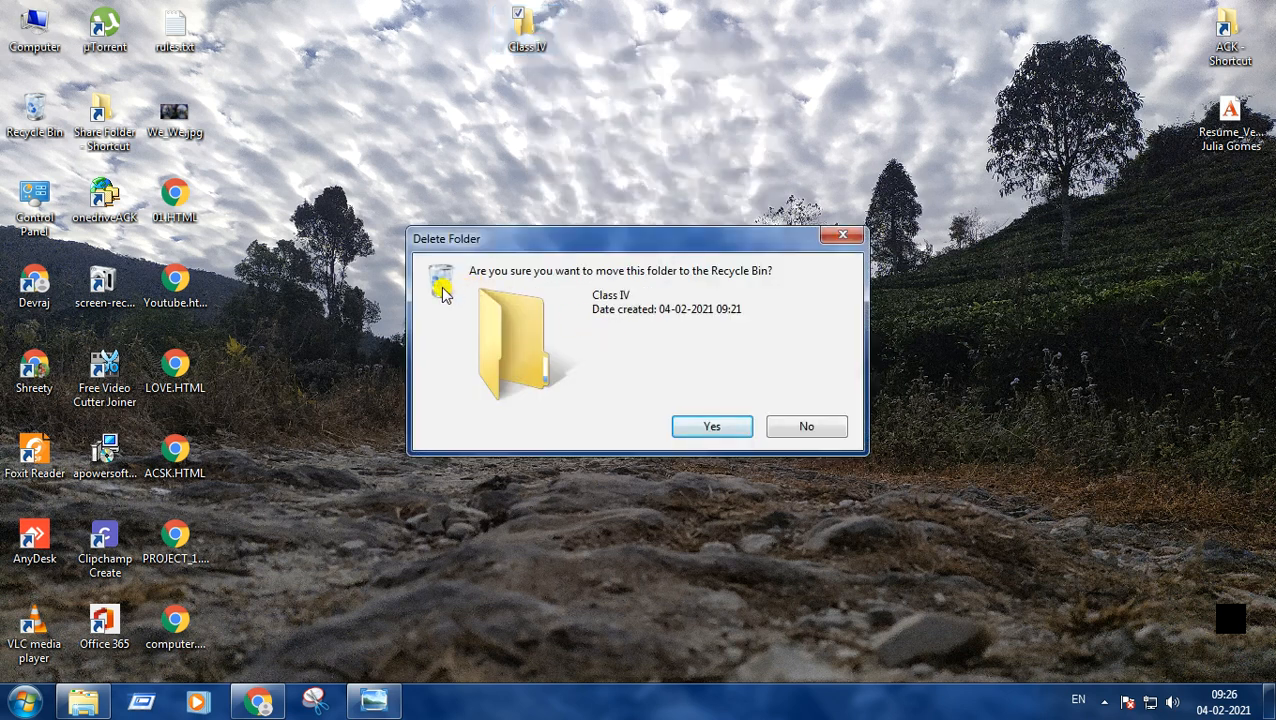
mouse_move(536, 288)
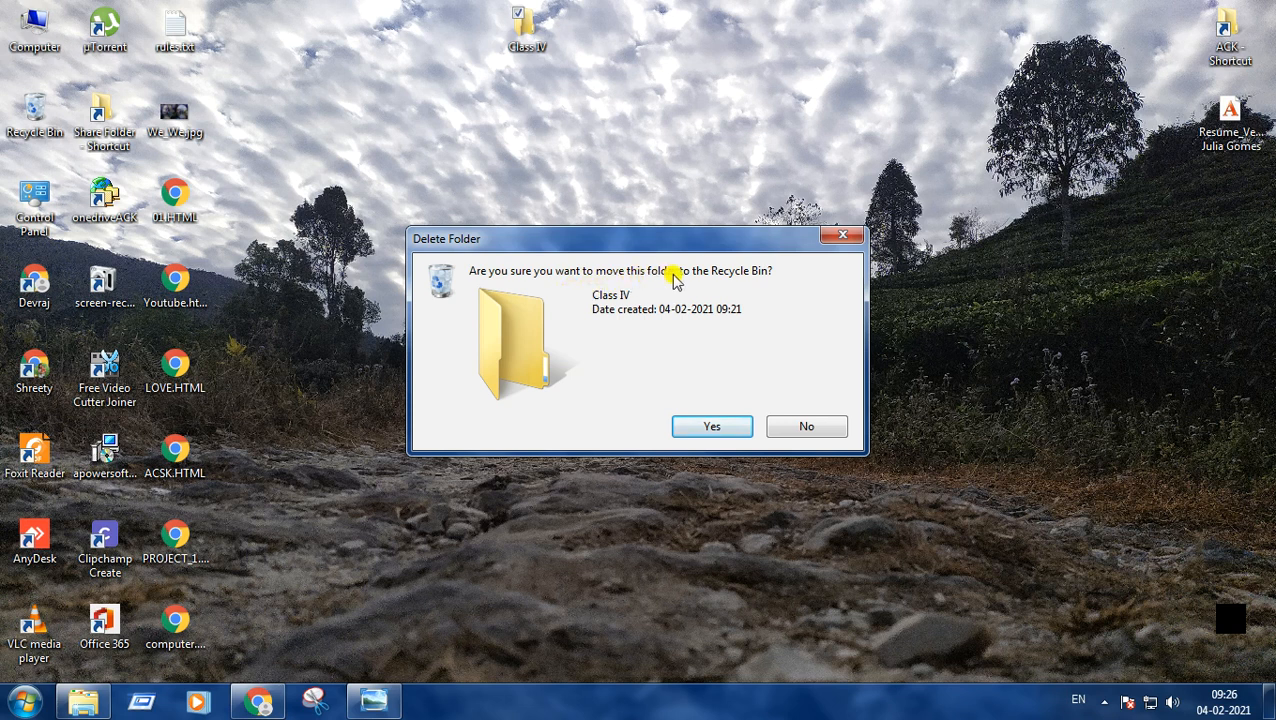
mouse_move(660, 516)
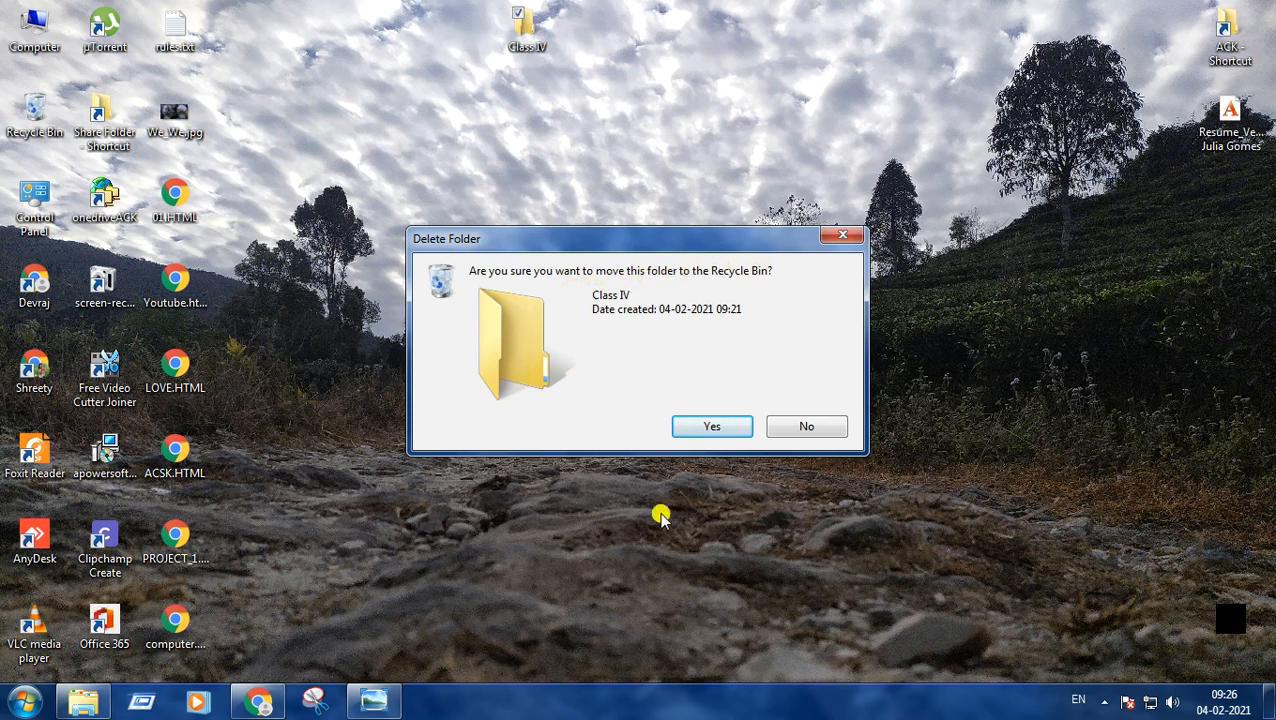
mouse_move(524, 360)
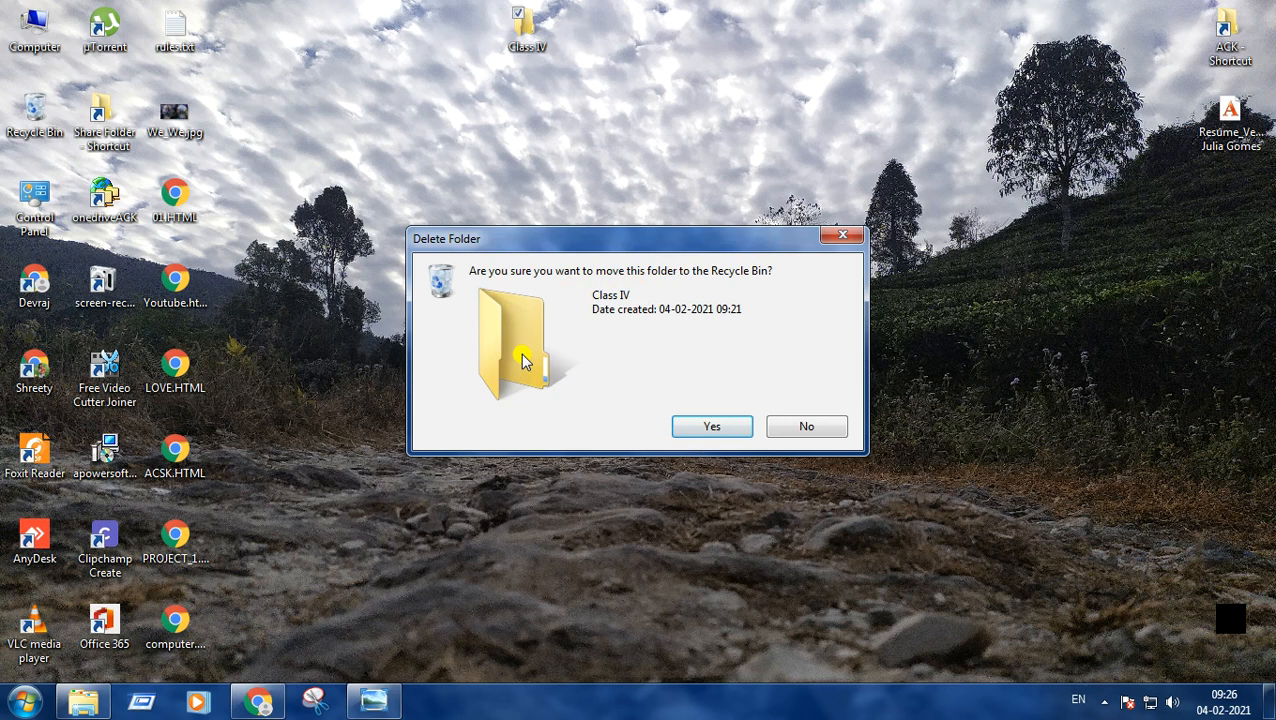
mouse_move(804, 432)
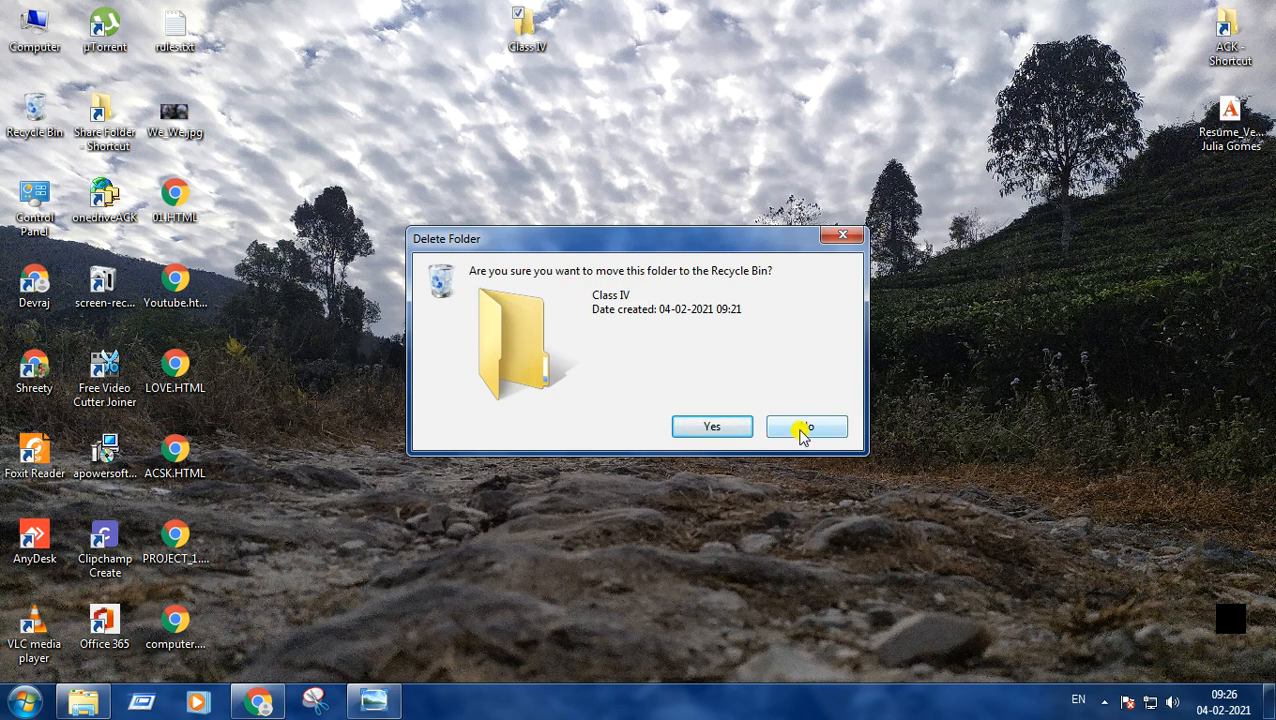
mouse_move(680, 48)
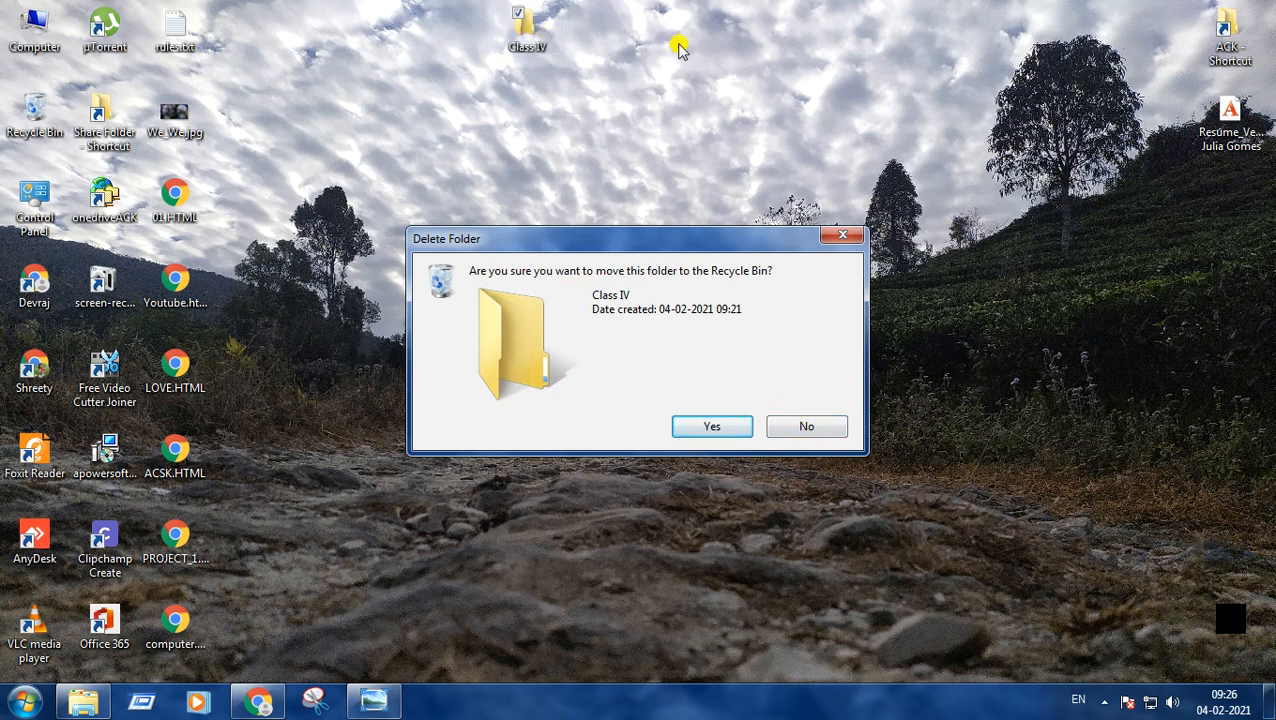
mouse_move(696, 446)
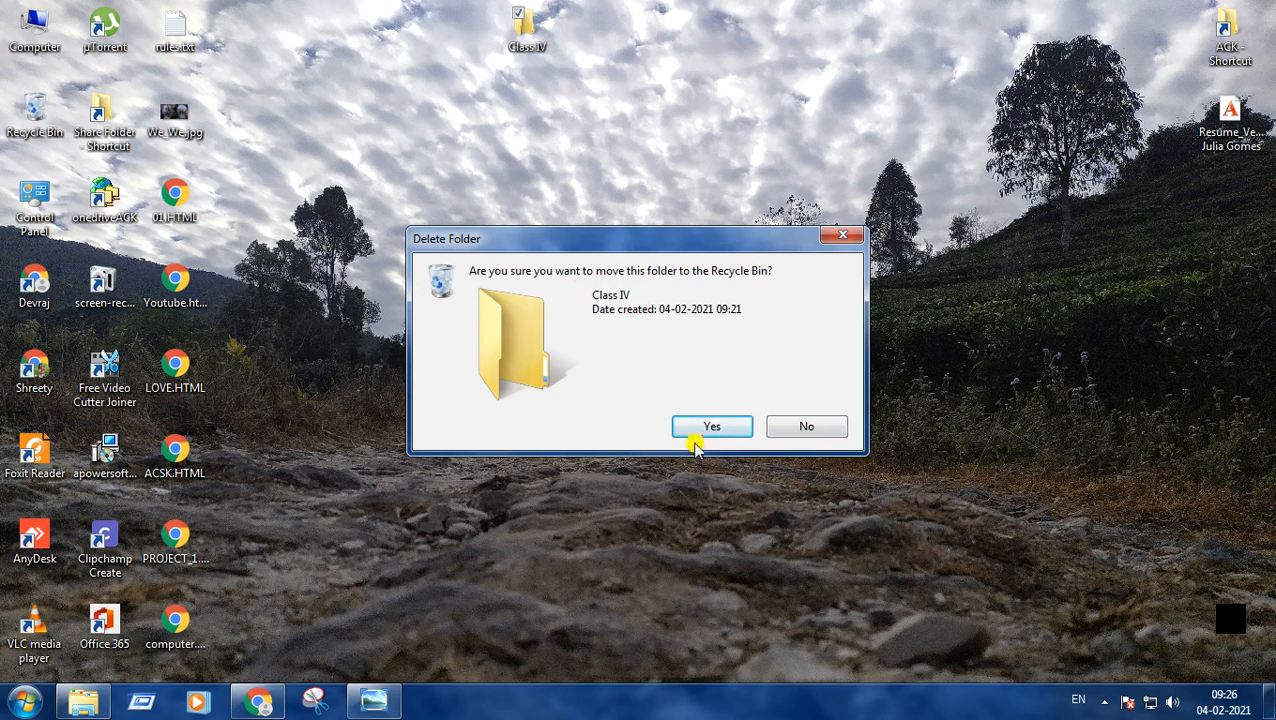
click(712, 426)
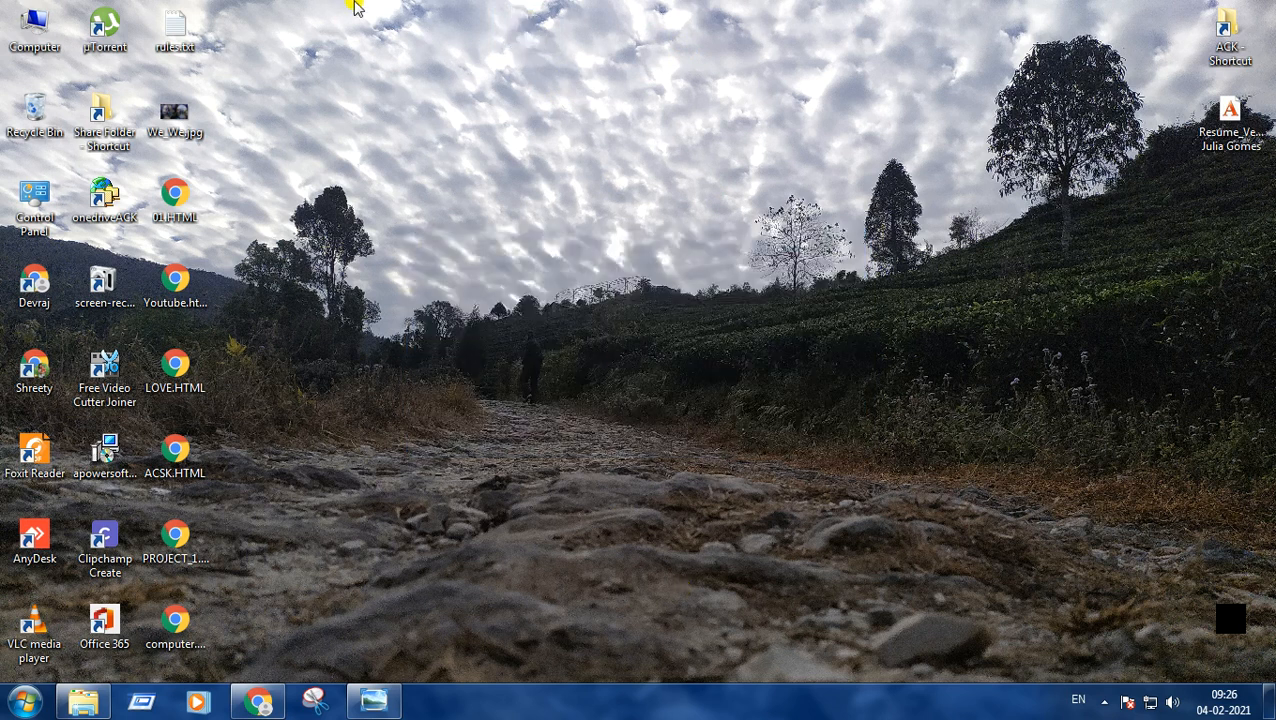
mouse_move(1068, 600)
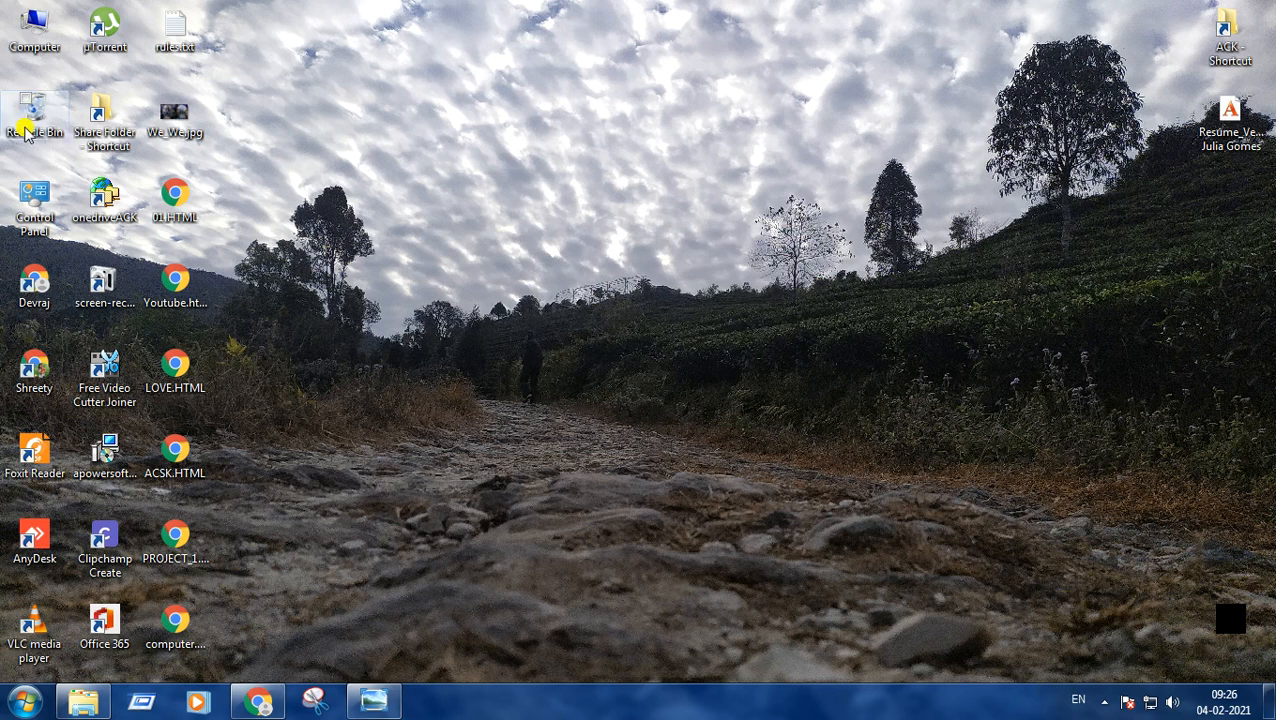
- In the Recycle Bin, select the deleted Class IV folder and bring up its restore options
double_click(34, 110)
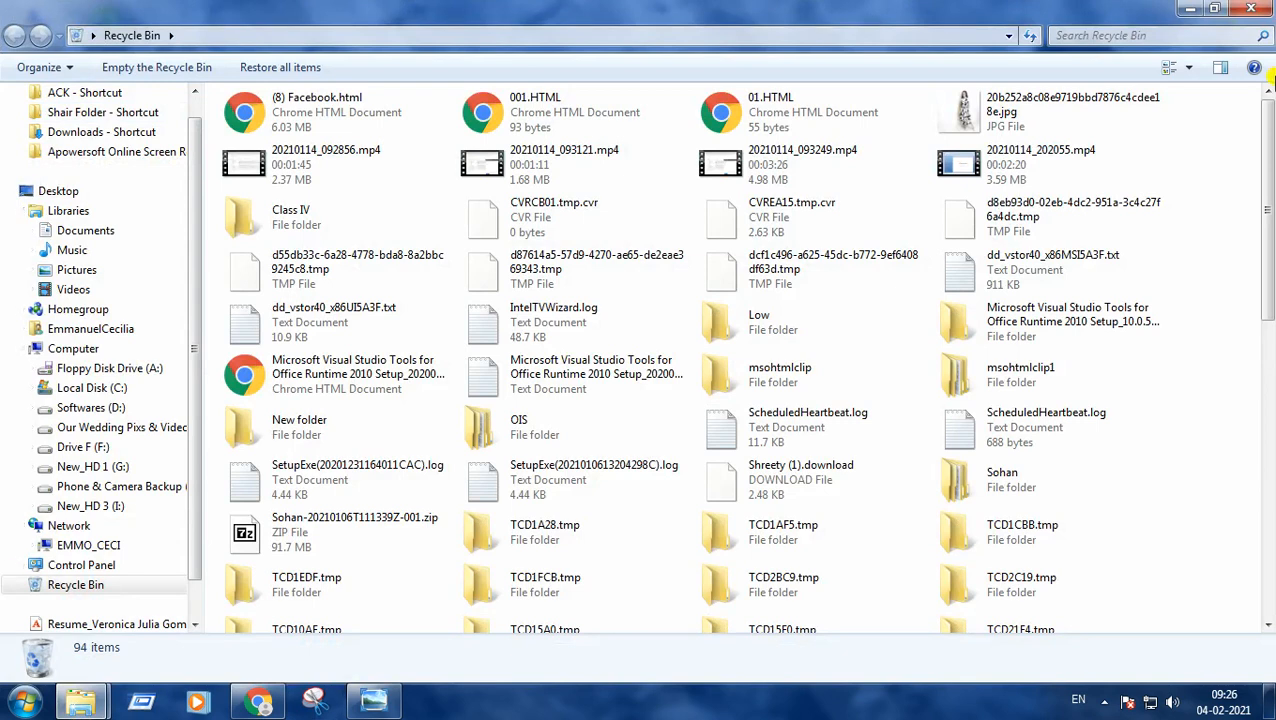
click(292, 216)
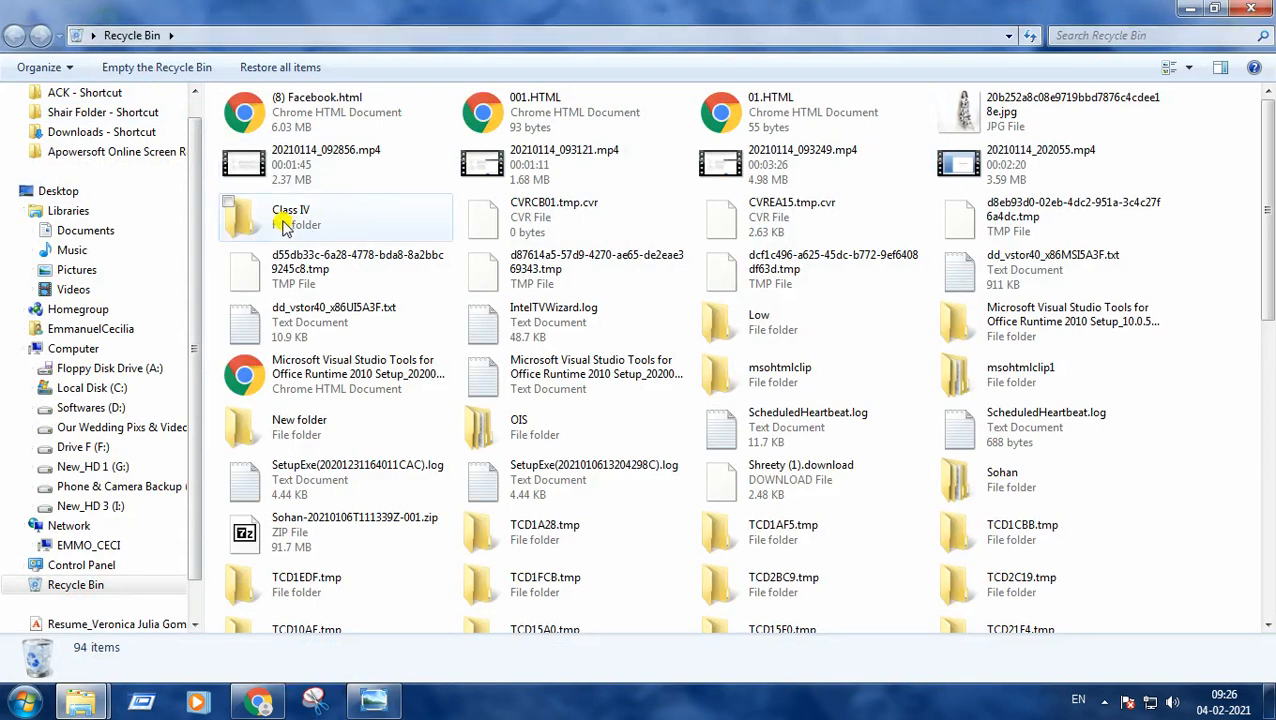
mouse_move(280, 224)
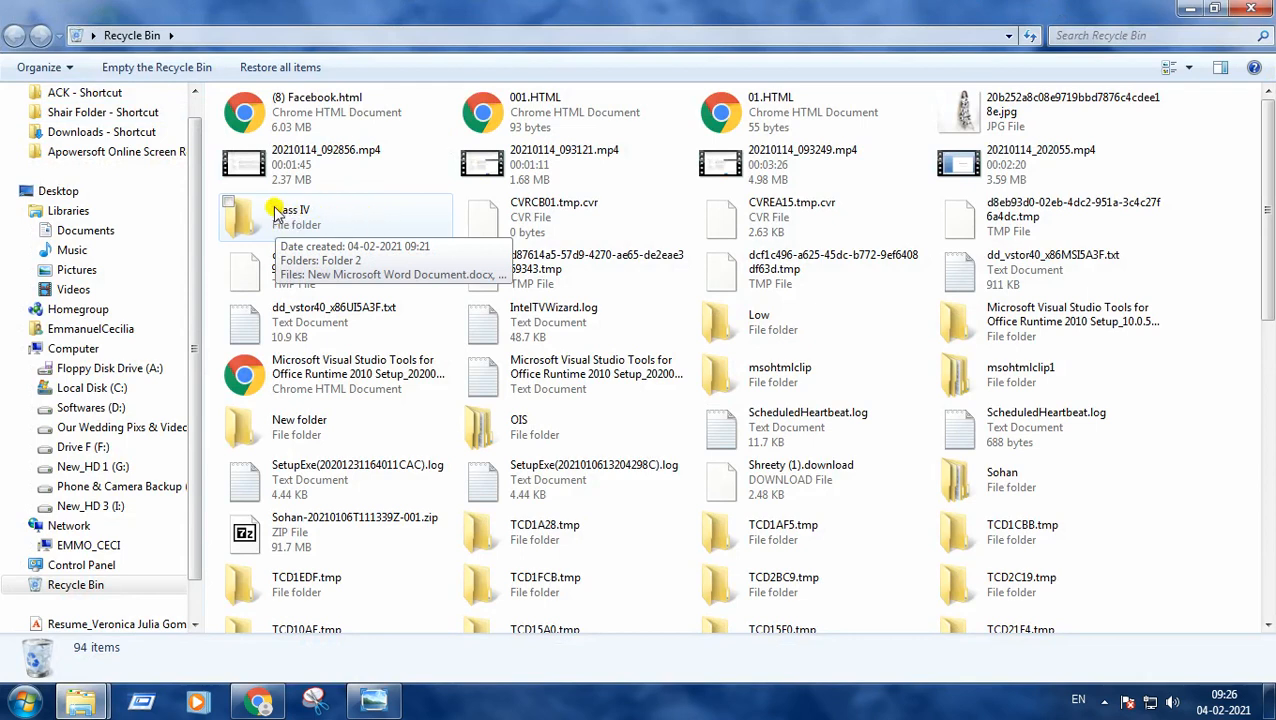
right_click(248, 216)
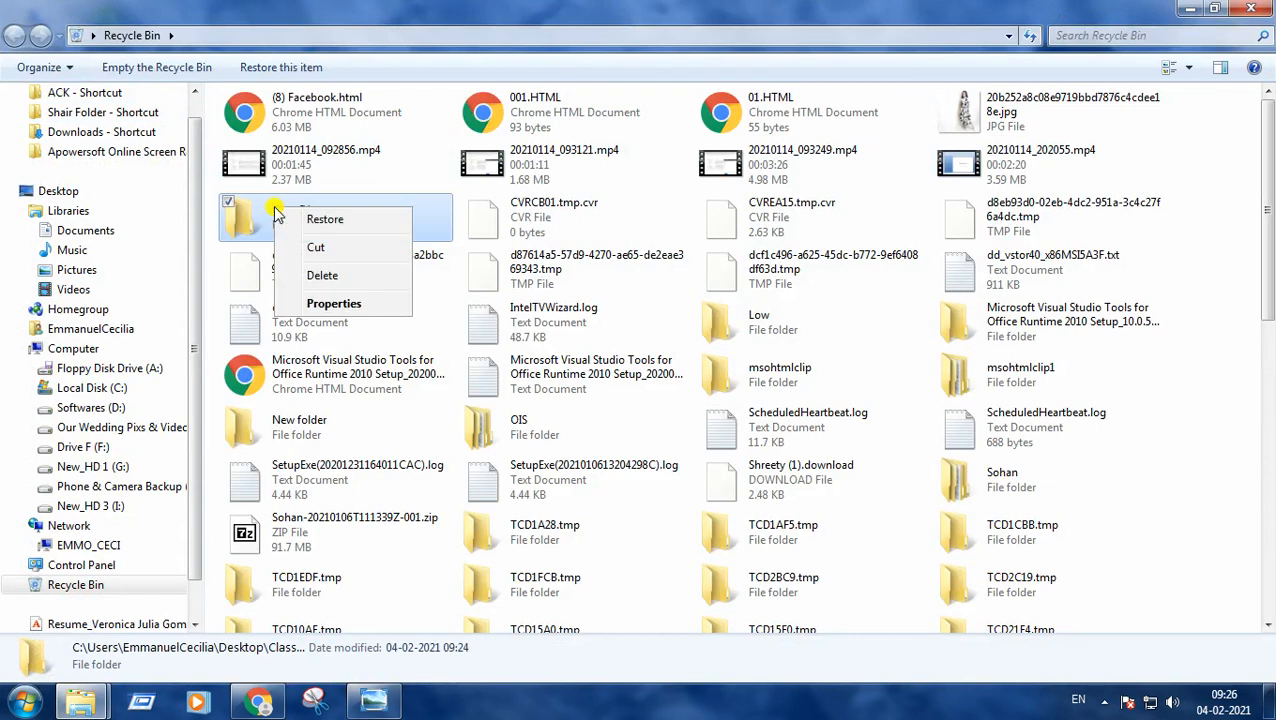
mouse_move(344, 220)
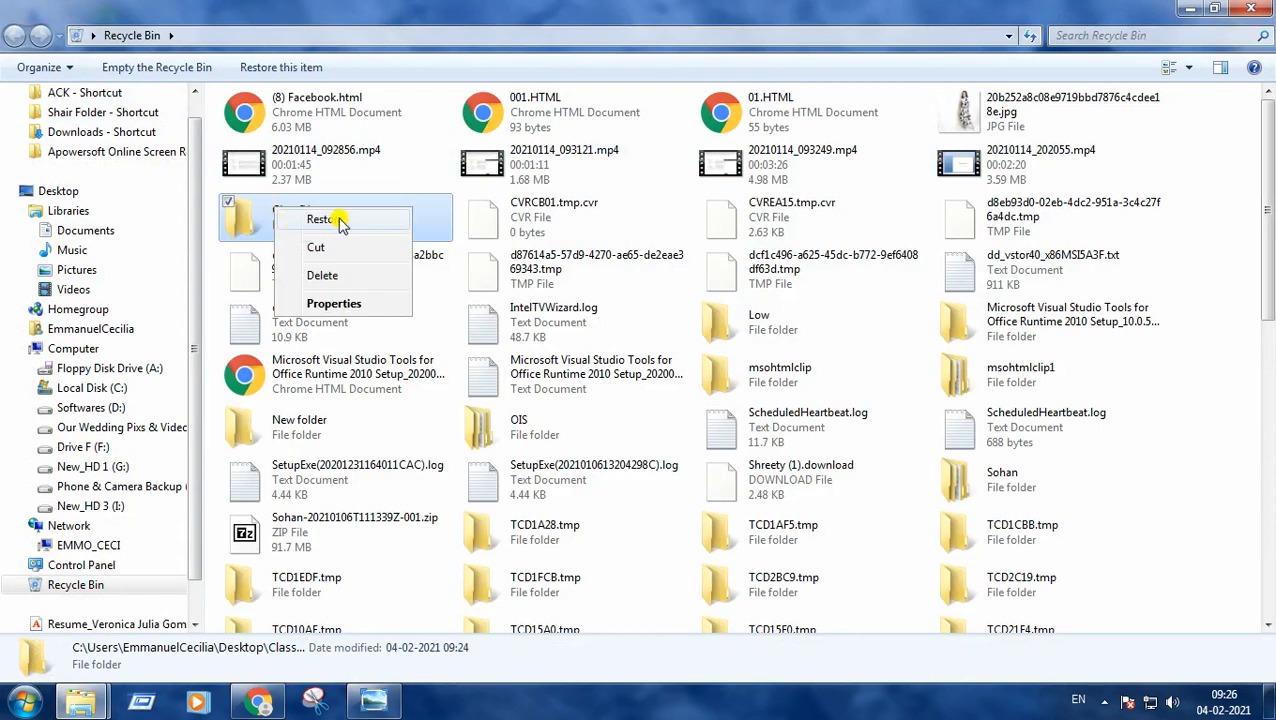
mouse_move(330, 222)
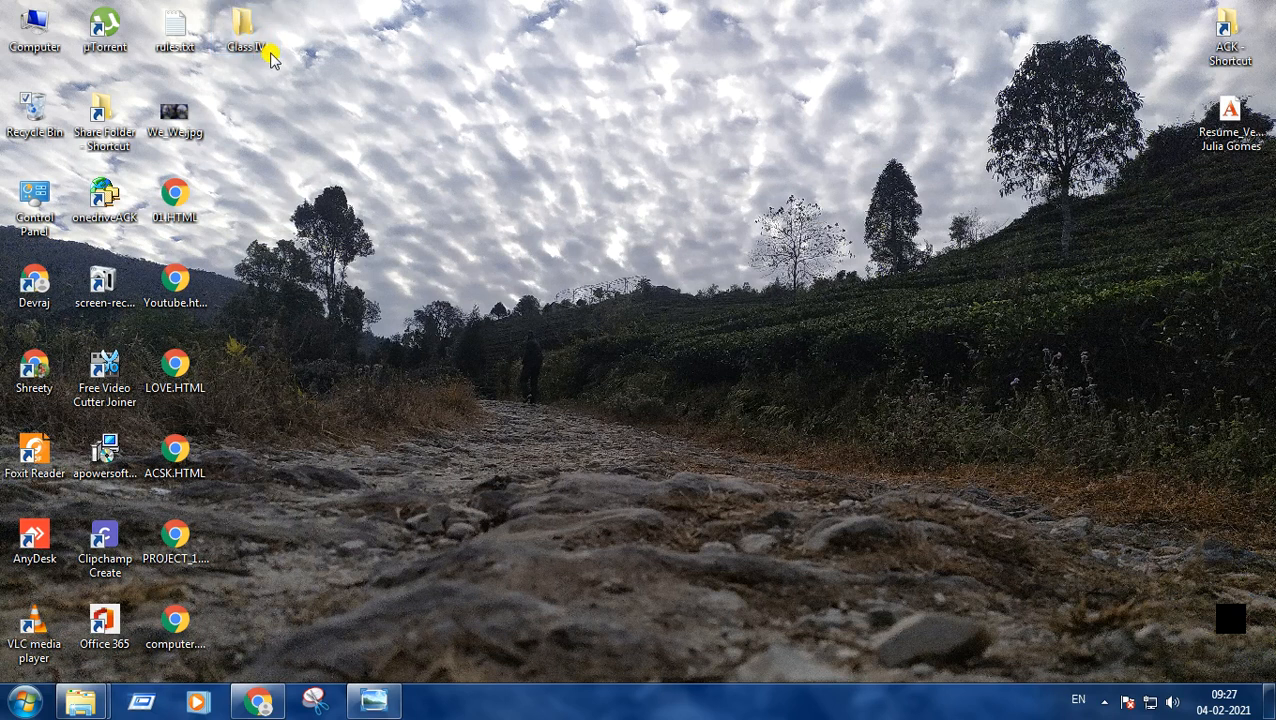
- Delete the restored Class IV folder again and view the Recycle Bin contents
right_click(240, 20)
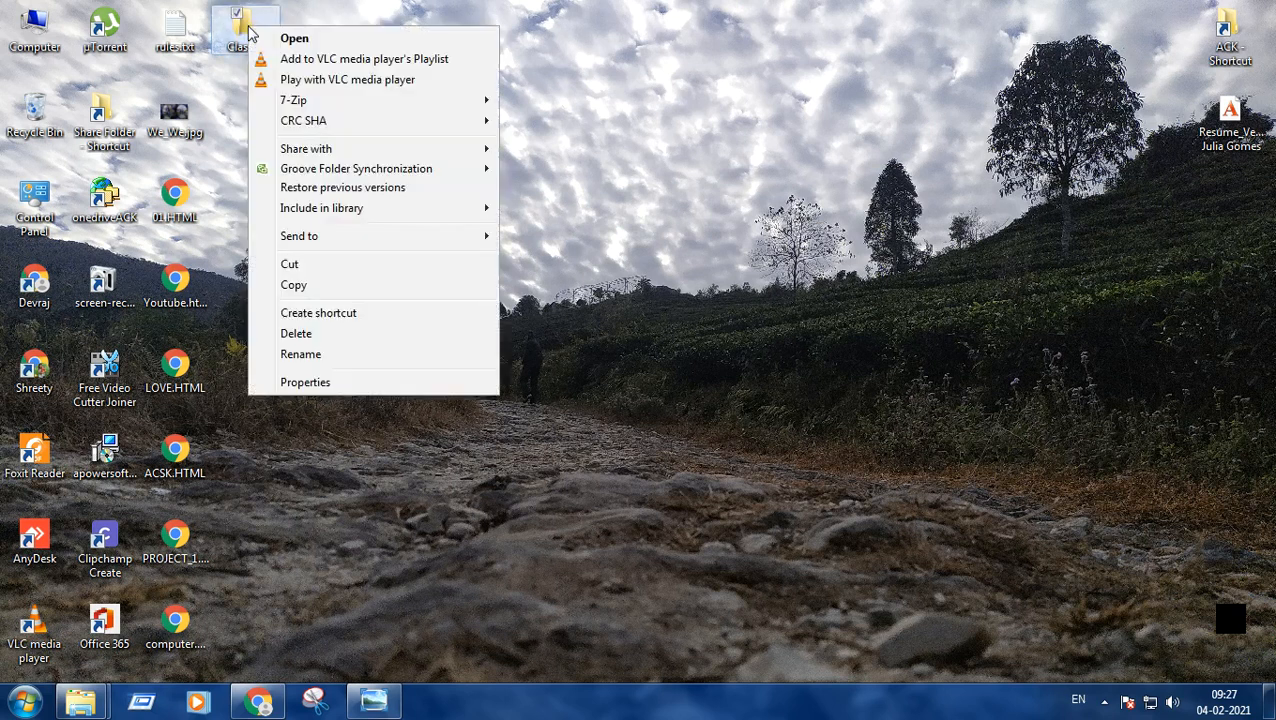
click(296, 332)
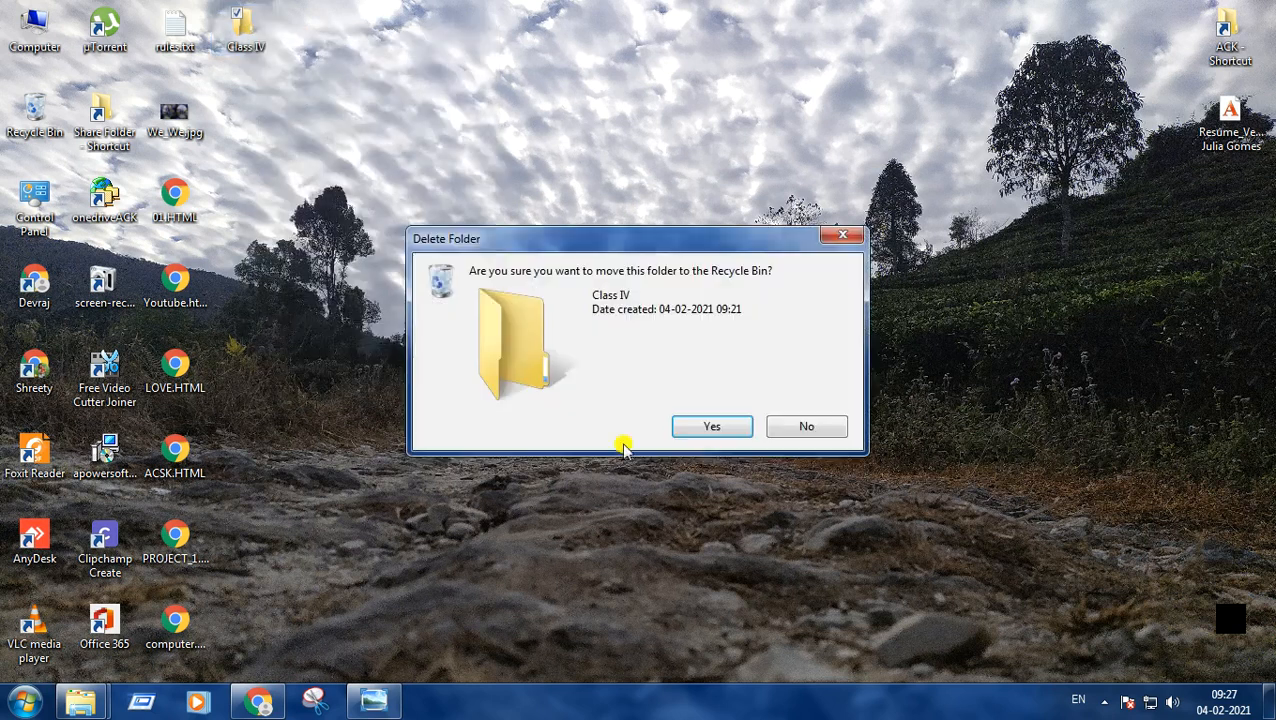
click(712, 426)
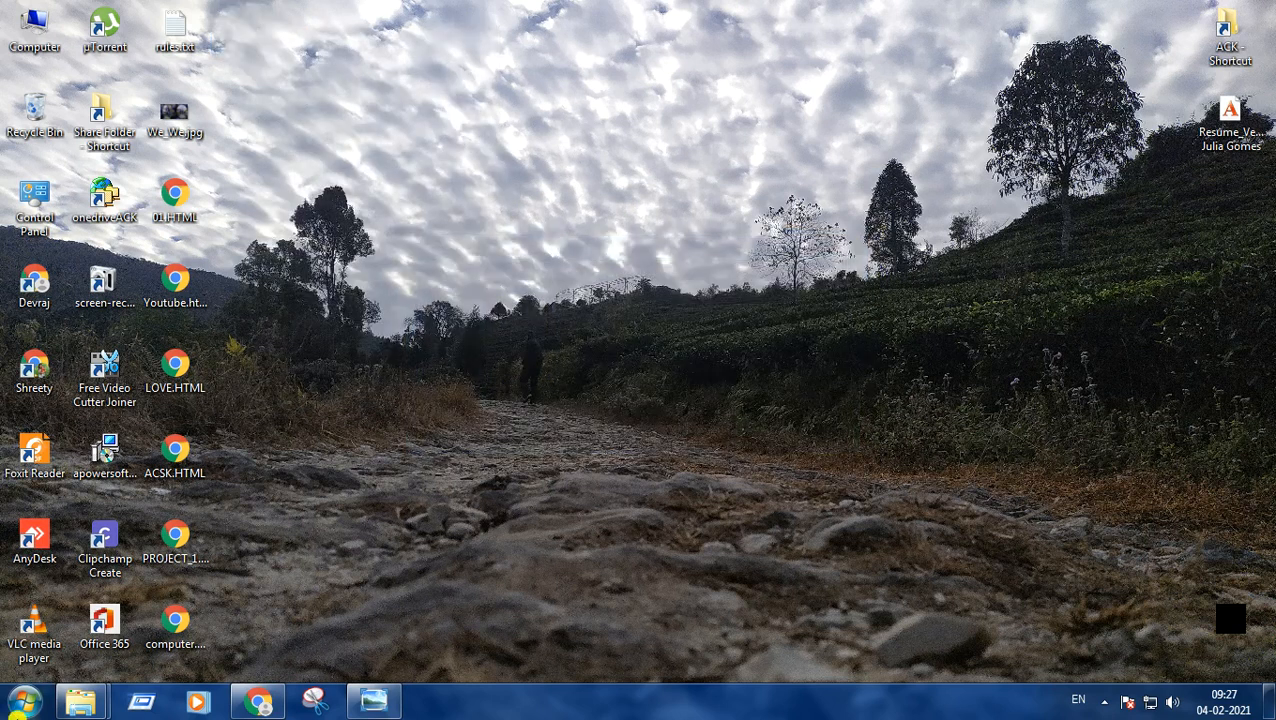
mouse_move(4, 356)
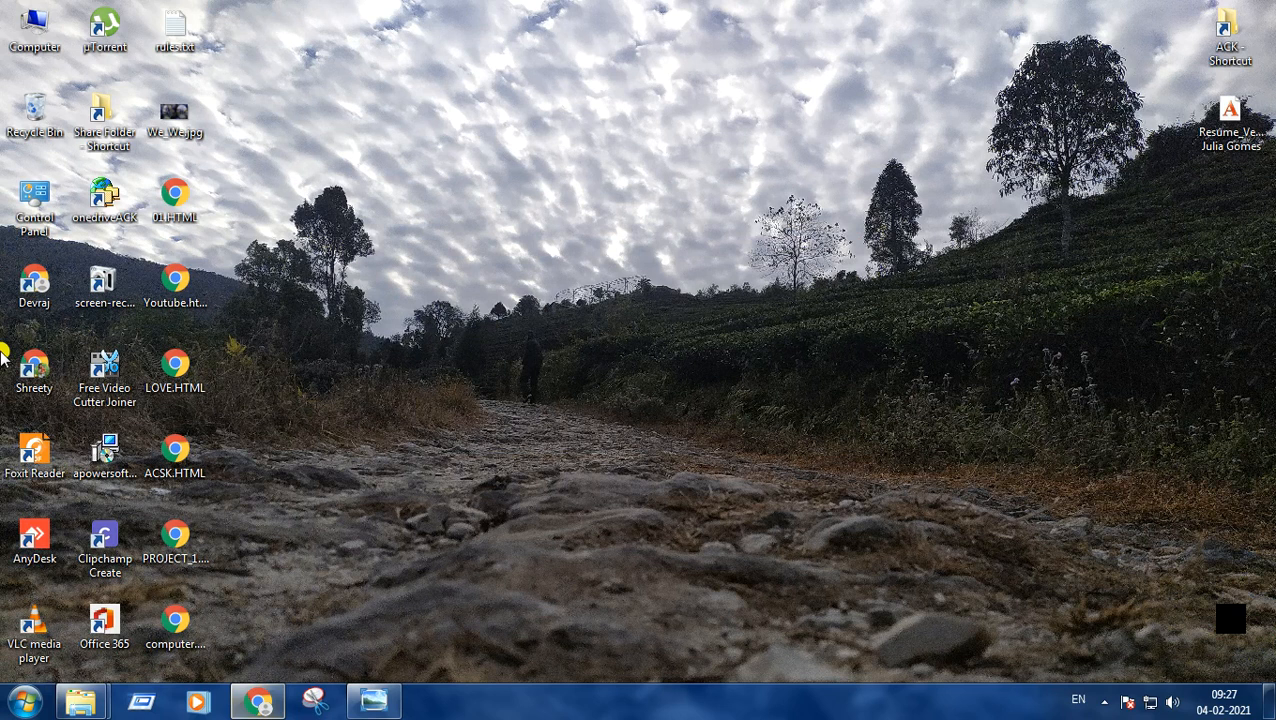
double_click(32, 110)
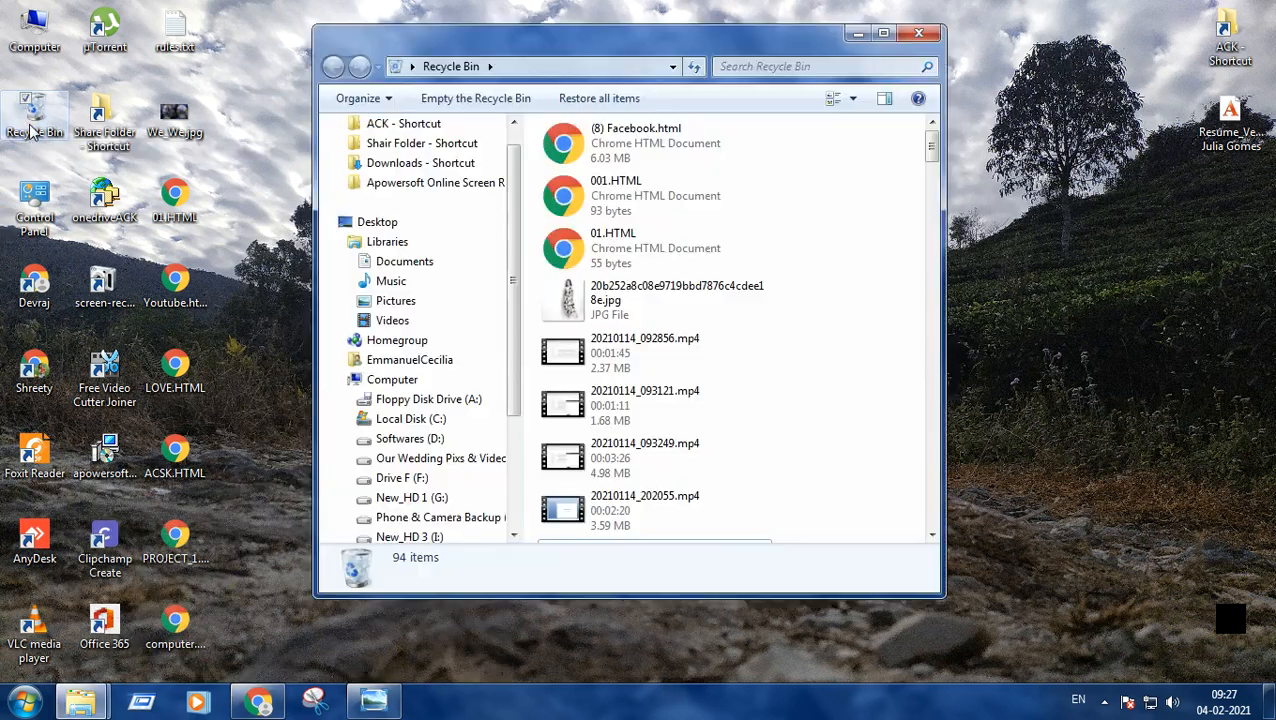
- Permanently delete the Low folder from the Recycle Bin, leaving 93 items
click(880, 36)
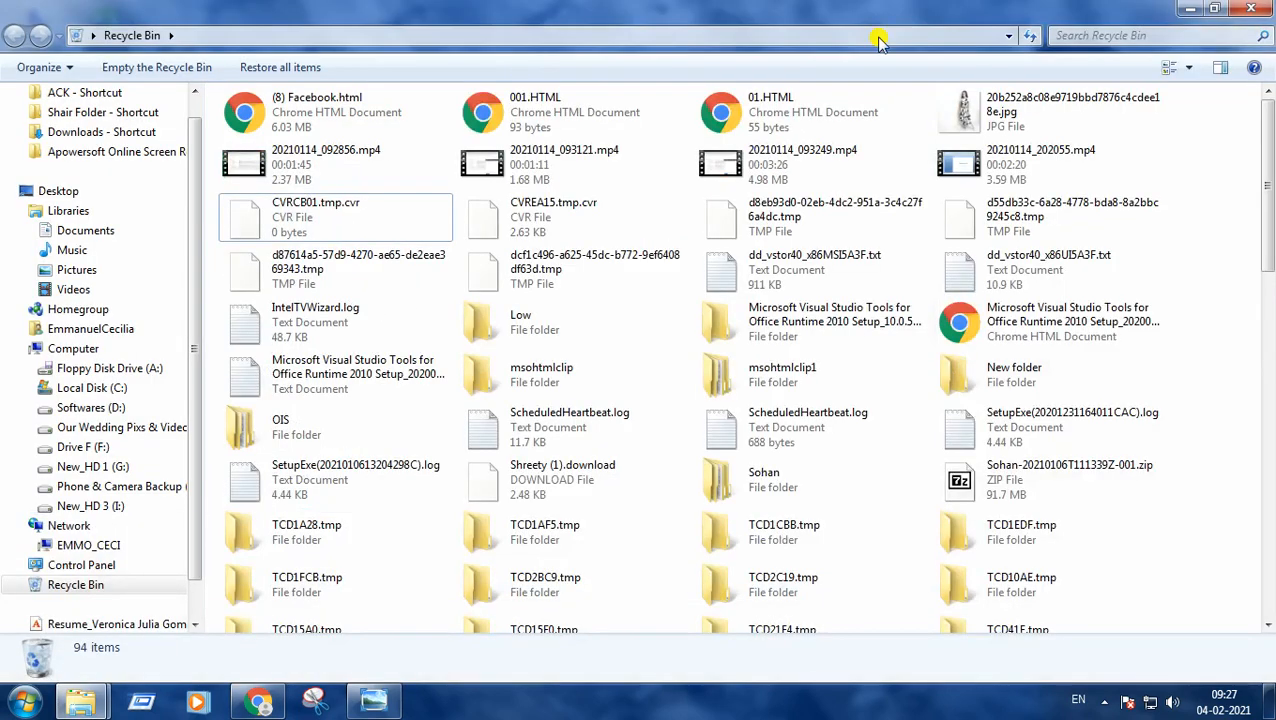
mouse_move(1084, 550)
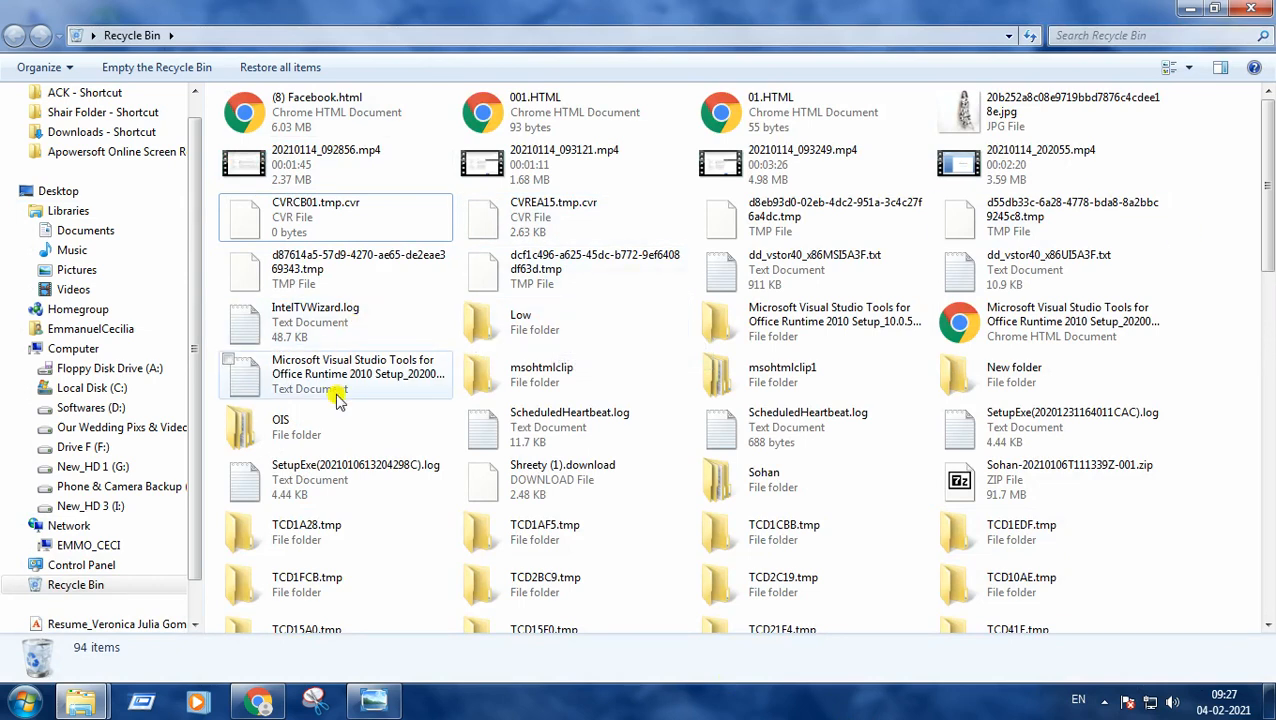
click(536, 322)
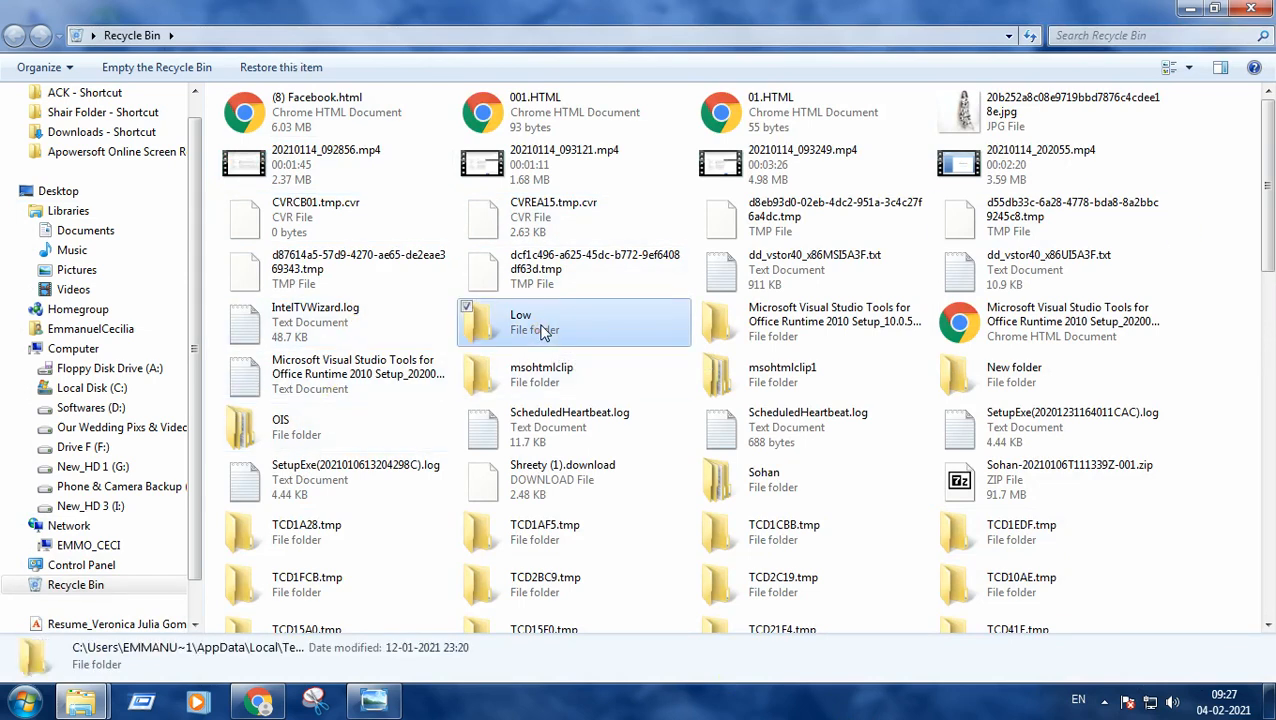
right_click(544, 328)
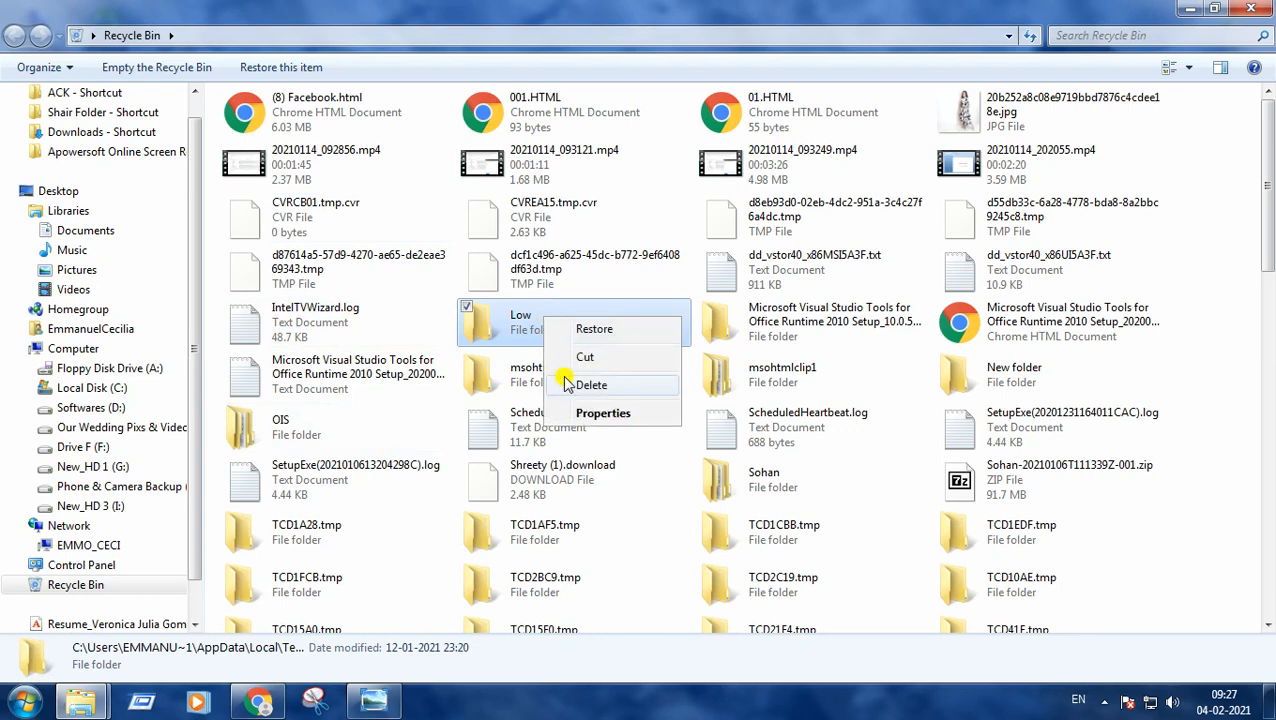
click(592, 384)
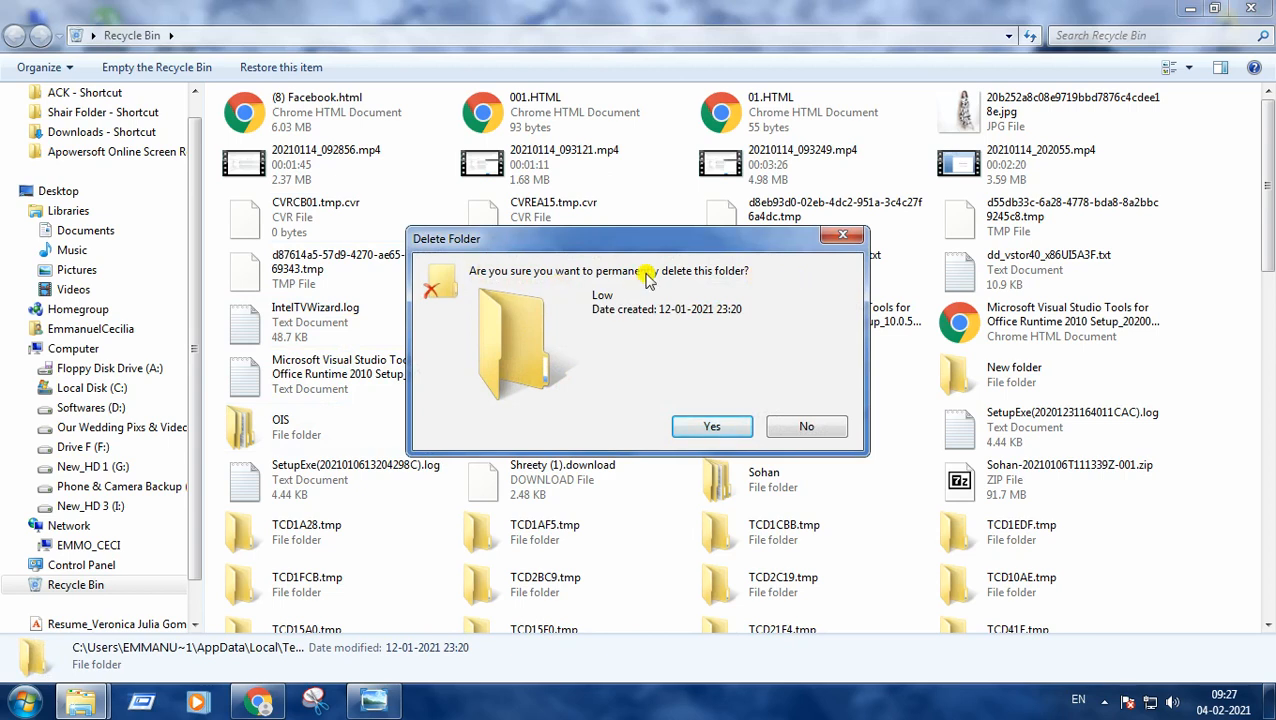
mouse_move(736, 292)
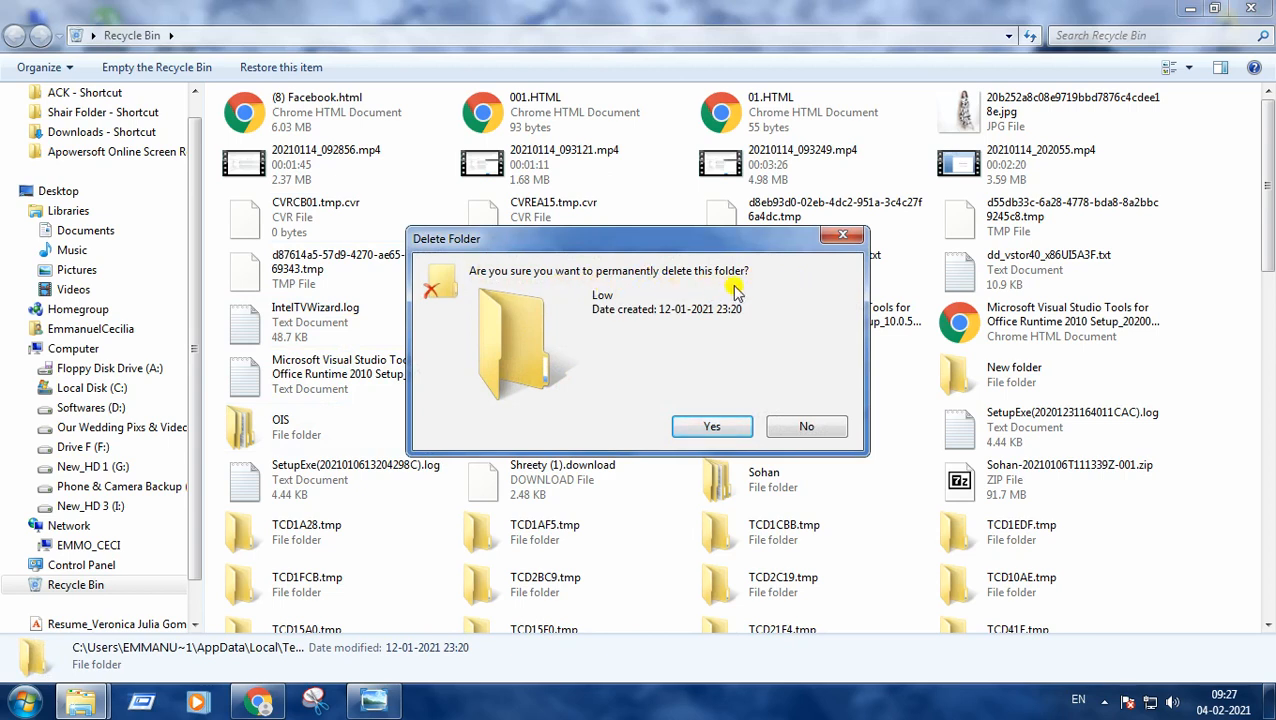
click(712, 426)
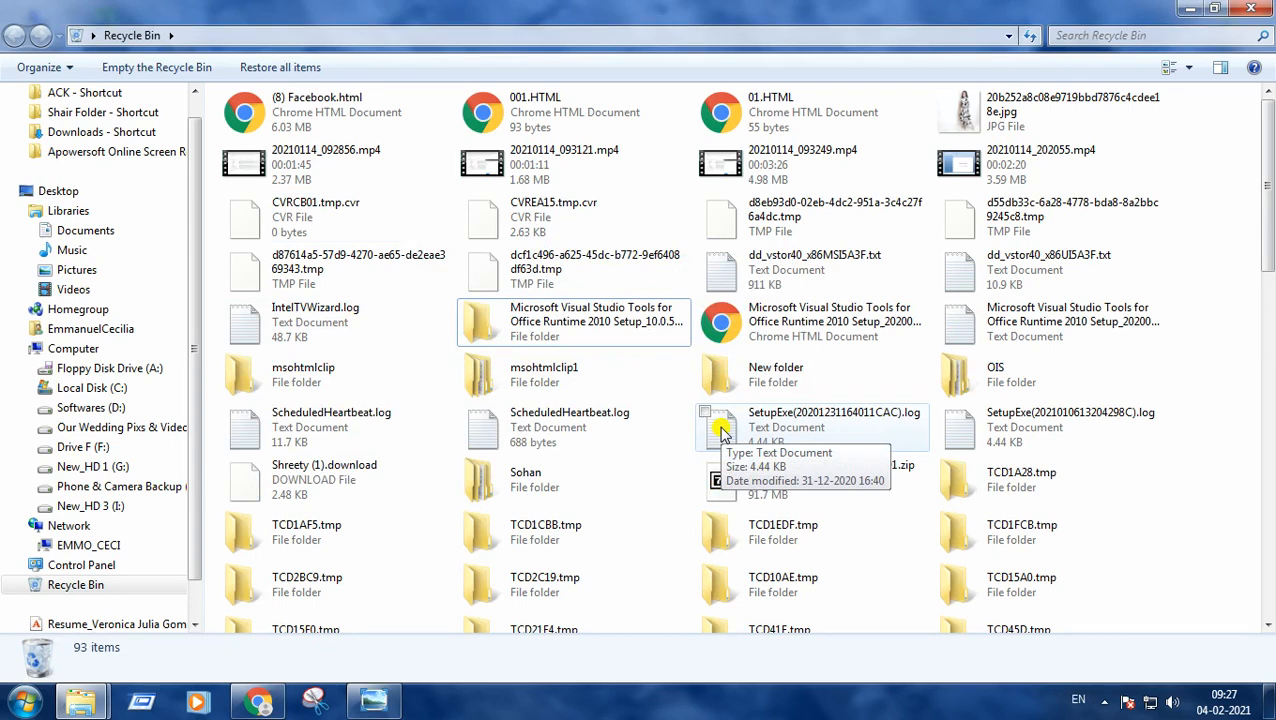
mouse_move(808, 442)
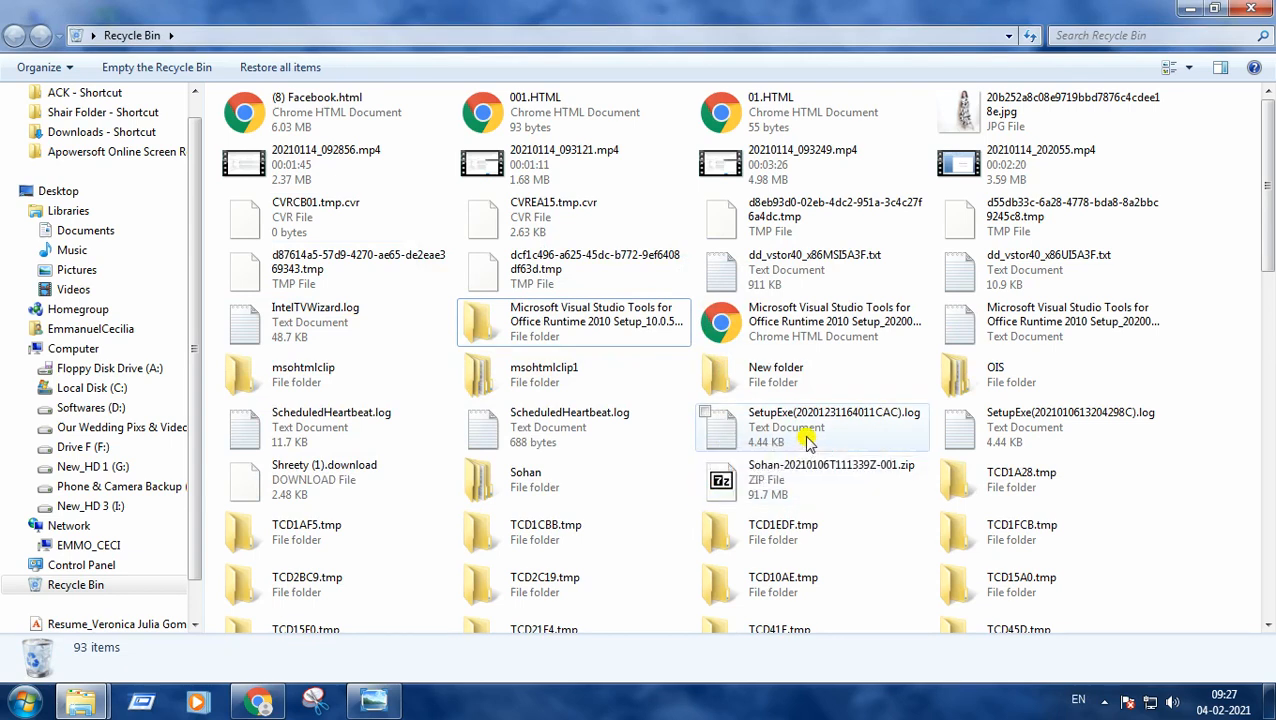
mouse_move(180, 68)
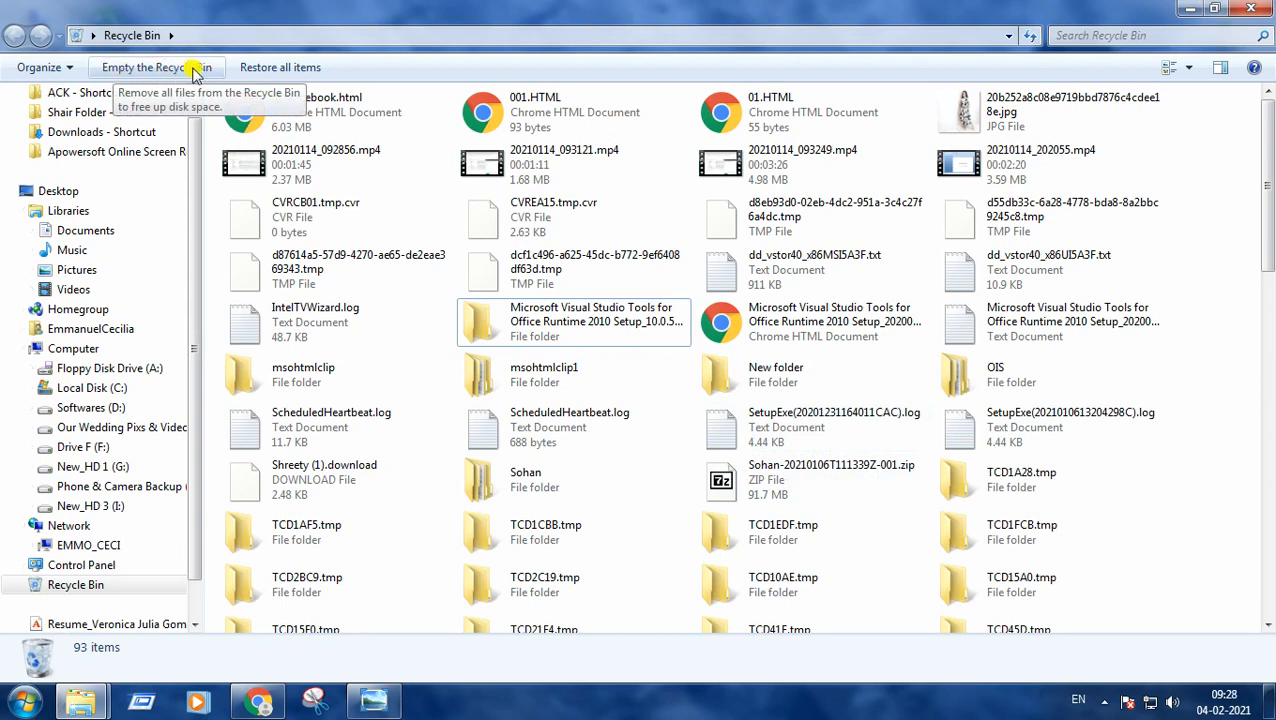
mouse_move(188, 68)
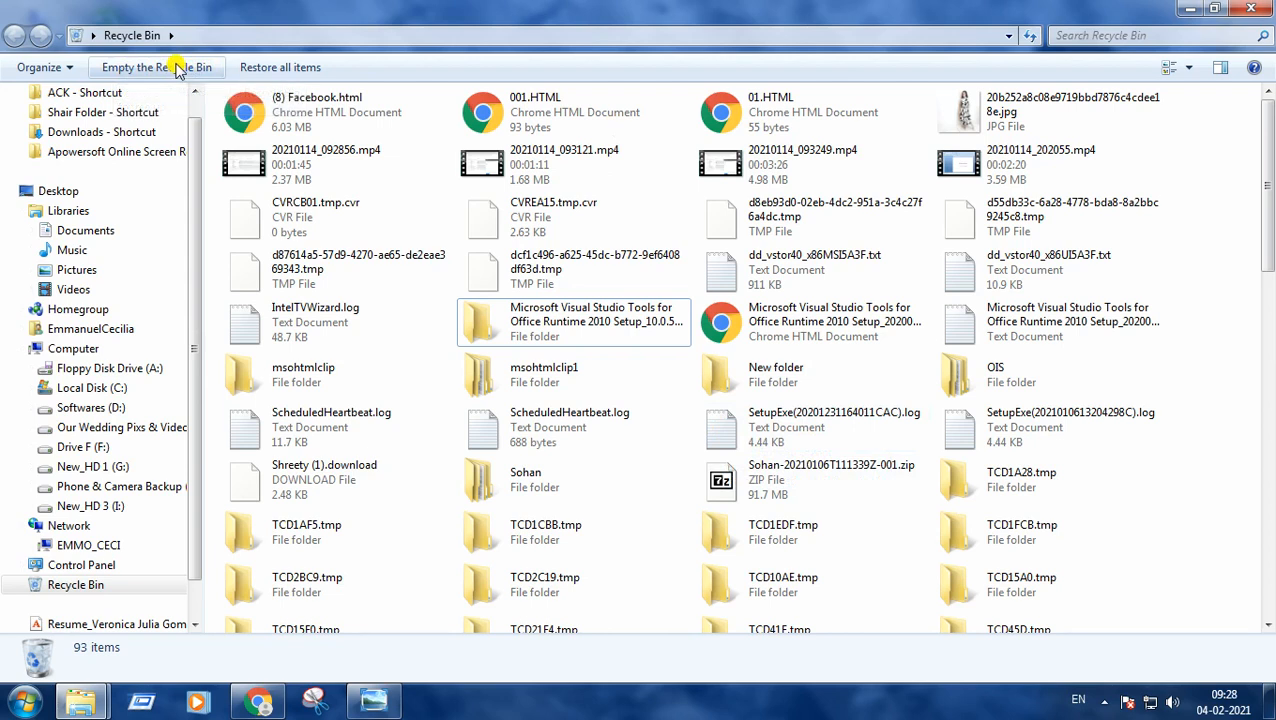
- Empty the Recycle Bin, permanently deleting all its items so 0 remain
click(164, 68)
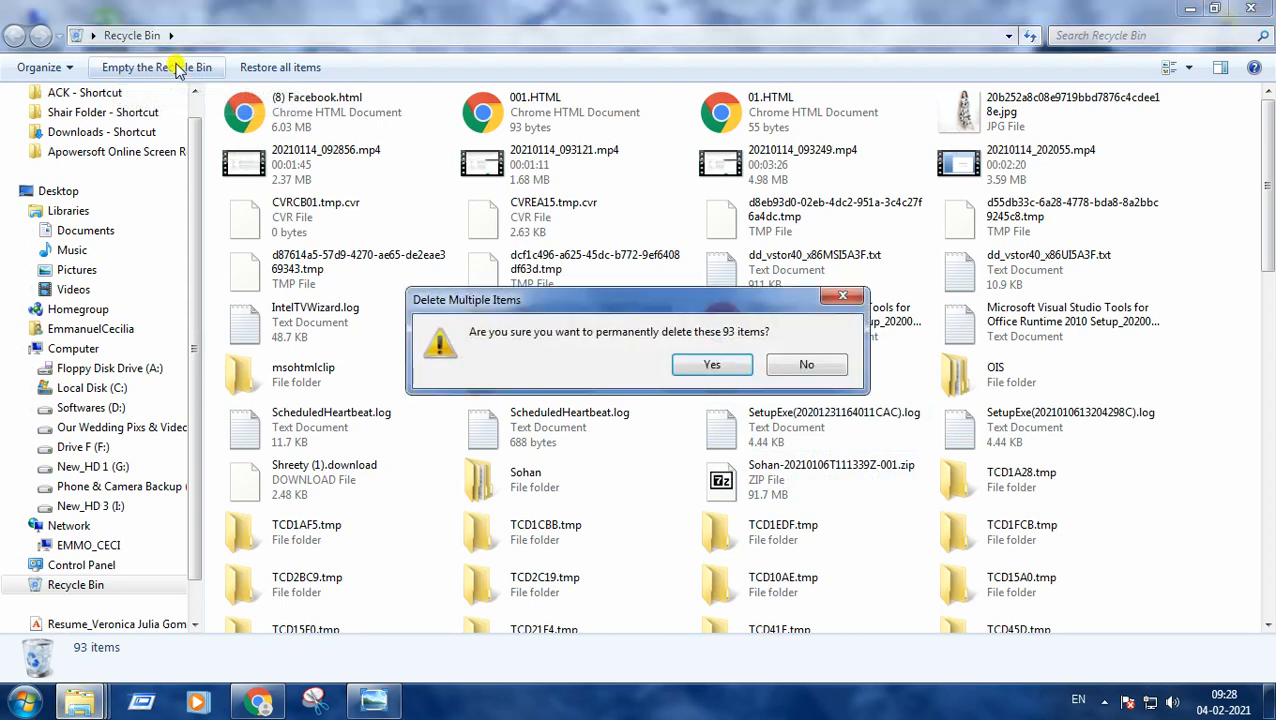
mouse_move(464, 350)
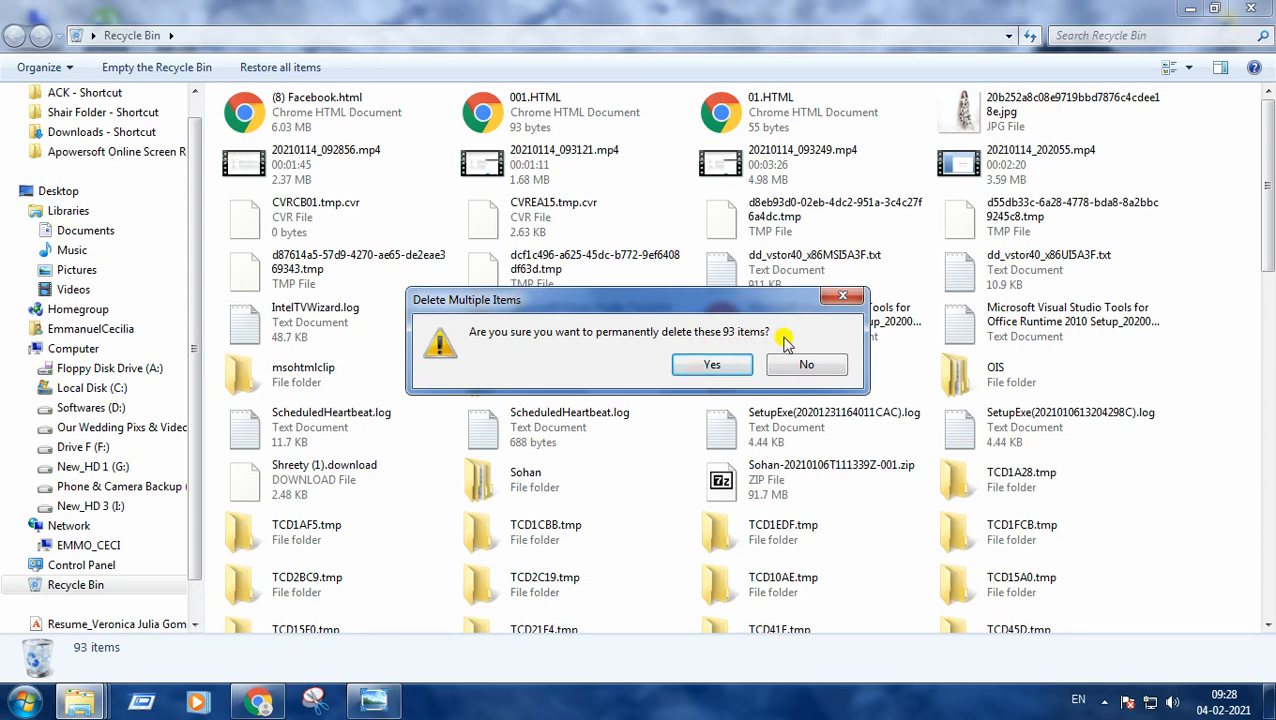
mouse_move(800, 364)
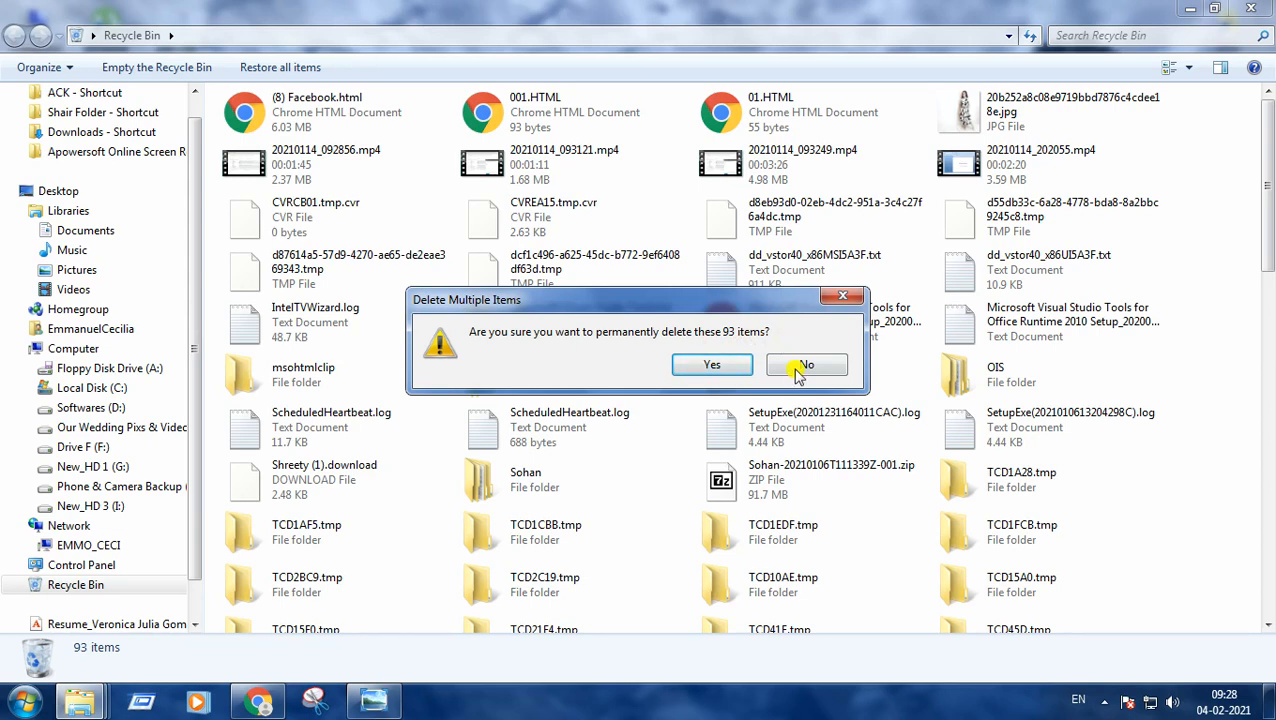
click(806, 364)
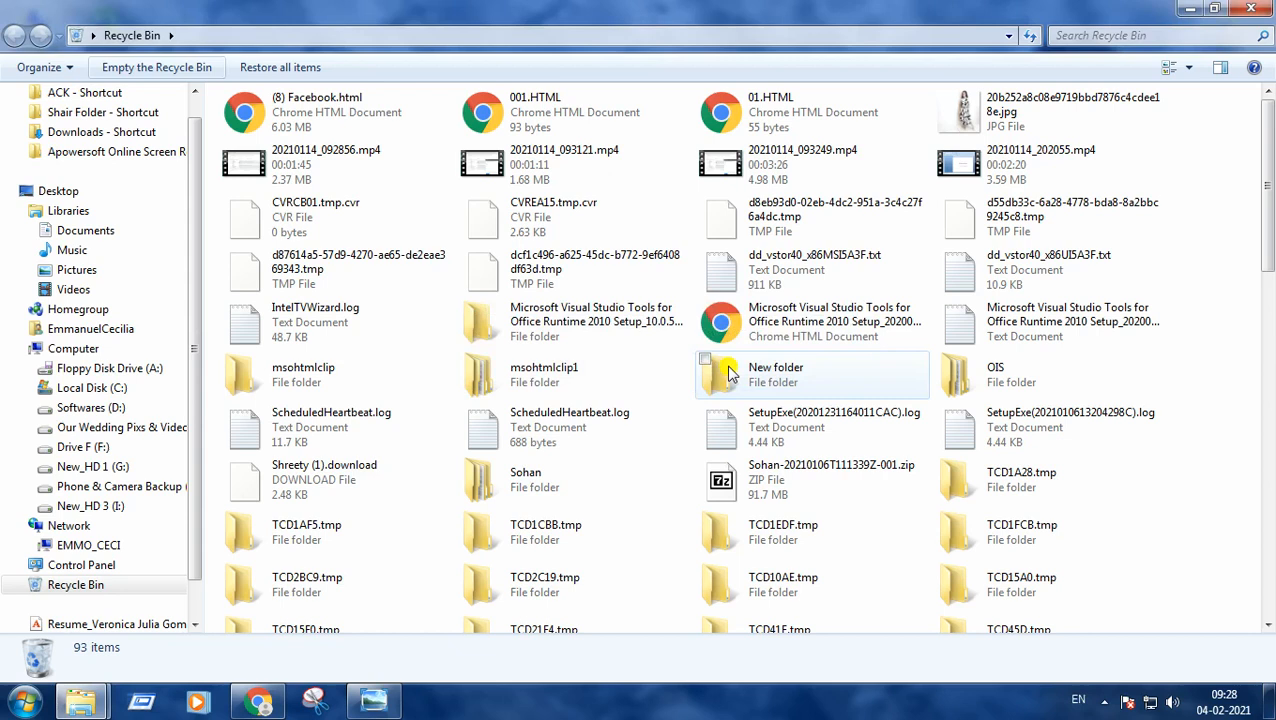
click(162, 68)
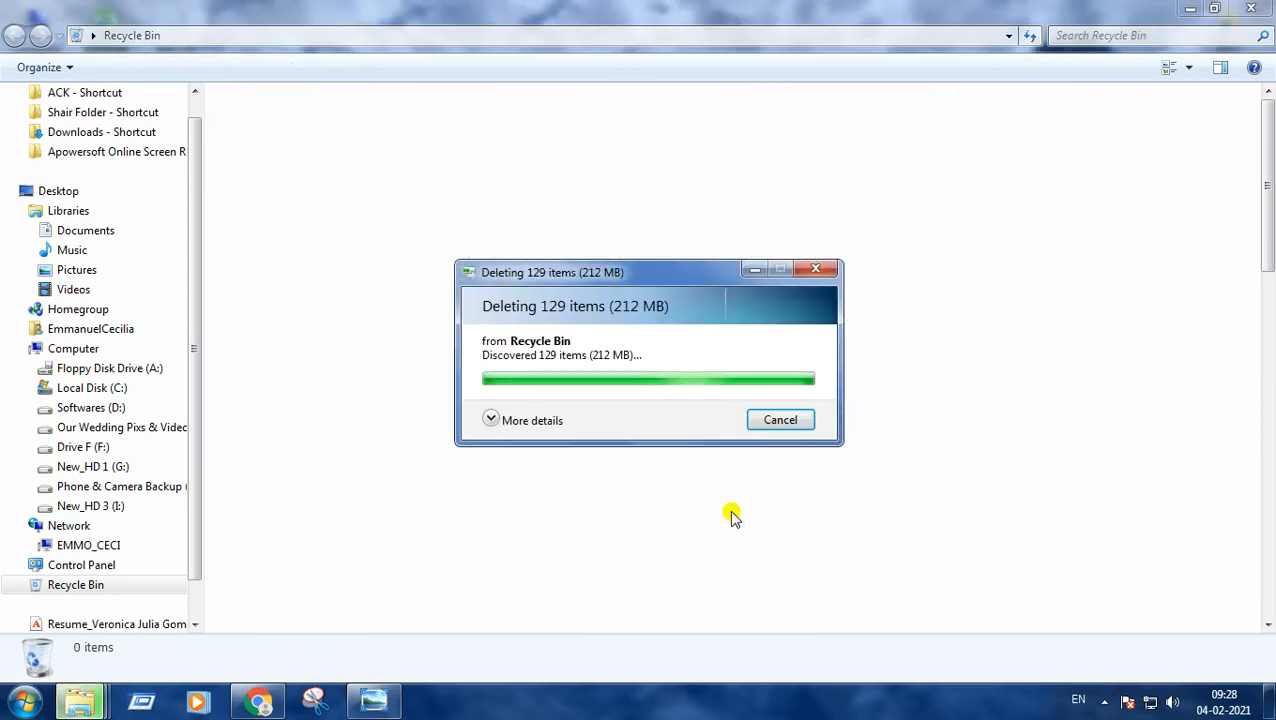